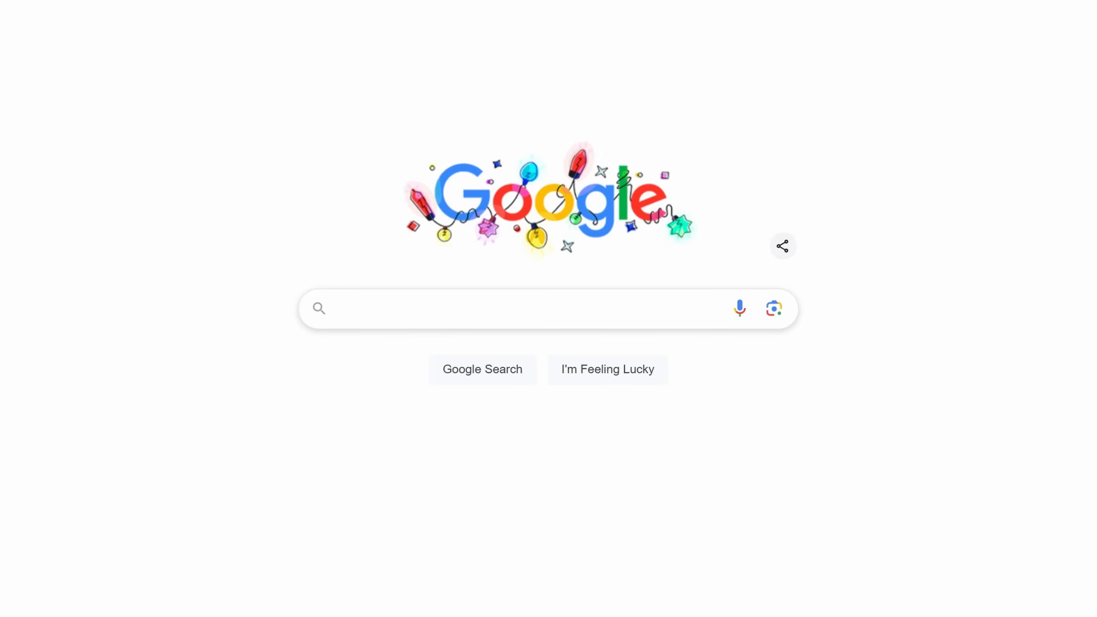
# Load planner.flightsimulator.com in Chrome to reach the MSFS 2024 Flight Planner map
pyautogui.write('https://pla')
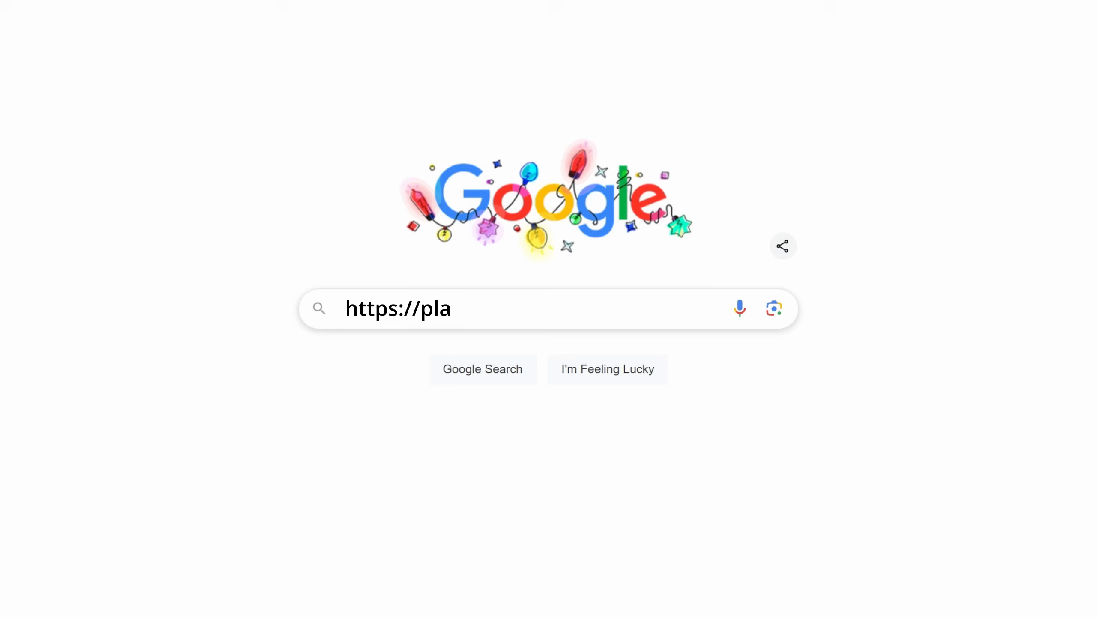
pyautogui.write('nner.flightsimulator.com/')
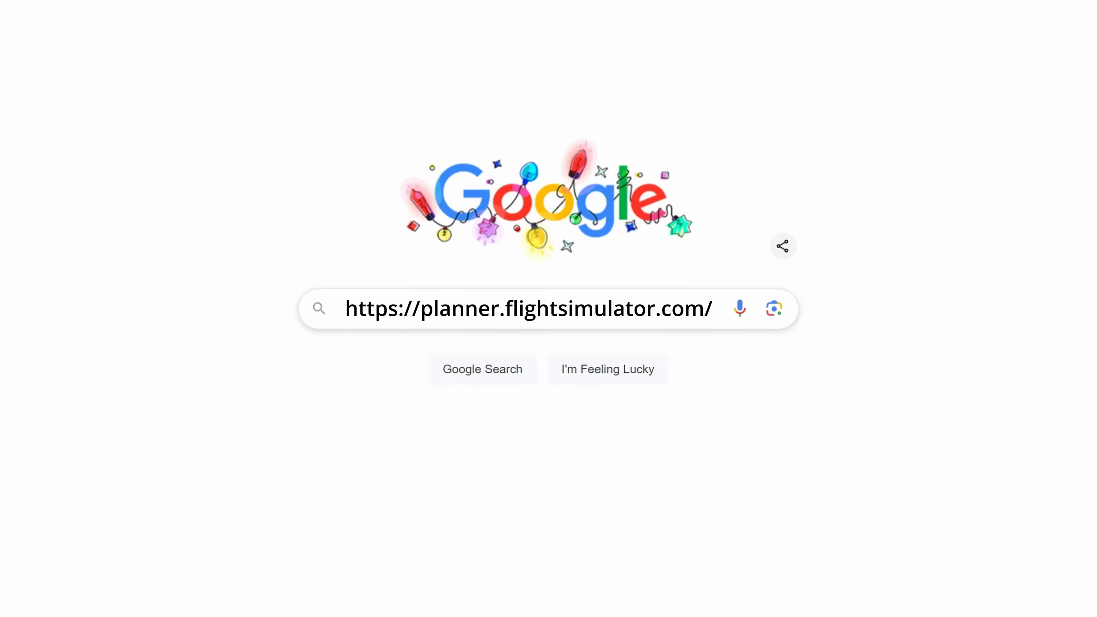
pyautogui.press('Enter')
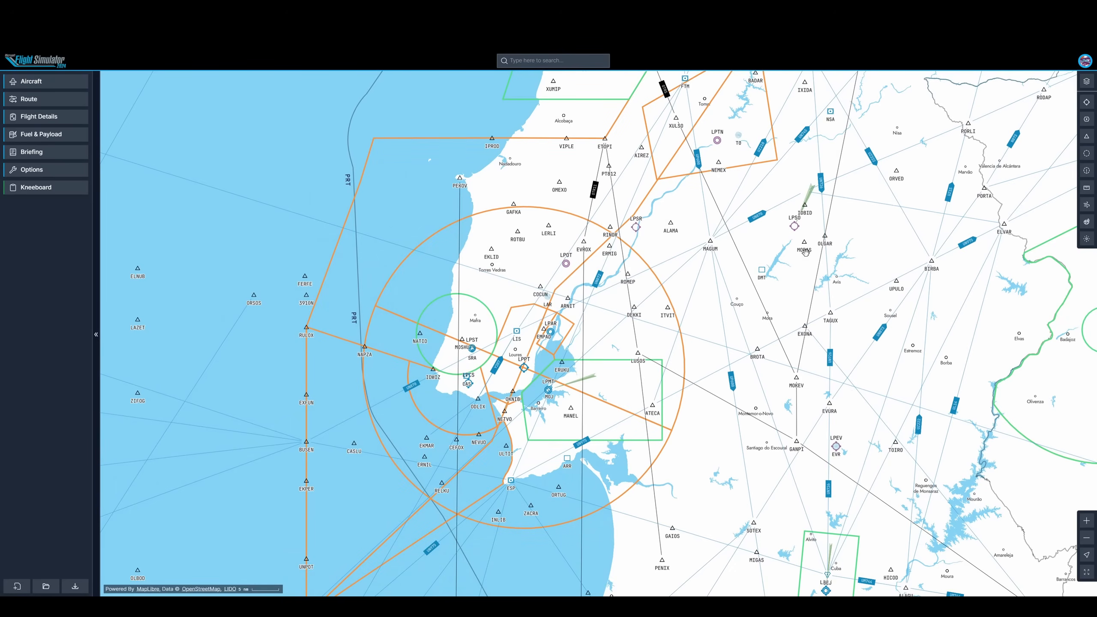
# Preview the VFR chart style and zoom the map in on Lisbon
pyautogui.click(1087, 83)
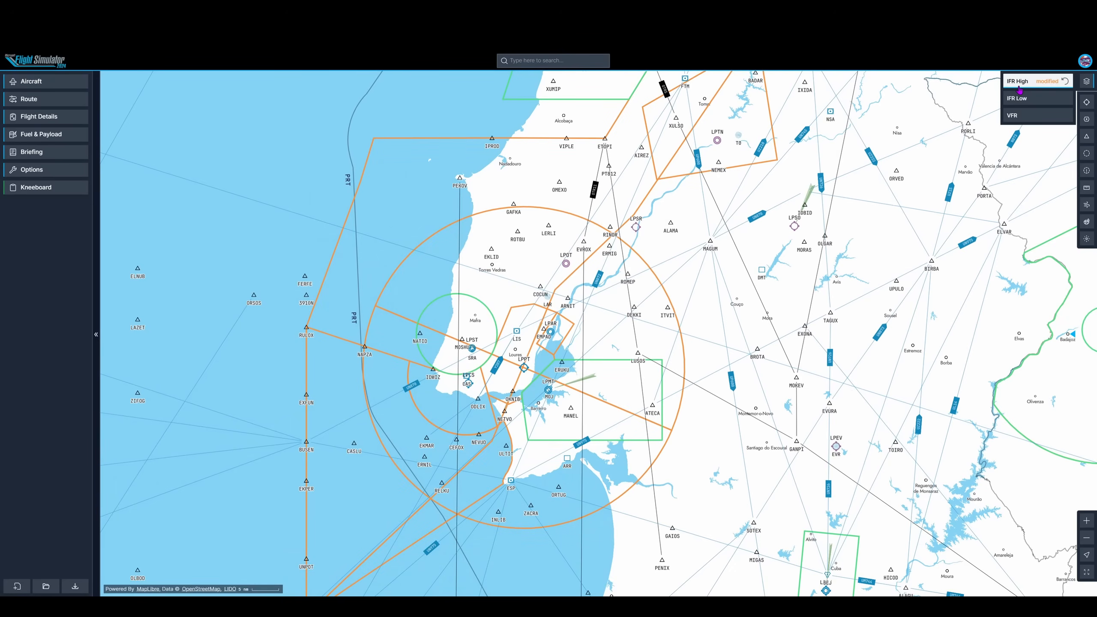
pyautogui.click(1012, 116)
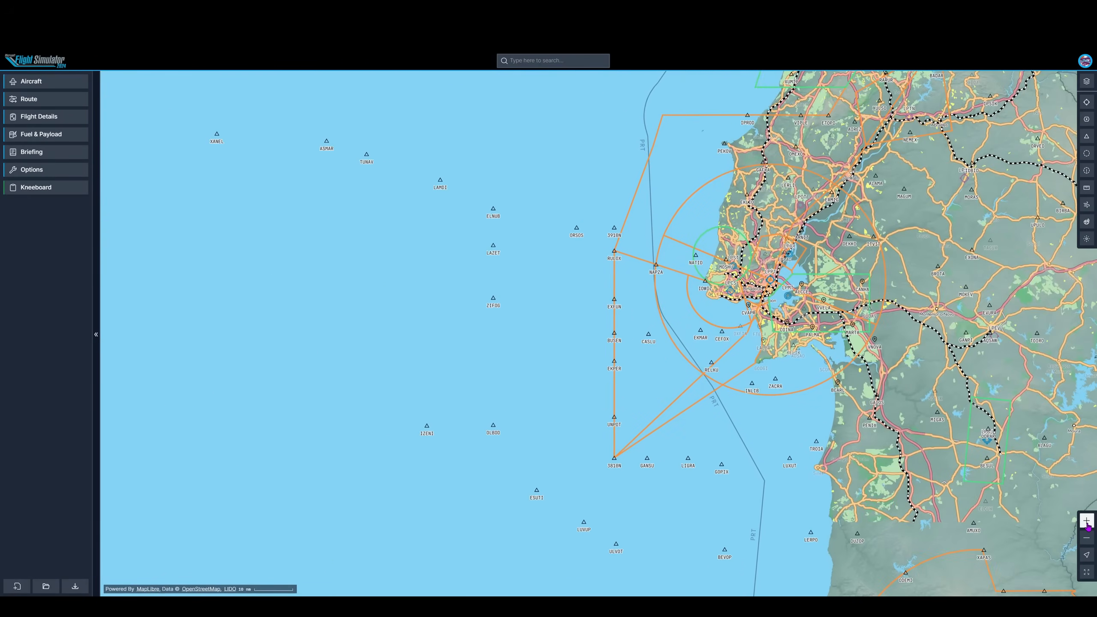
pyautogui.click(1086, 521)
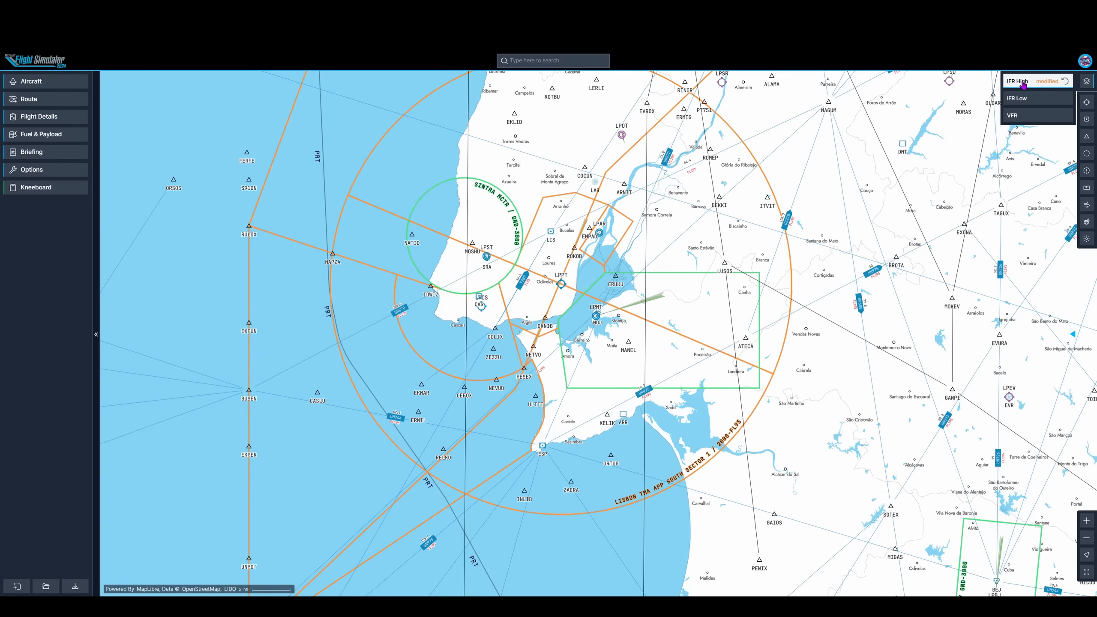
pyautogui.click(1087, 120)
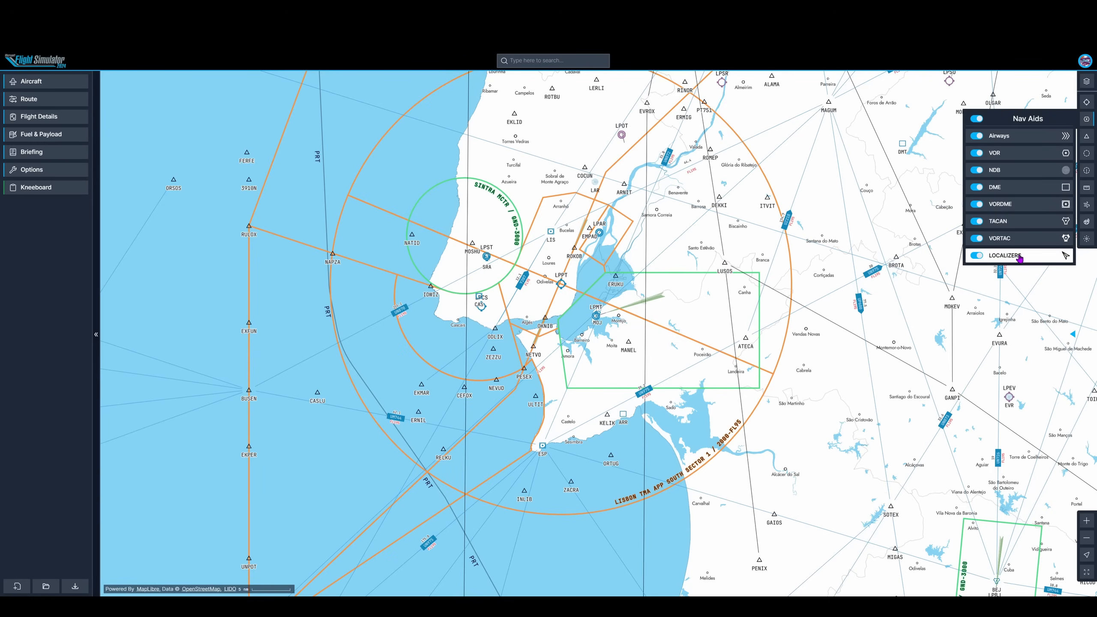
pyautogui.click(976, 254)
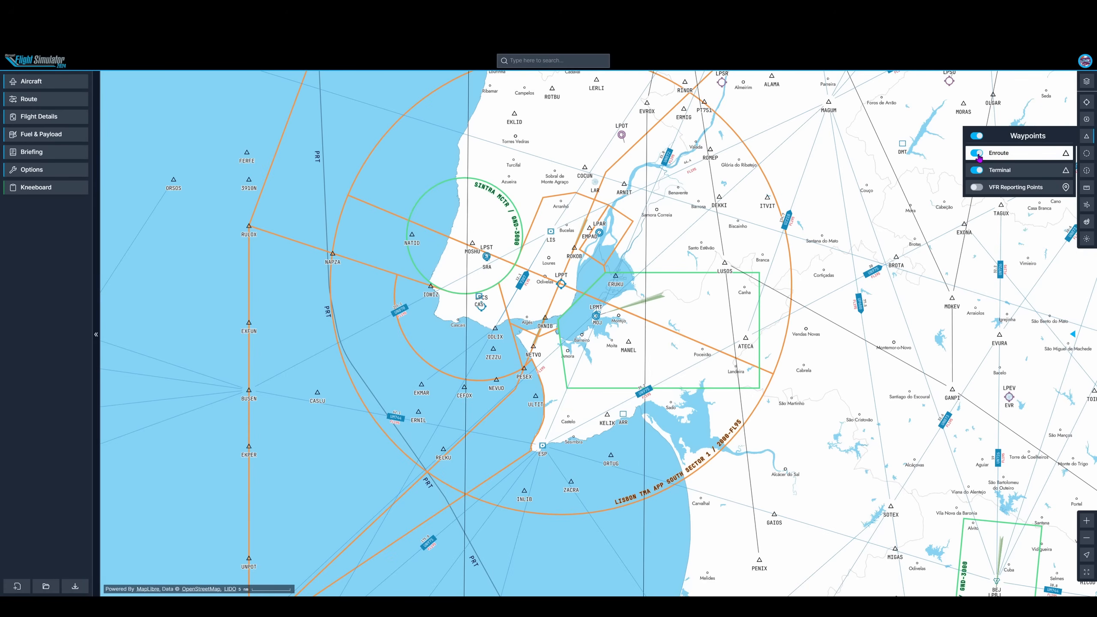
pyautogui.click(977, 154)
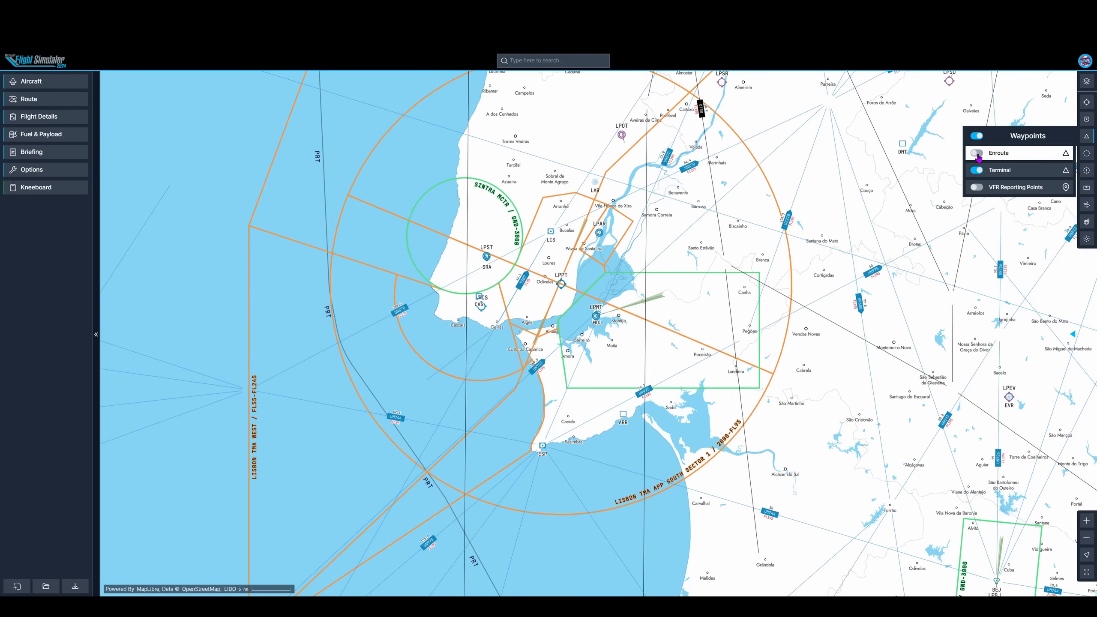
pyautogui.click(975, 152)
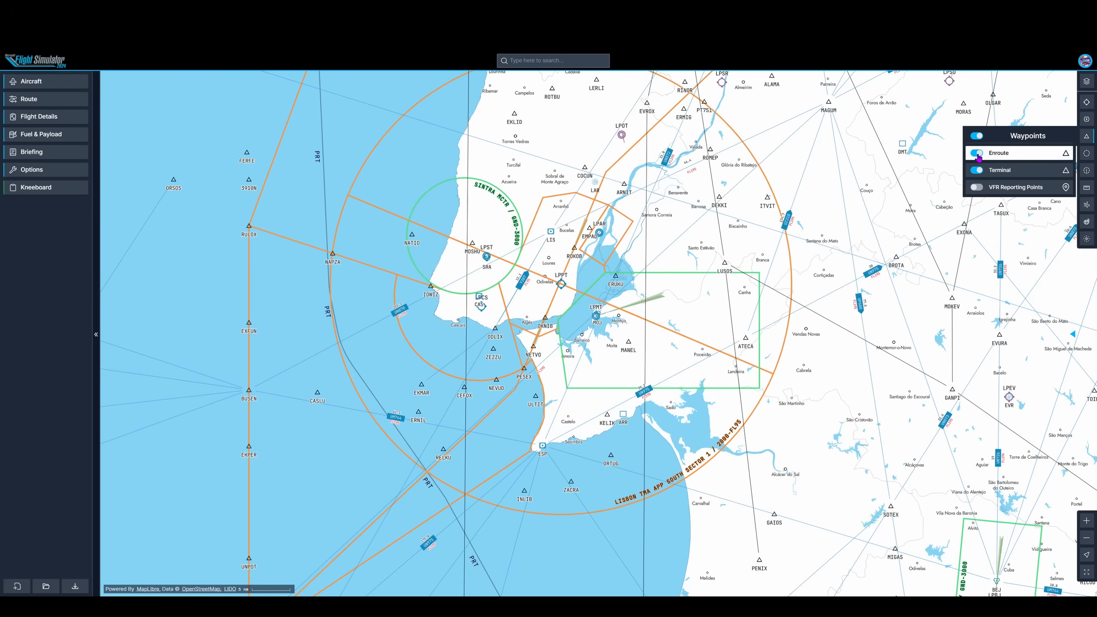
pyautogui.click(977, 170)
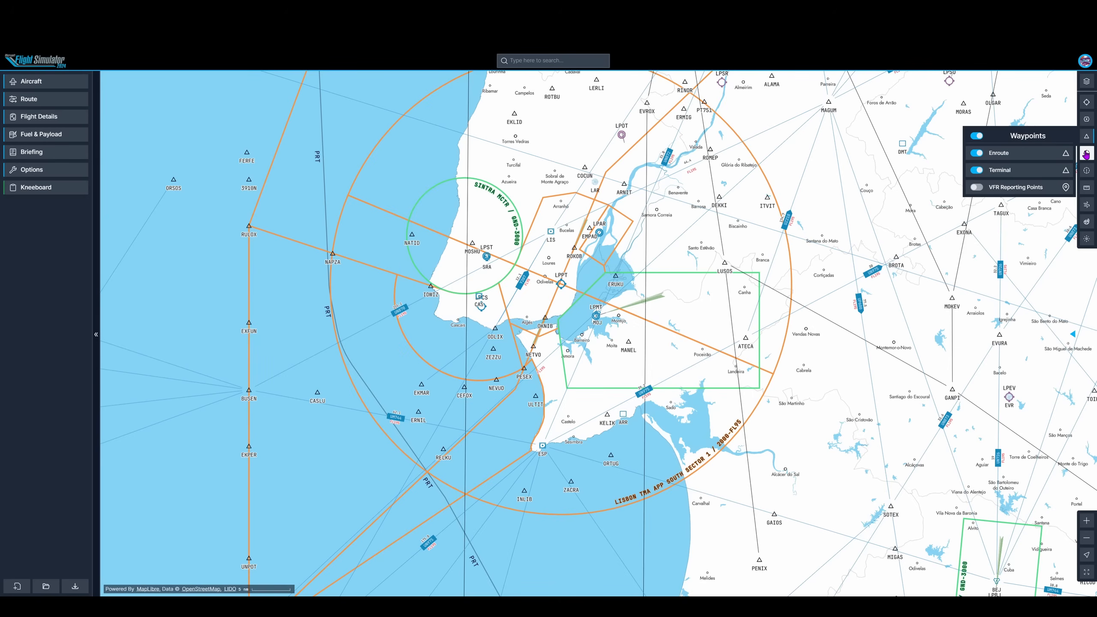
pyautogui.click(1087, 154)
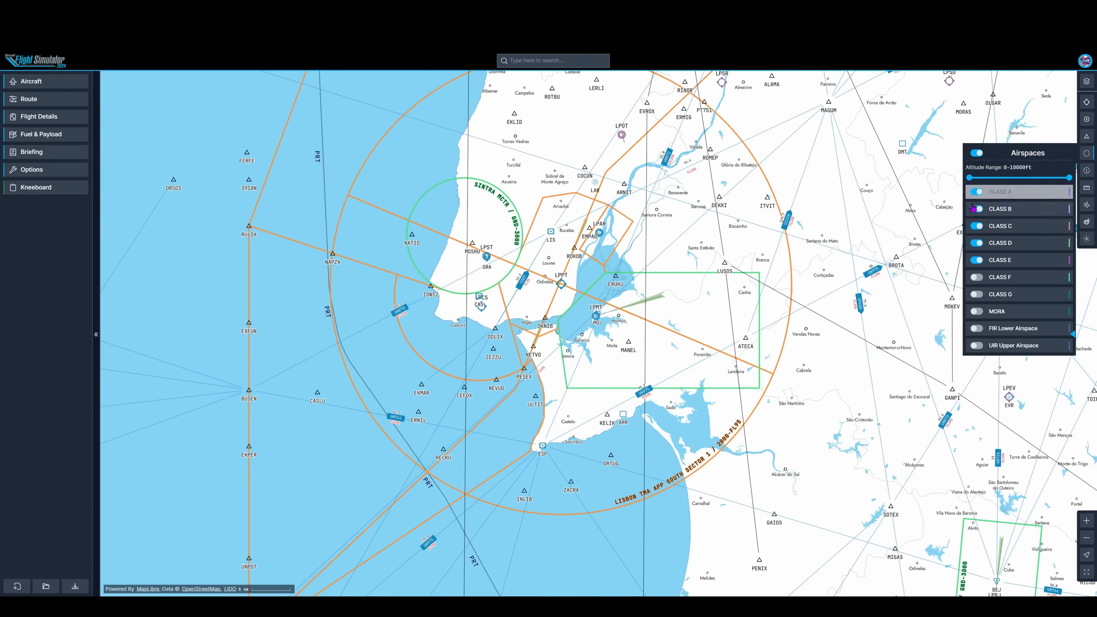
pyautogui.click(975, 229)
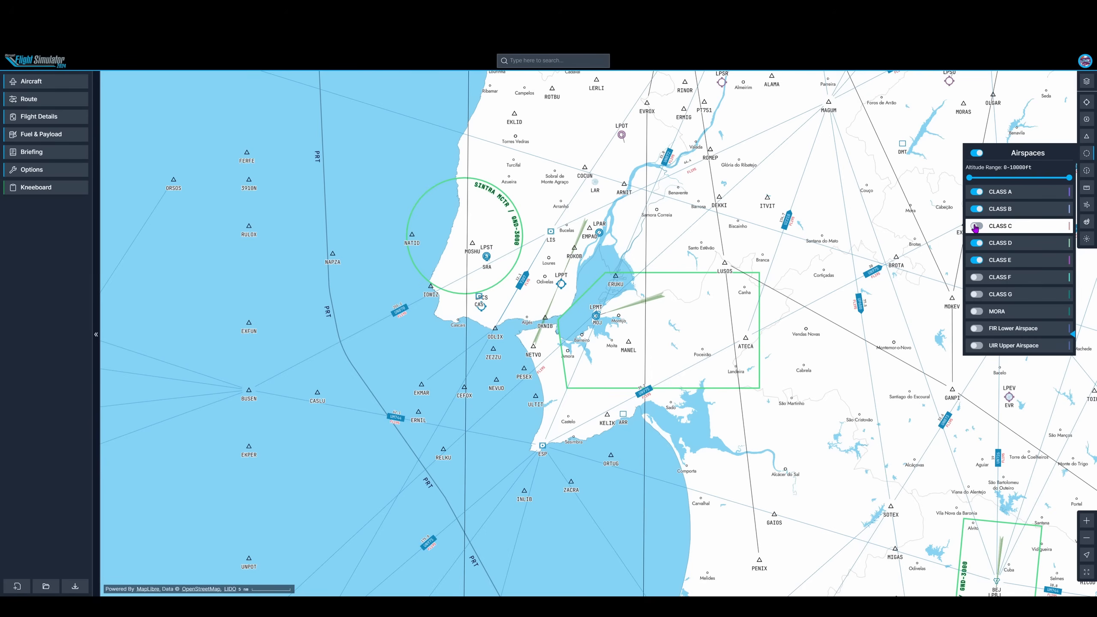
pyautogui.click(973, 225)
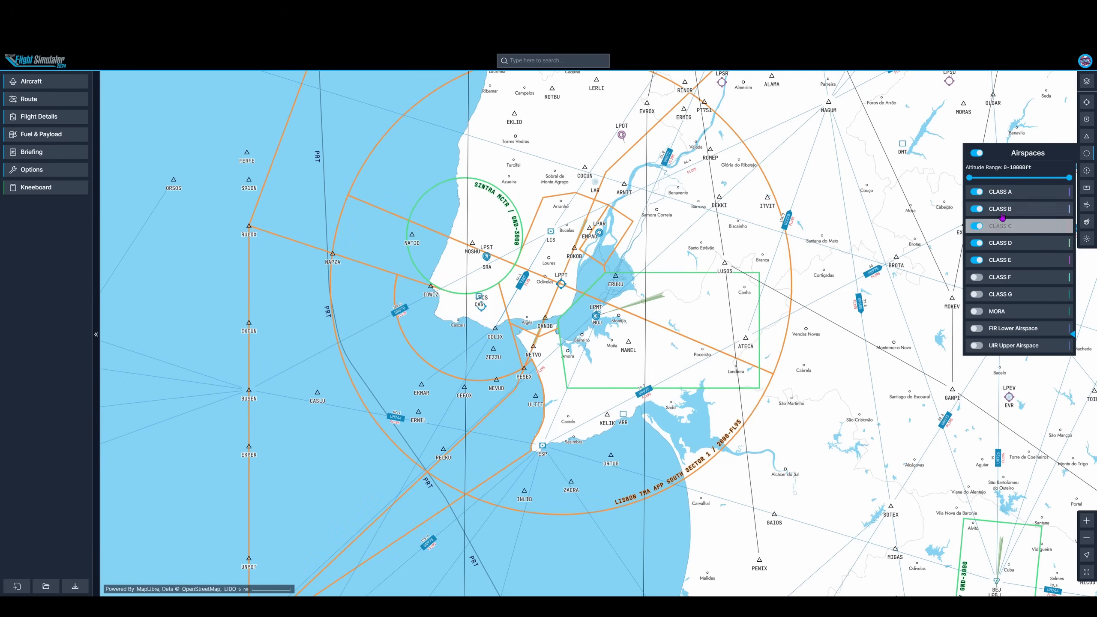
pyautogui.click(1086, 171)
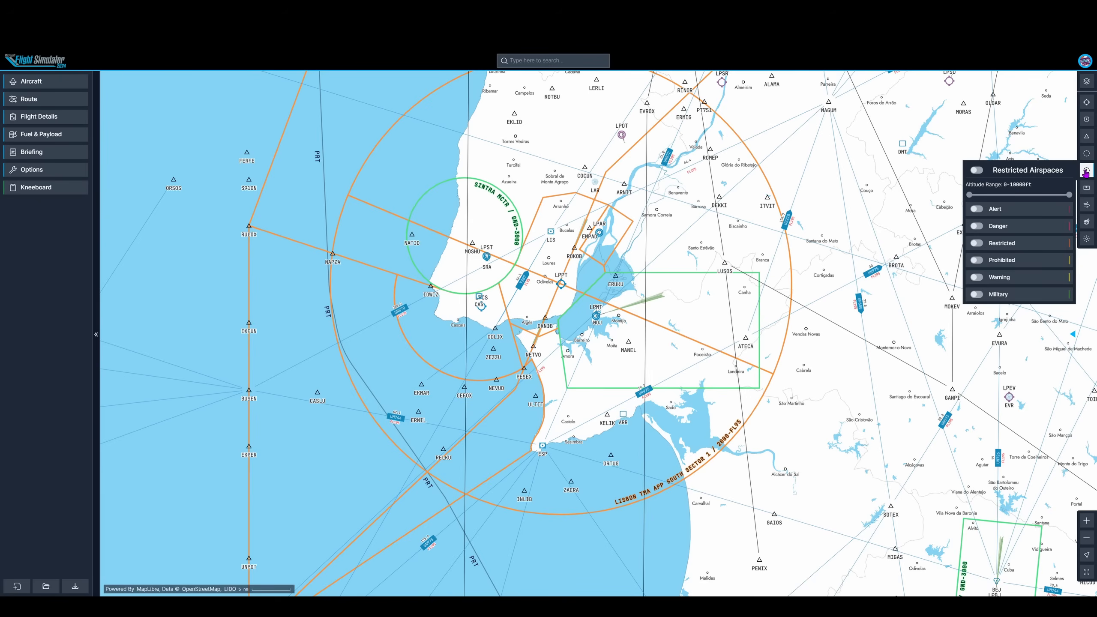
pyautogui.click(977, 243)
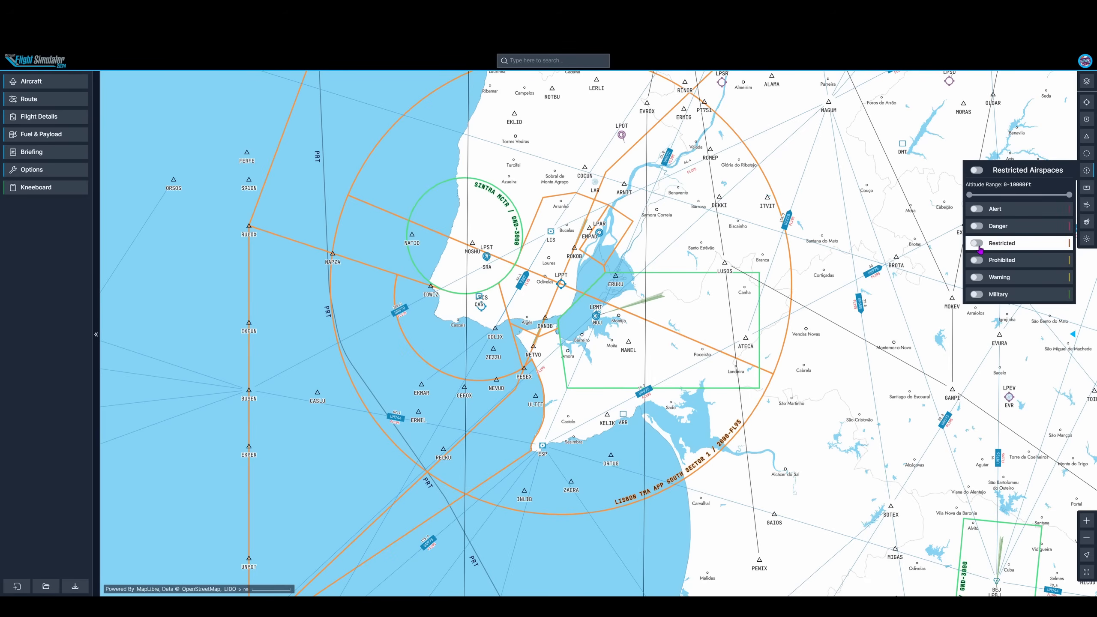
pyautogui.click(976, 242)
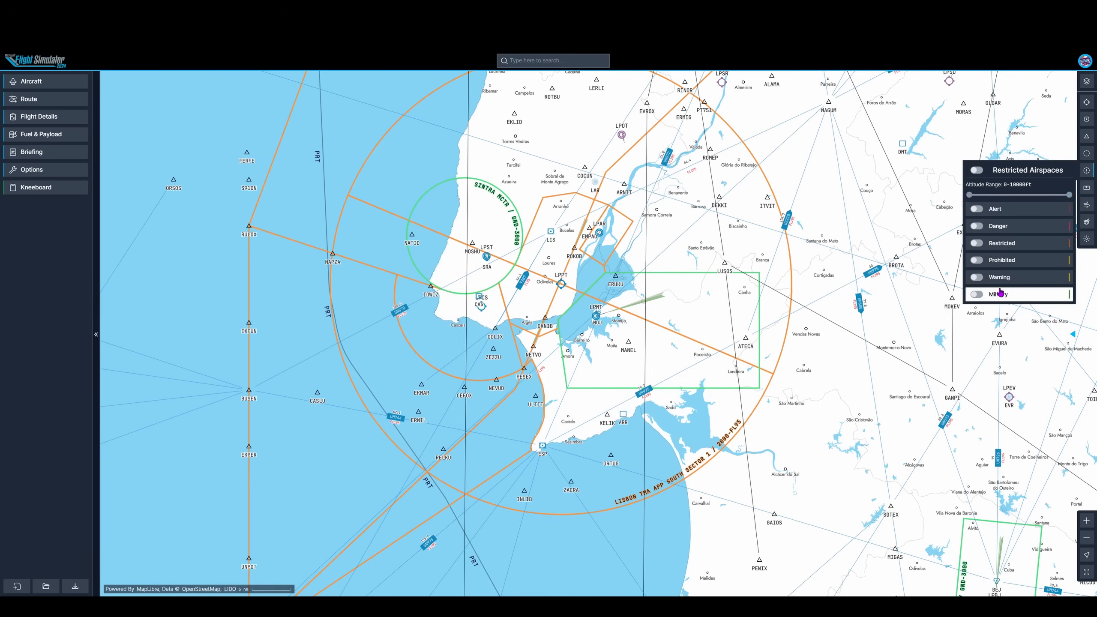
pyautogui.click(1087, 203)
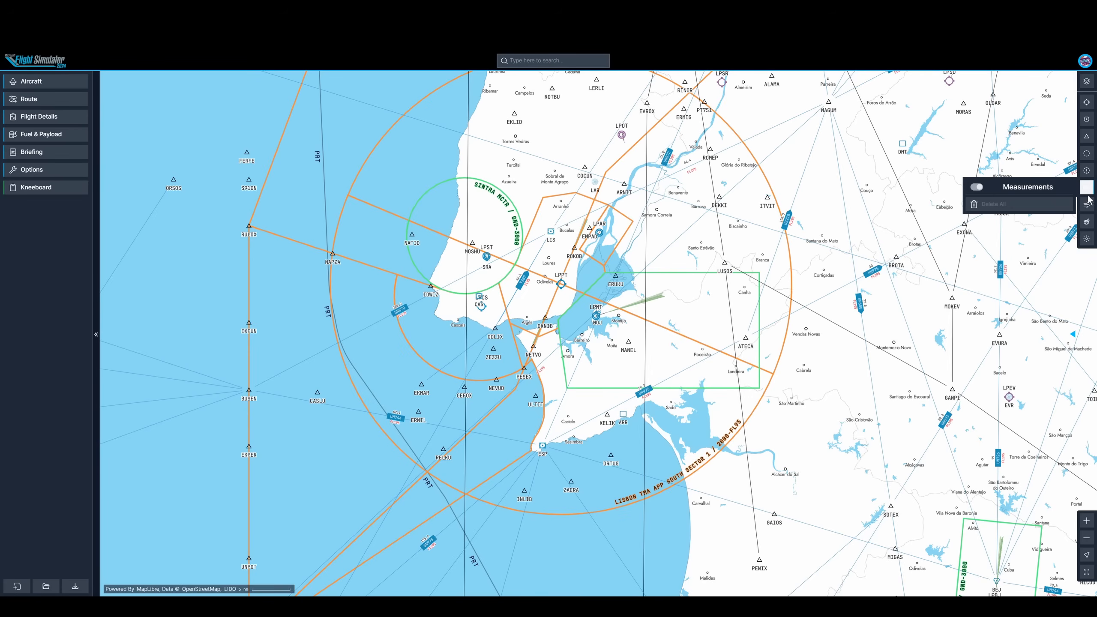
# Enable the Cloud Coverage, Precipitation and Wind Barbs weather overlays
pyautogui.click(1087, 222)
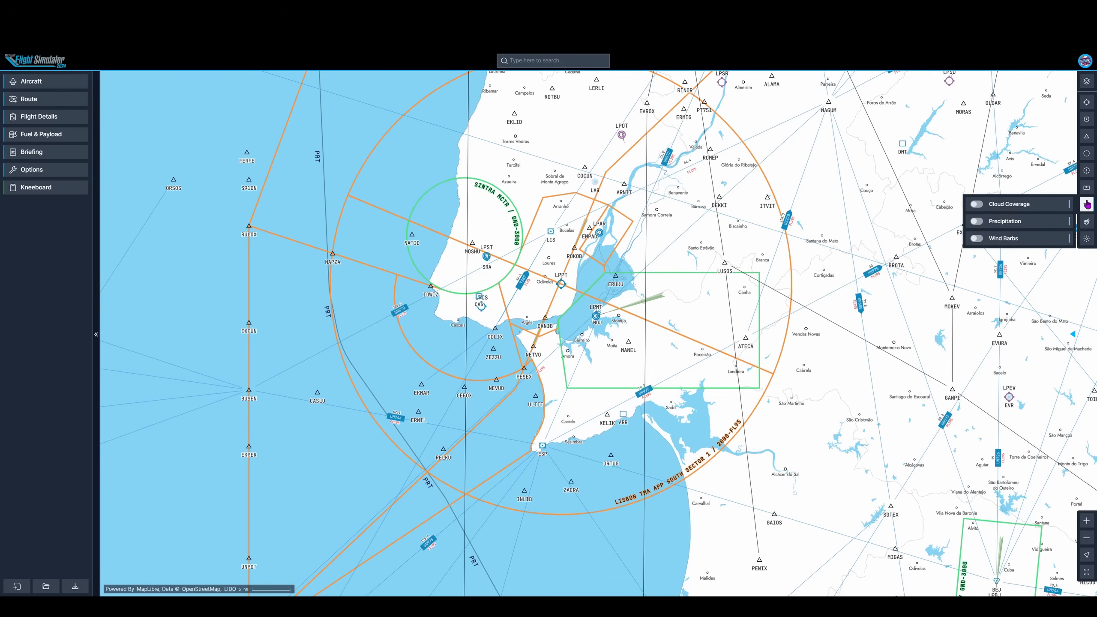
pyautogui.click(976, 204)
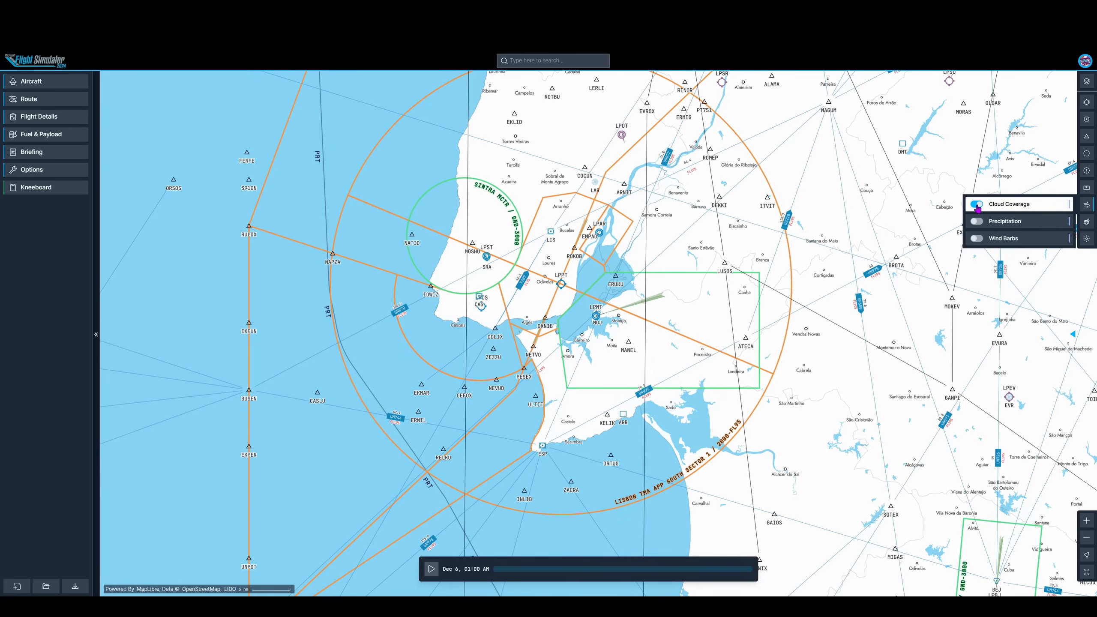
pyautogui.click(977, 204)
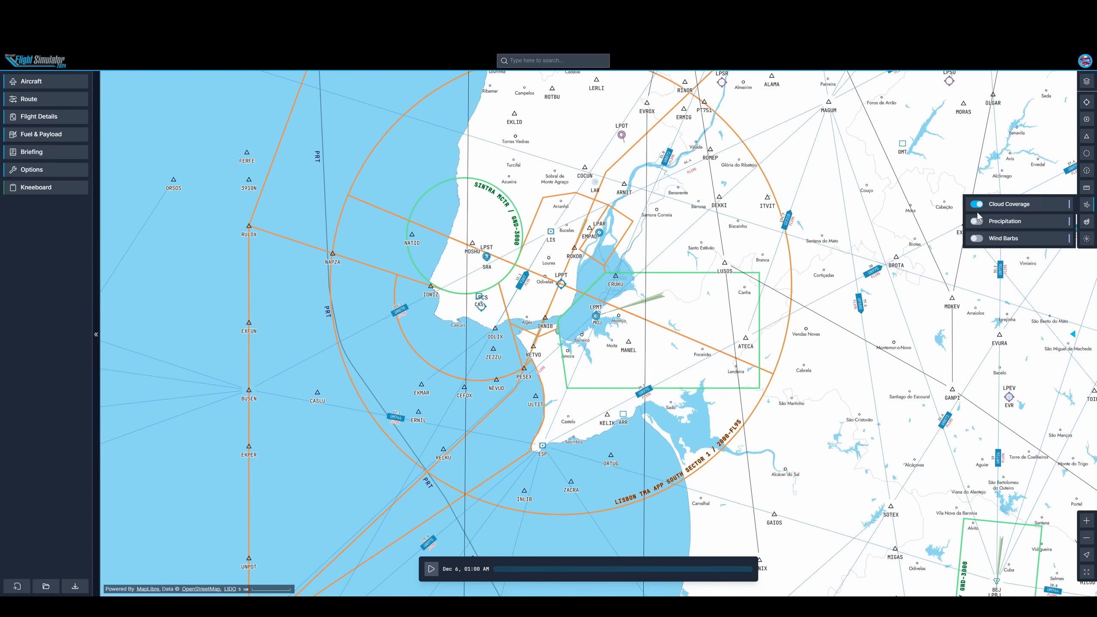
pyautogui.click(976, 221)
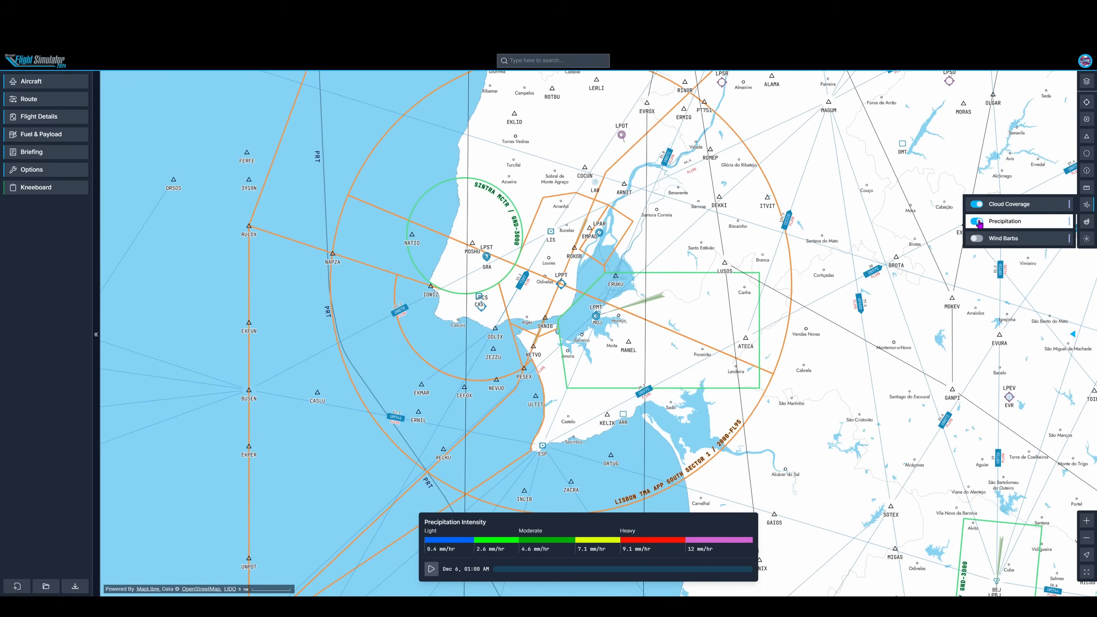
pyautogui.click(976, 239)
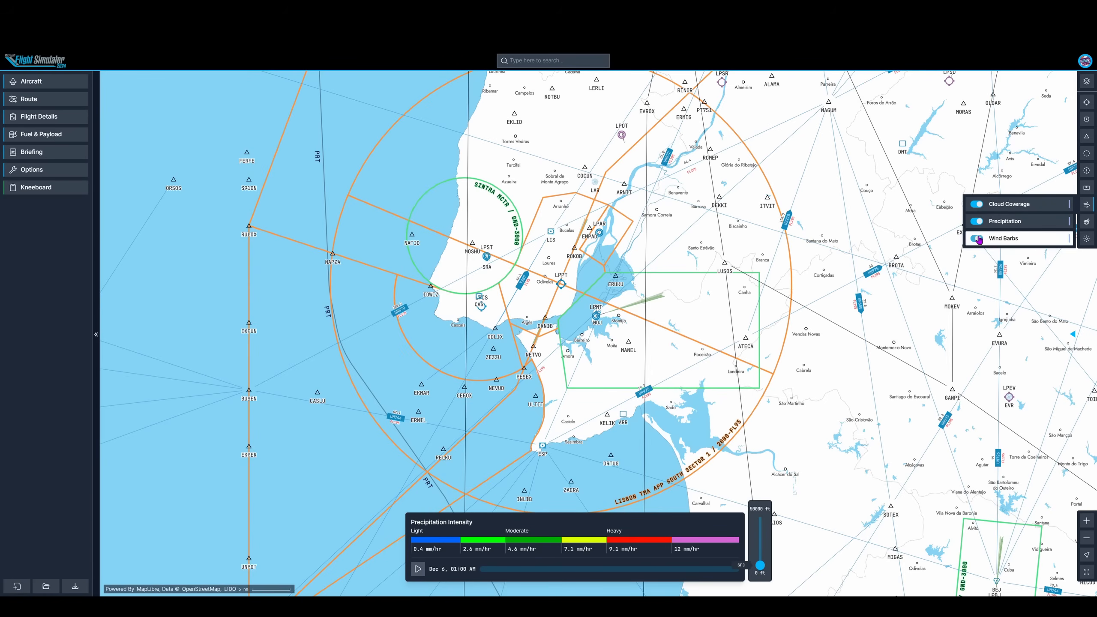
pyautogui.click(977, 238)
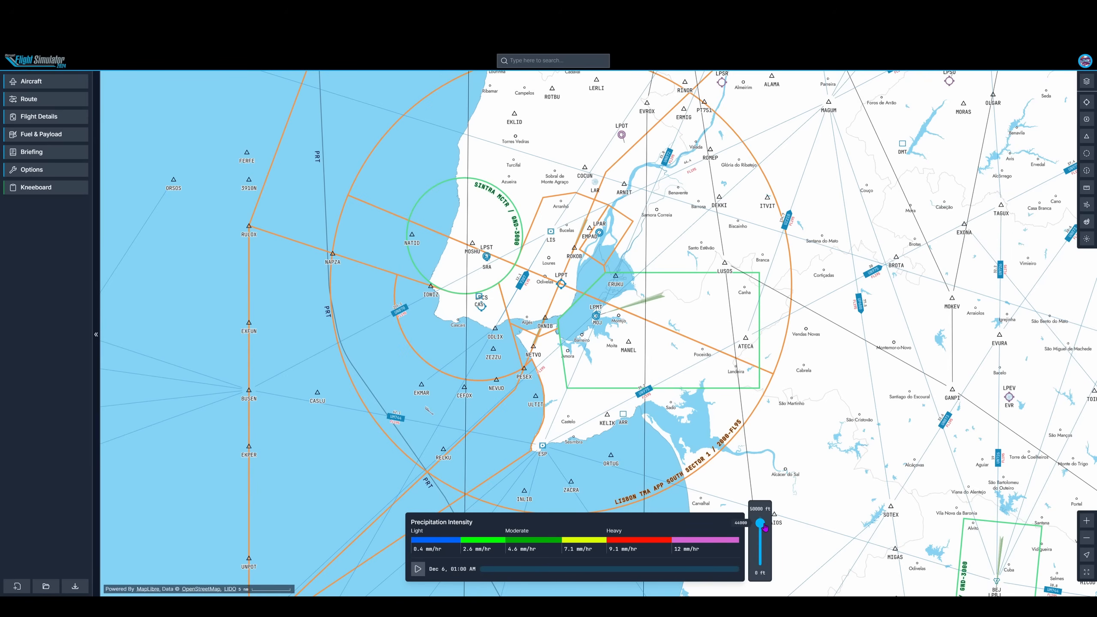
# Lower the weather altitude slider to the bottom of its range
pyautogui.moveTo(762, 523); pyautogui.dragTo(762, 541)
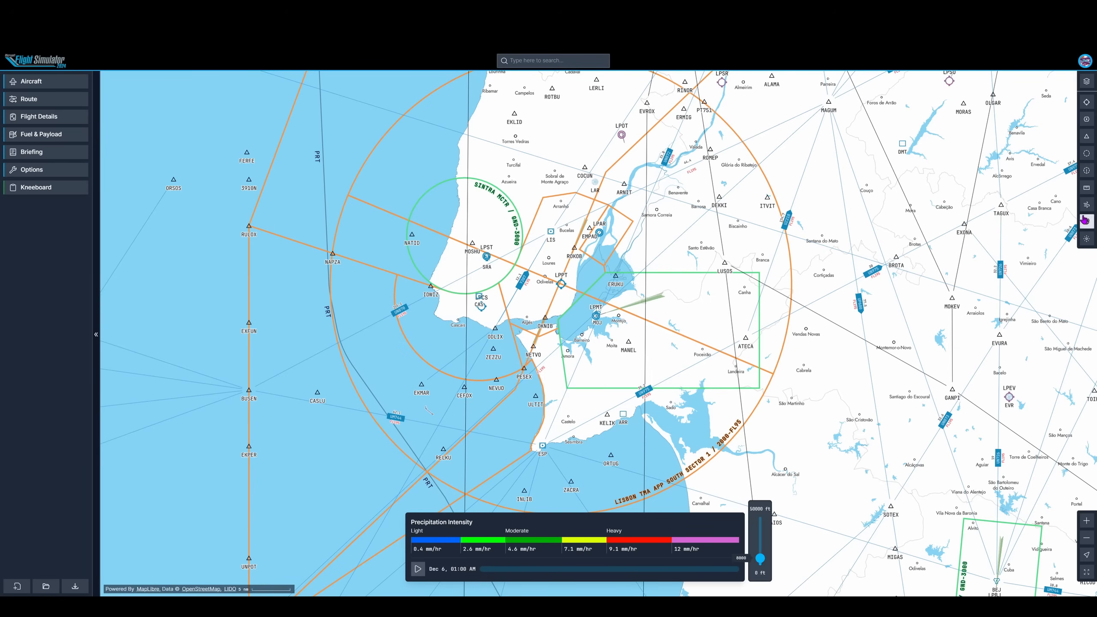
pyautogui.click(1086, 204)
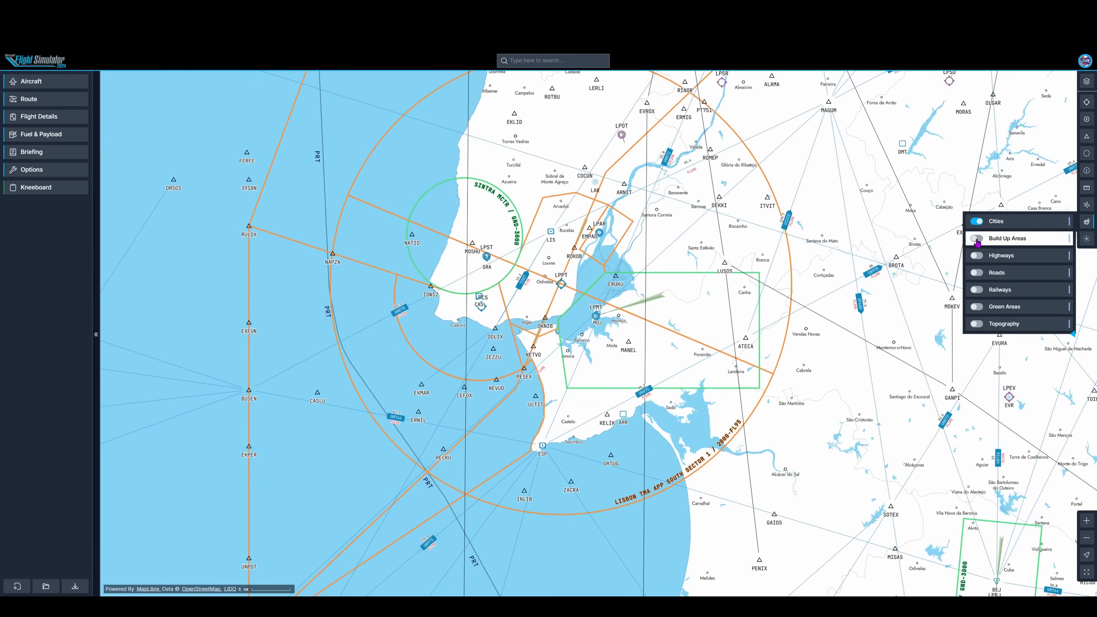
# Toggle built-up areas, highways, roads, railways, green areas and topography base-map layers
pyautogui.click(977, 239)
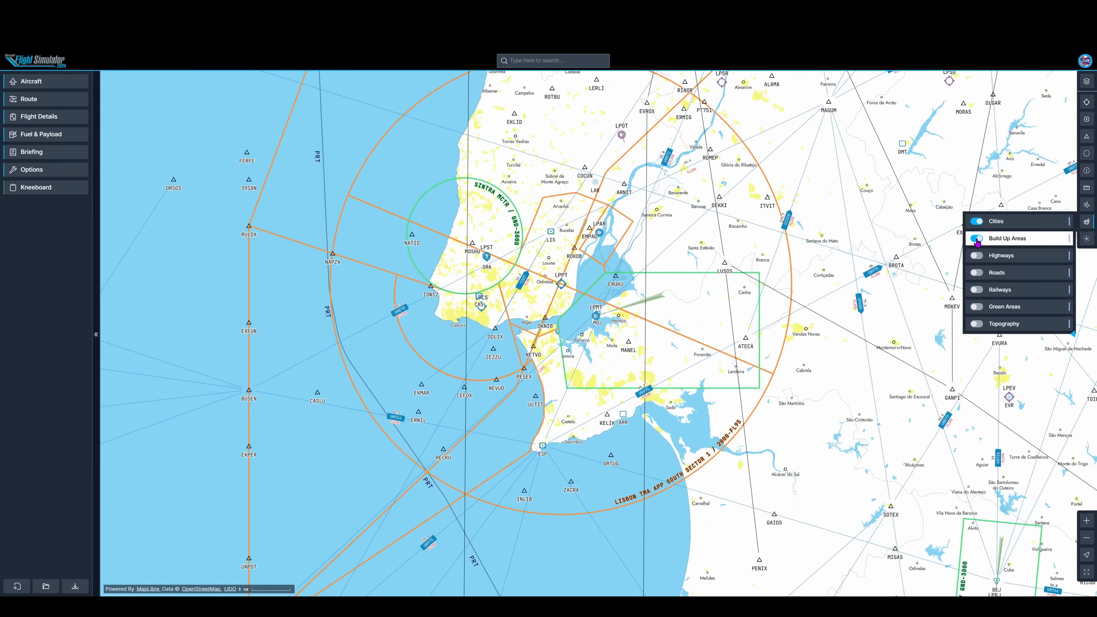
pyautogui.click(977, 238)
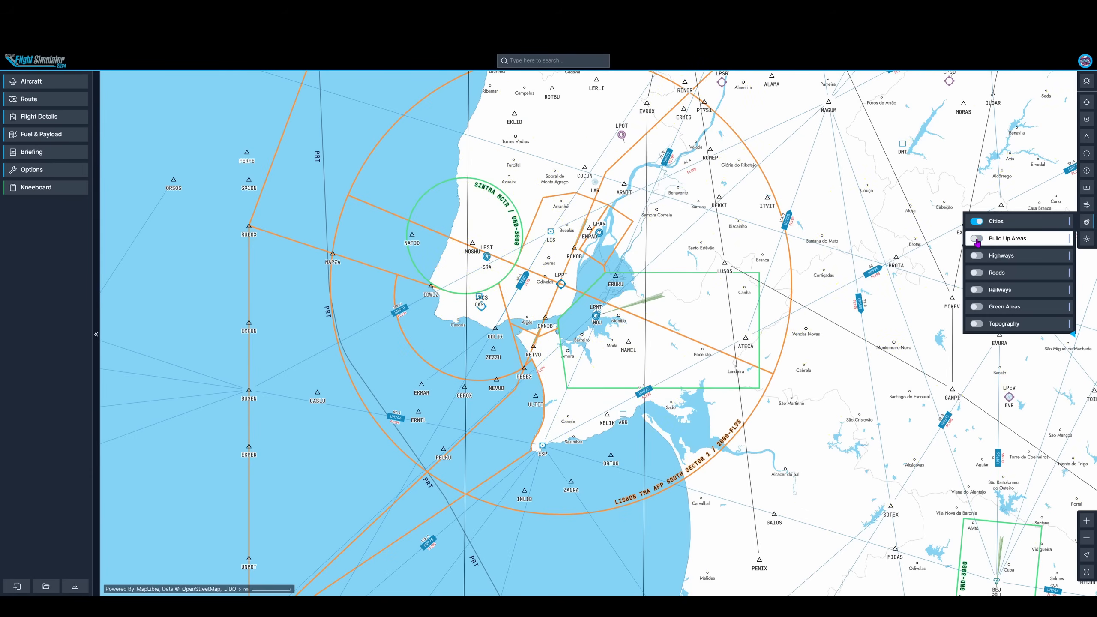
pyautogui.click(977, 256)
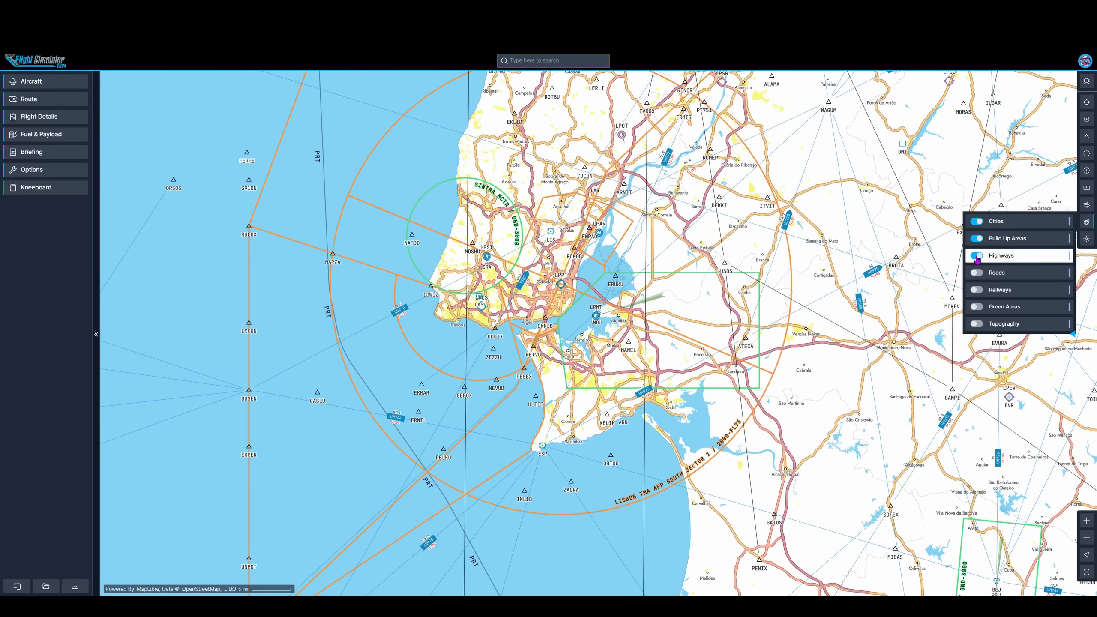
pyautogui.click(977, 273)
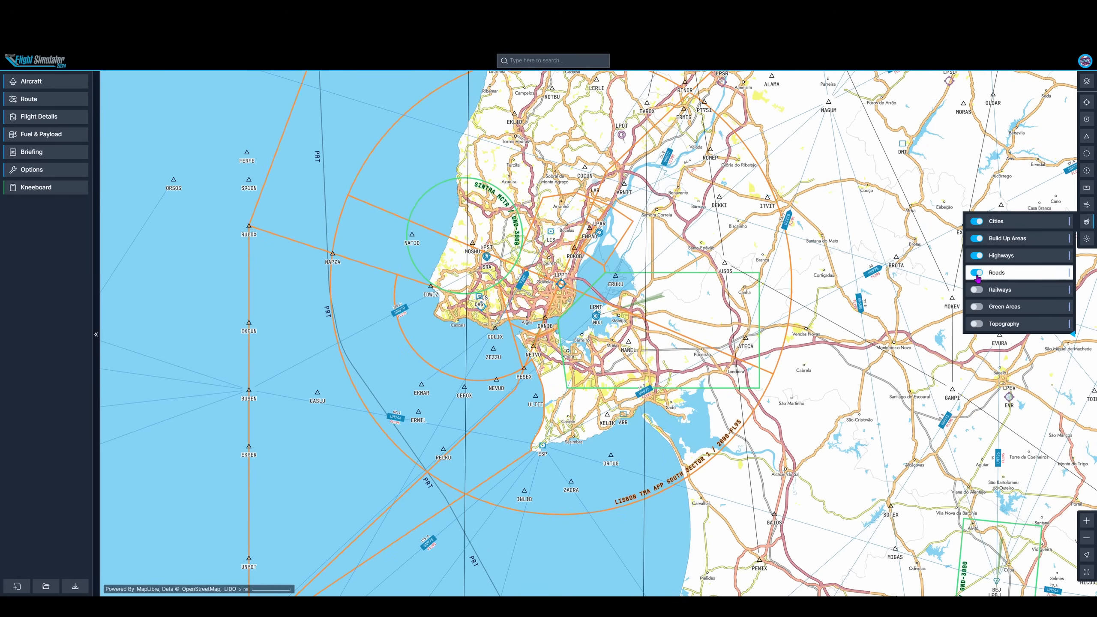
pyautogui.click(977, 289)
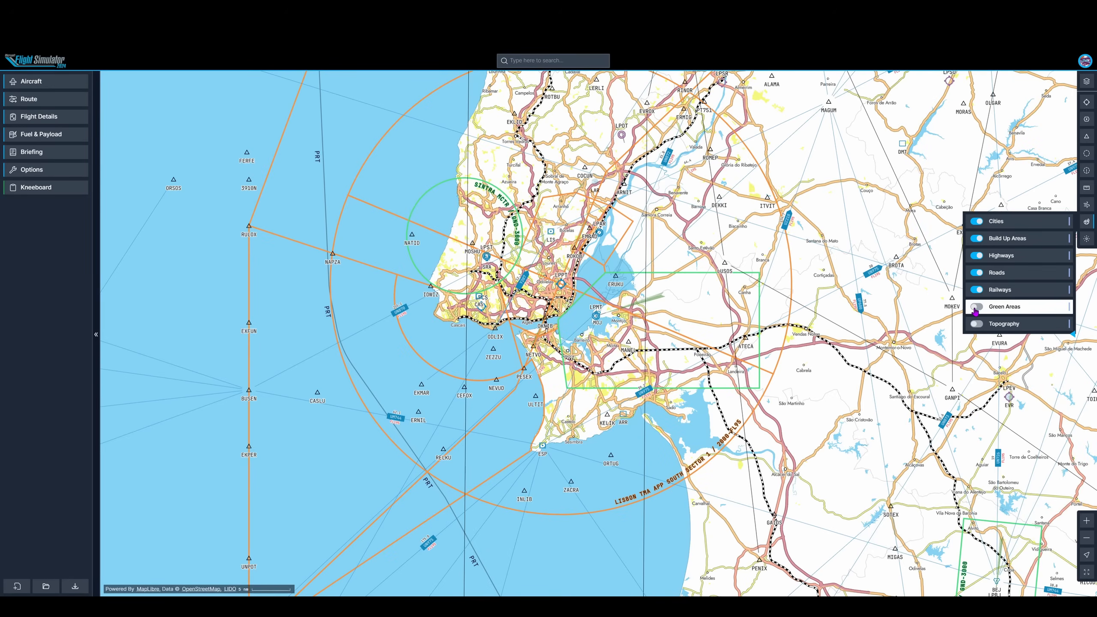
pyautogui.click(975, 307)
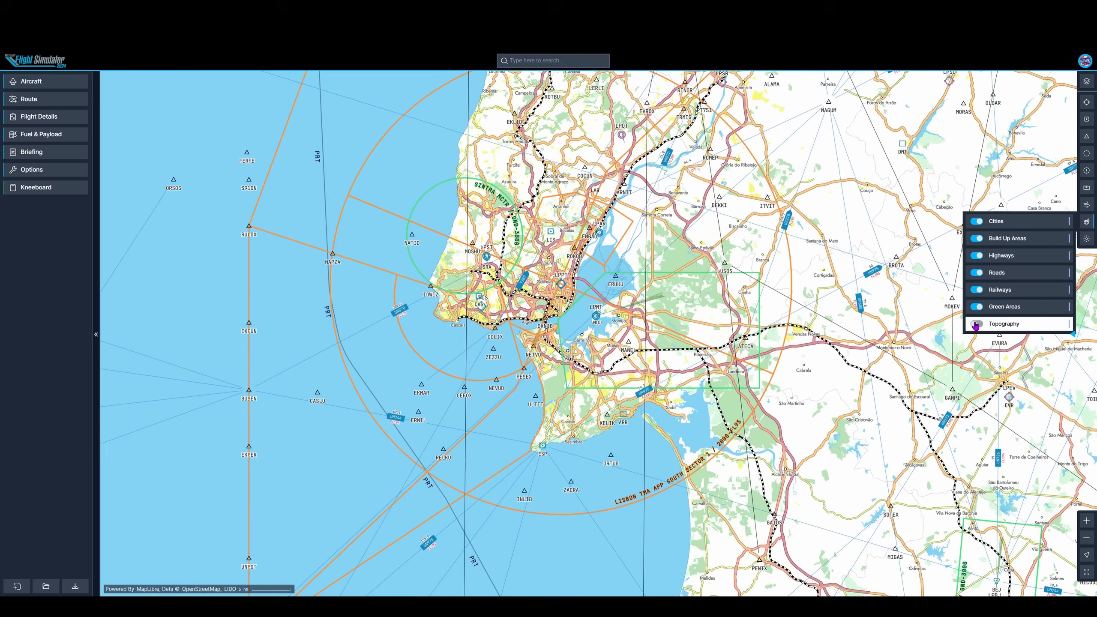
pyautogui.click(976, 323)
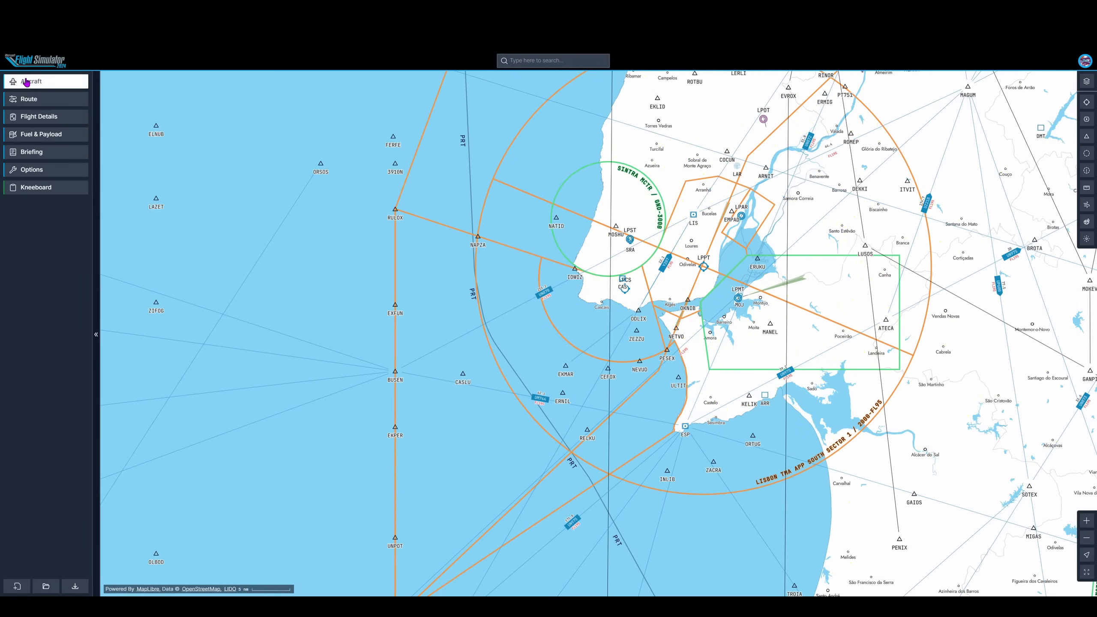
# Filter the aircraft list to turboprops and choose the TBM 930
pyautogui.click(32, 82)
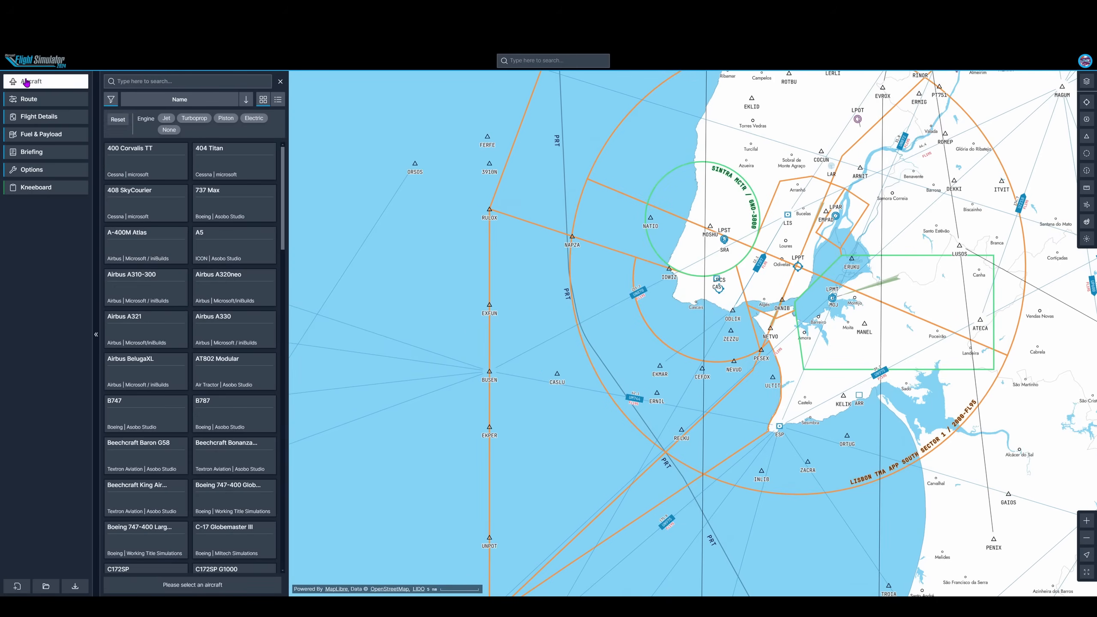
pyautogui.click(166, 117)
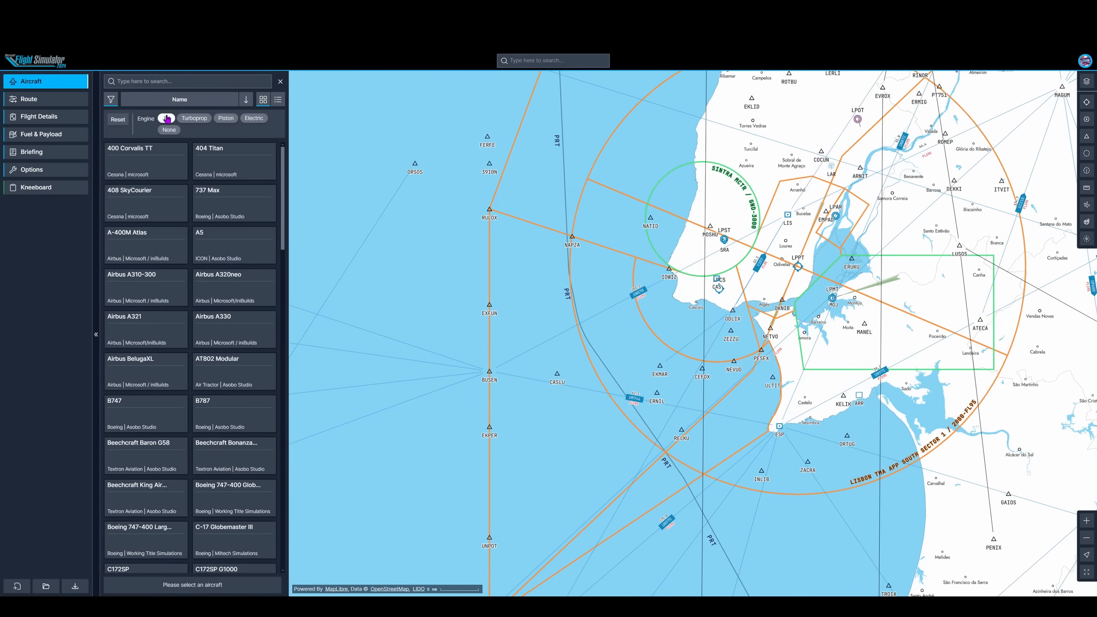
pyautogui.click(166, 117)
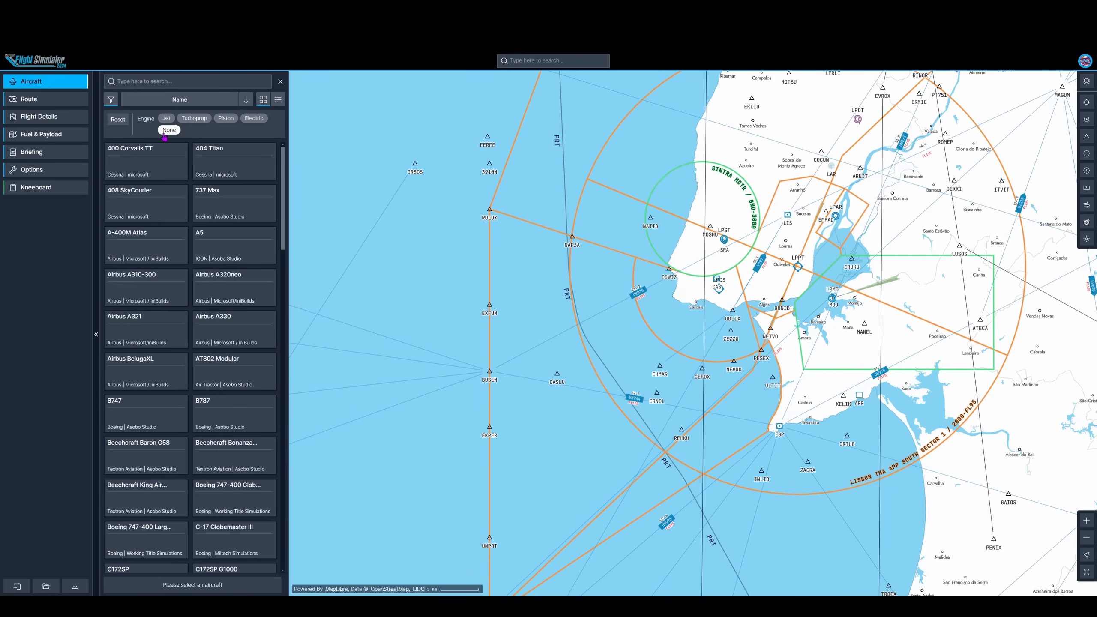
pyautogui.click(179, 98)
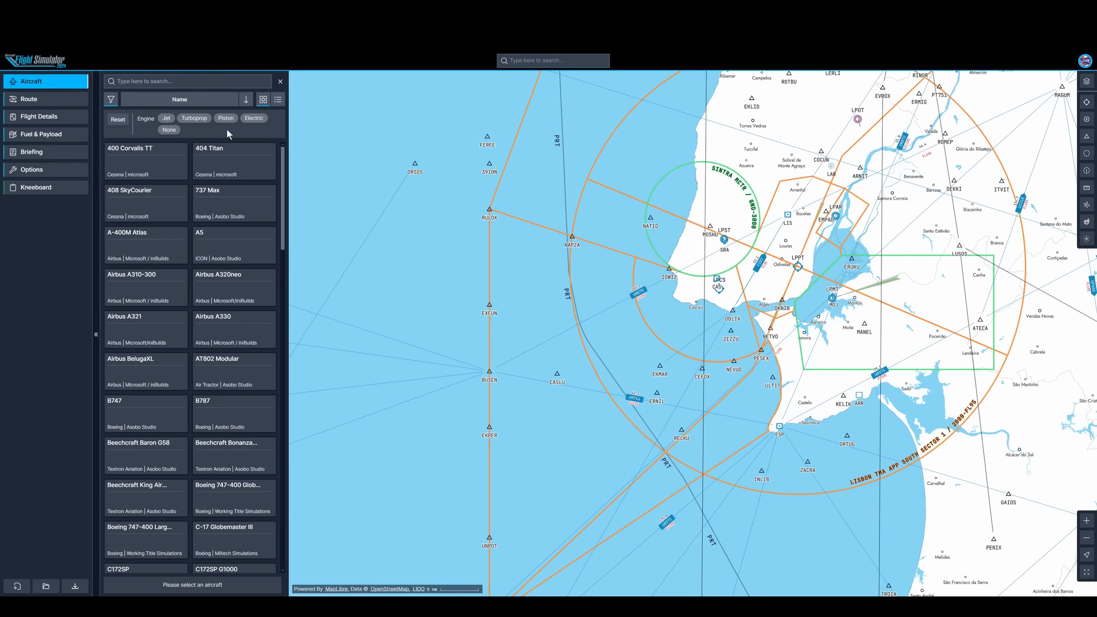
pyautogui.click(194, 118)
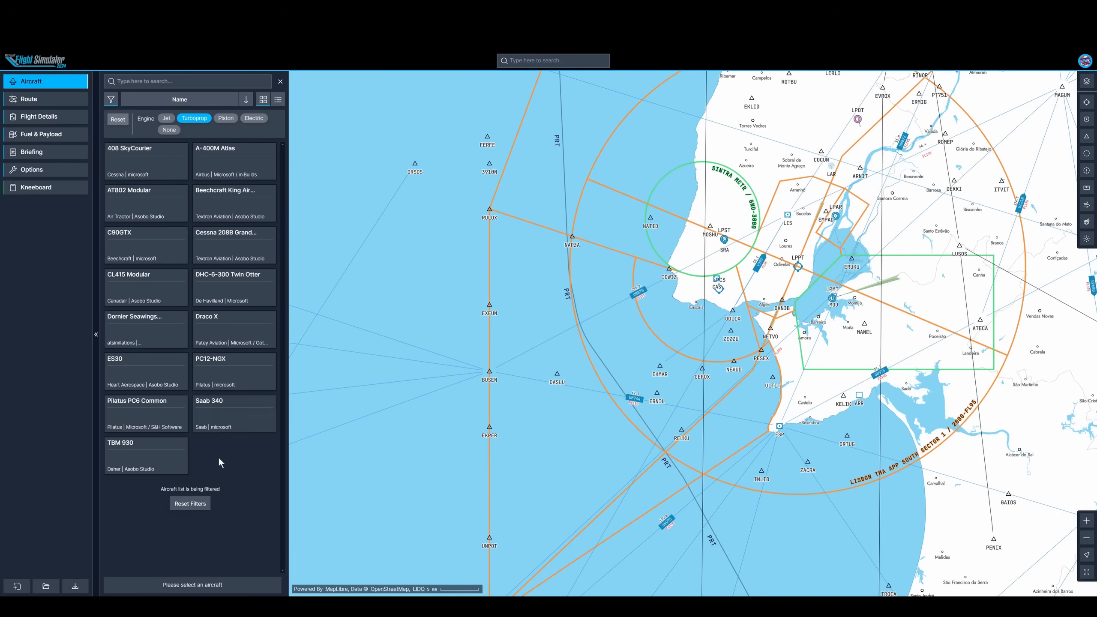
pyautogui.click(146, 455)
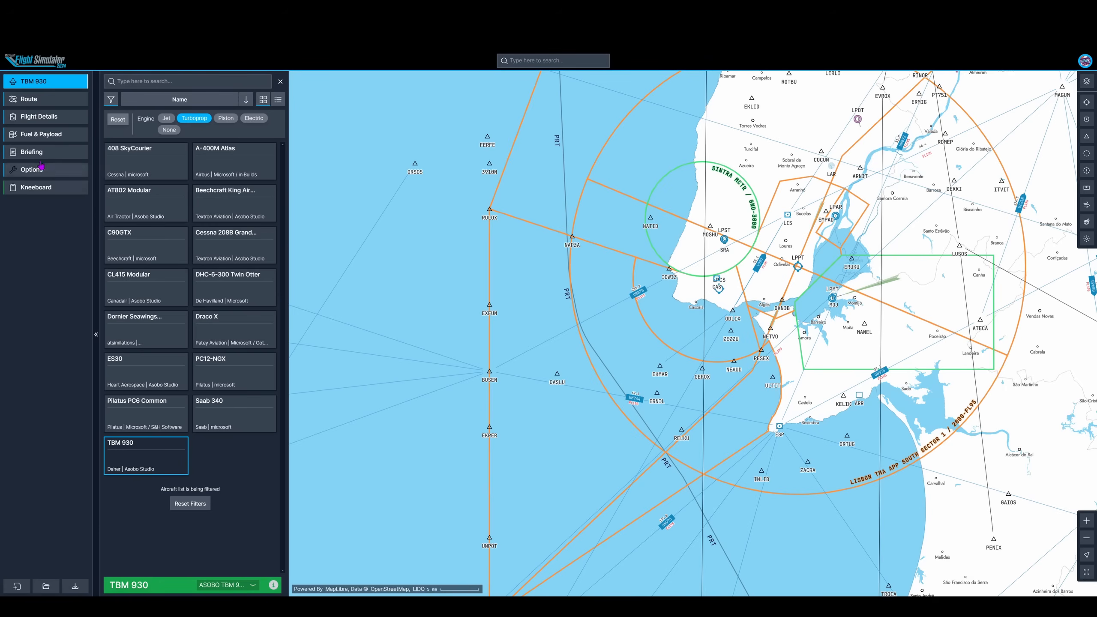
# Review the IFR flight details, then show the planner's unit and chart-provider options
pyautogui.click(38, 116)
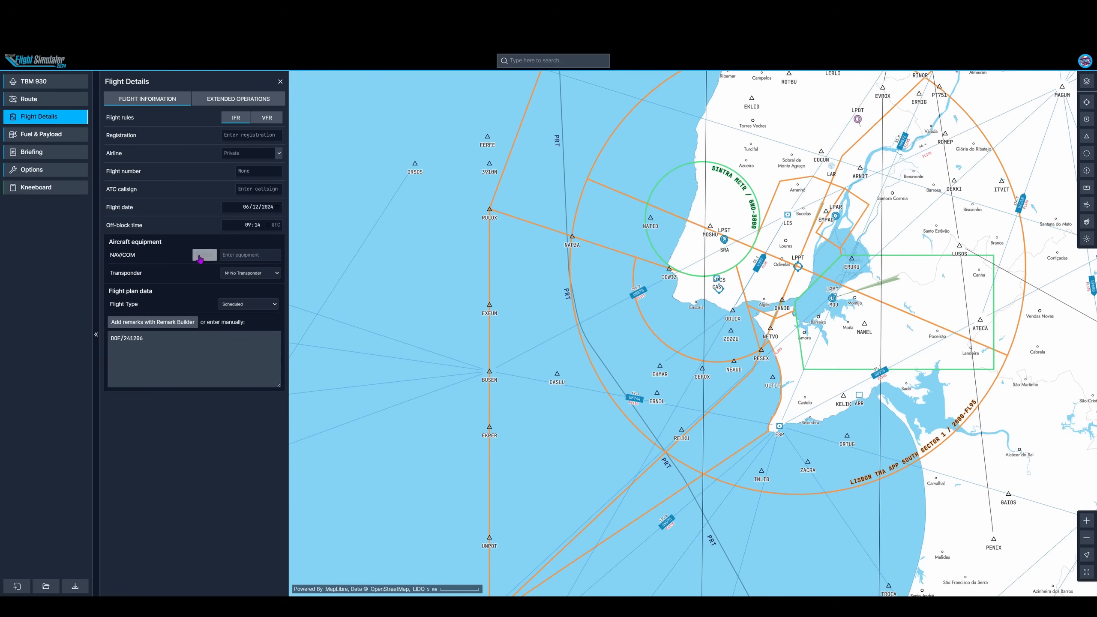
pyautogui.moveTo(55, 304)
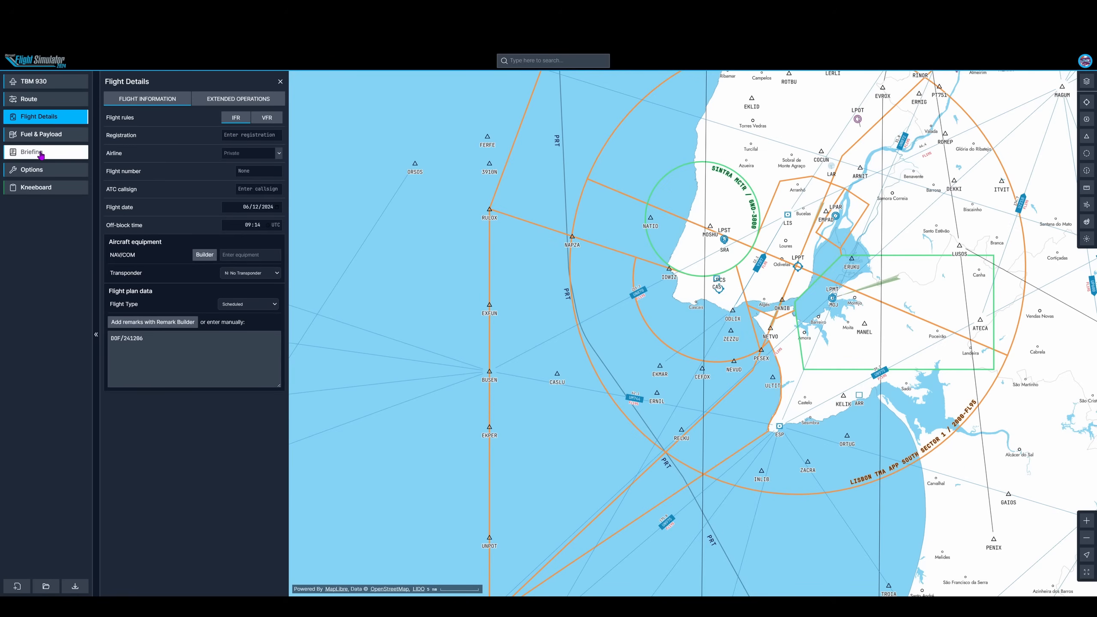
pyautogui.click(32, 170)
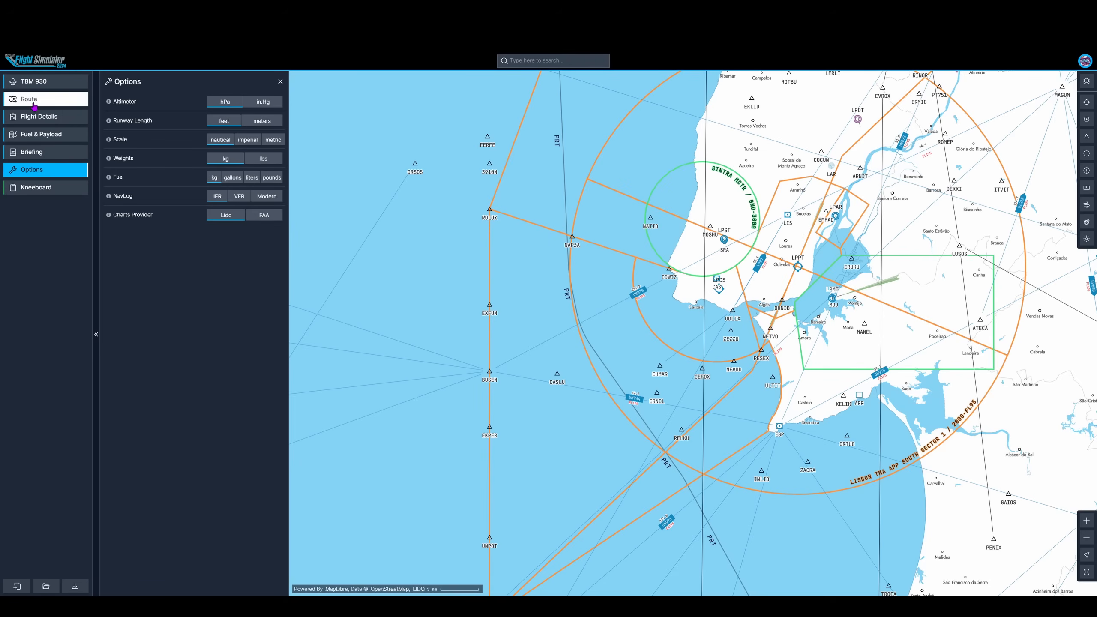
# Set Lisbon LPPT runway 02 as origin and Madrid LEMD as destination
pyautogui.click(29, 98)
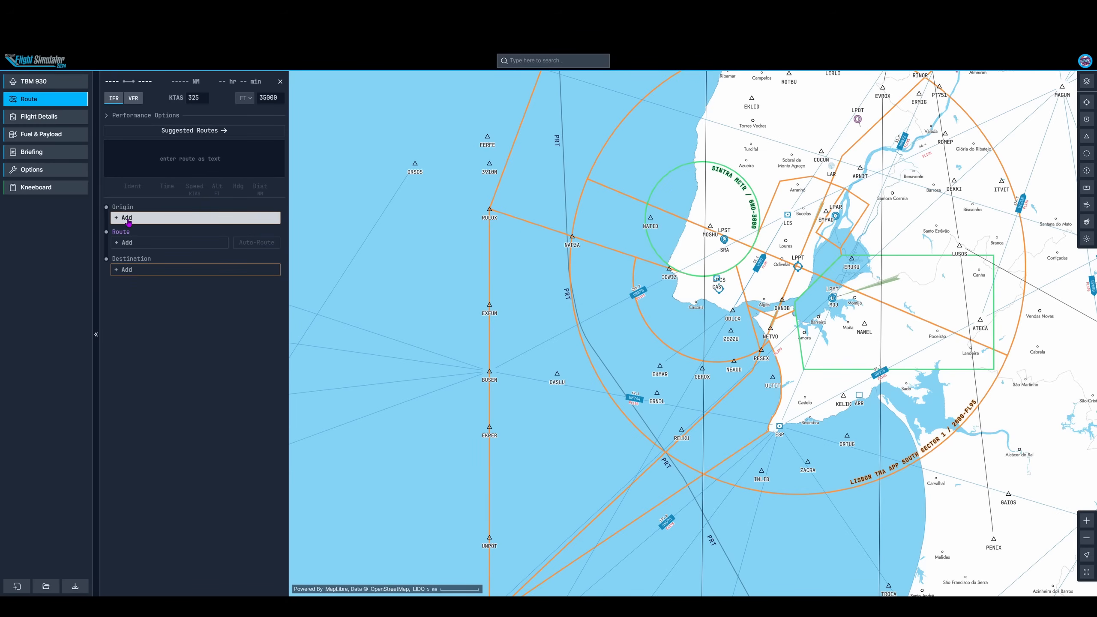
pyautogui.click(194, 217)
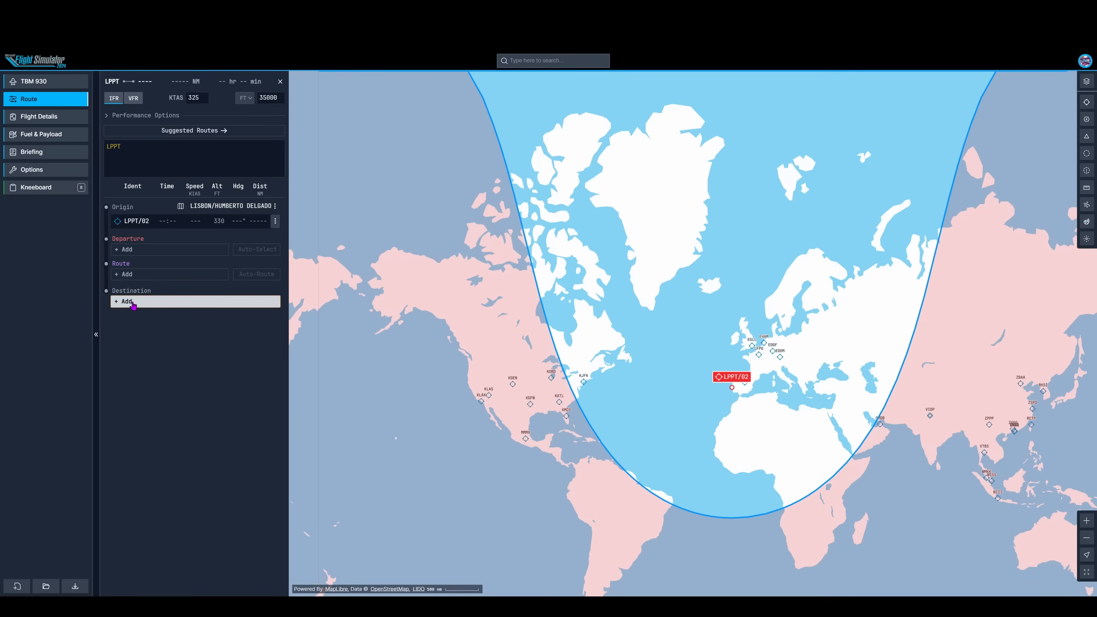
pyautogui.click(124, 301)
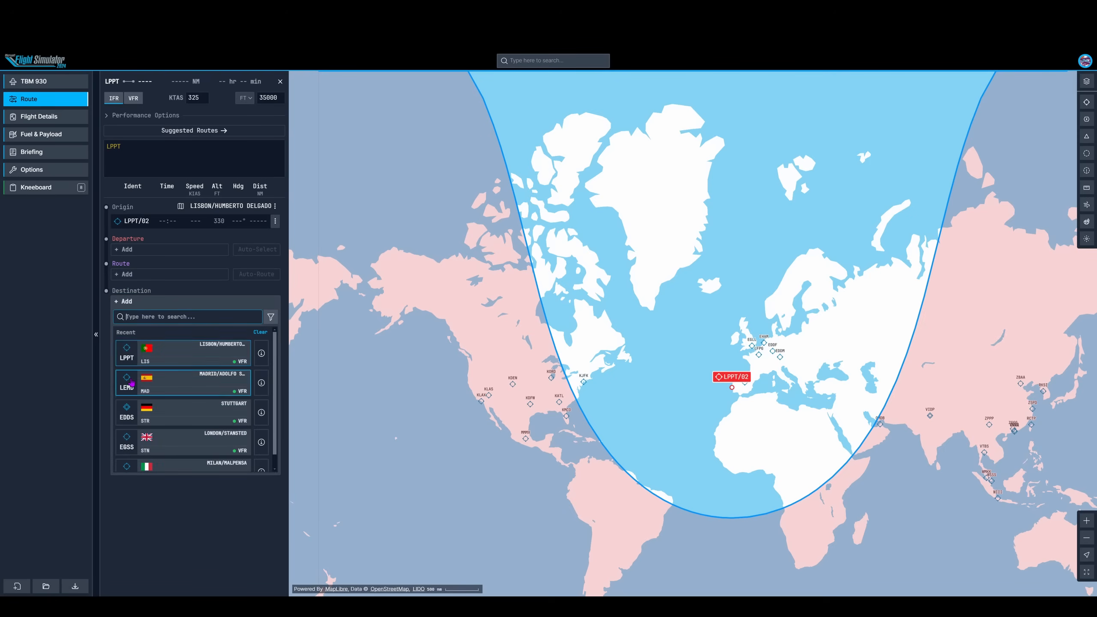
pyautogui.click(196, 383)
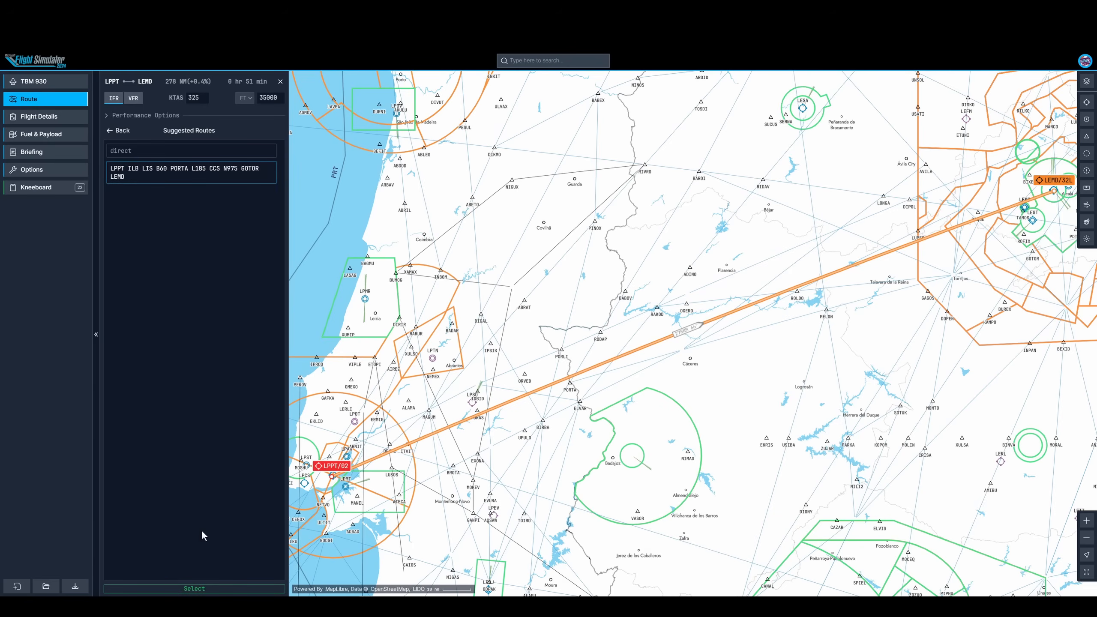
# Apply the suggested route LPPT ILB LIS B60 PORTA L185 CCS N975 GOTOR LEMD
pyautogui.click(194, 589)
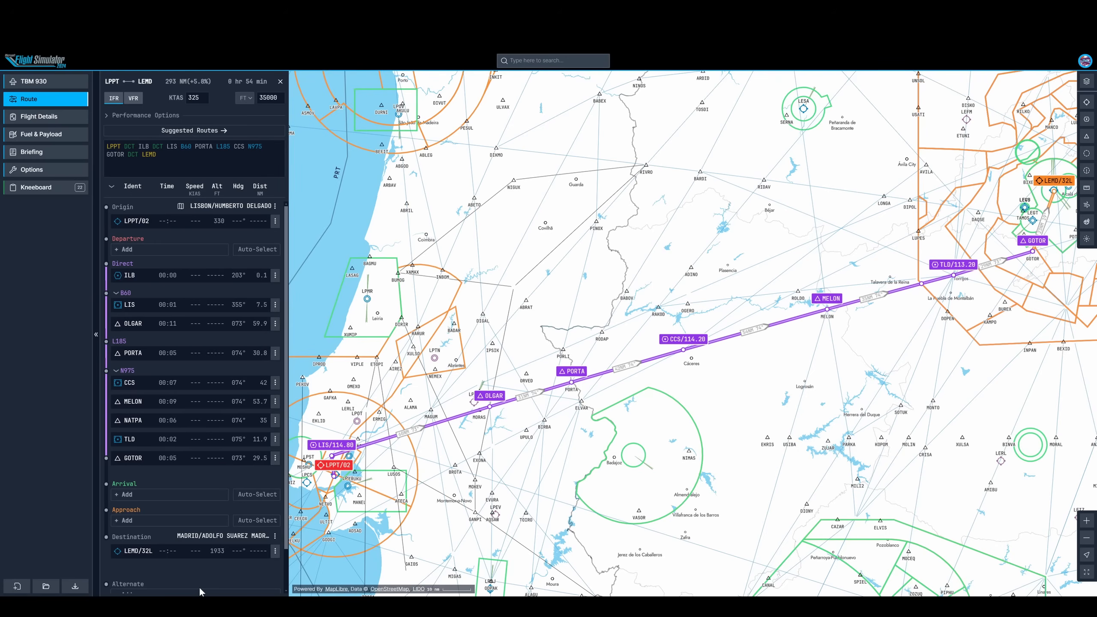
pyautogui.moveTo(217, 296)
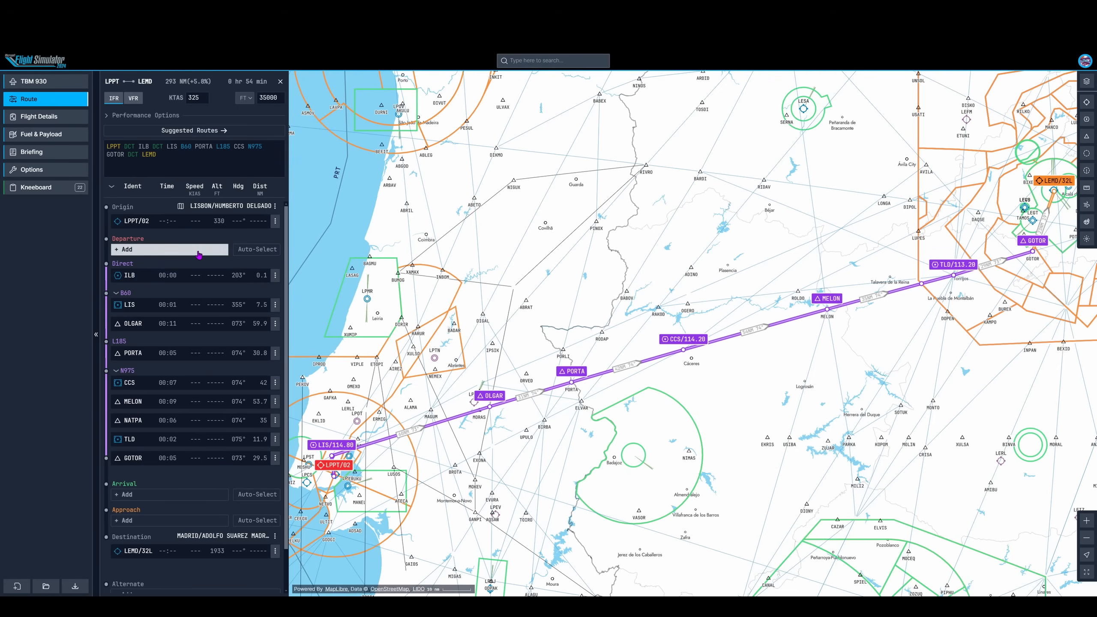
pyautogui.click(127, 250)
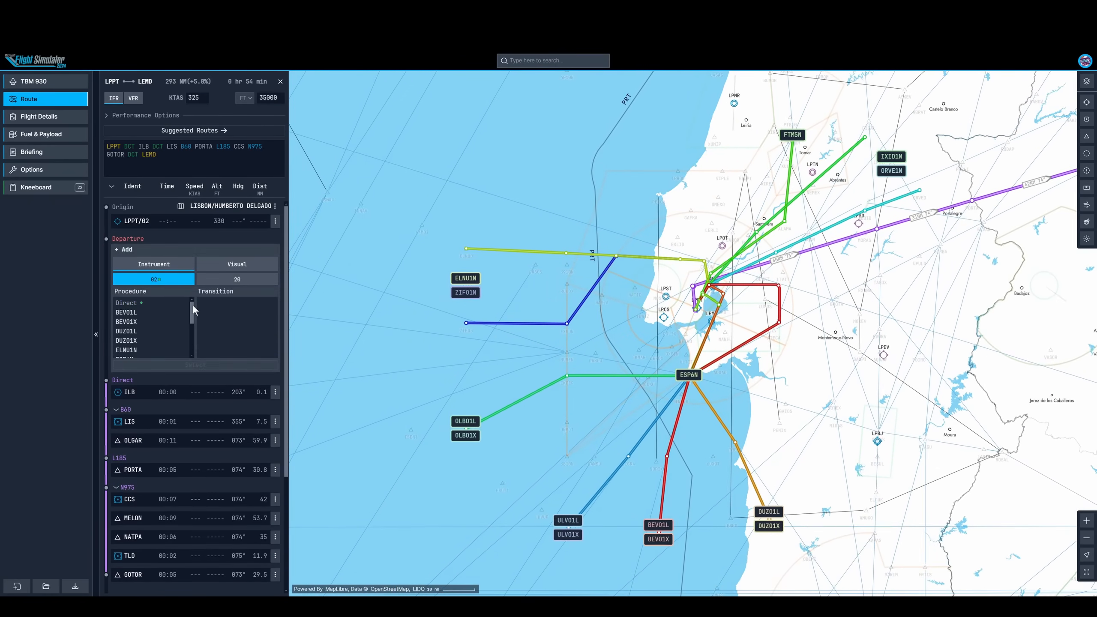
pyautogui.scroll(-3)
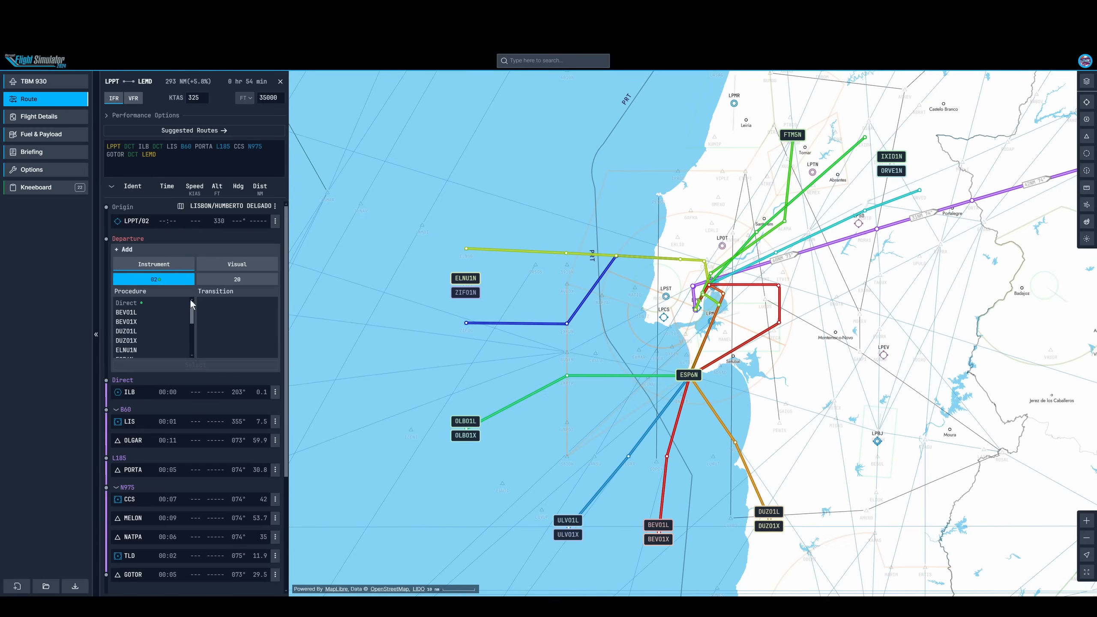
pyautogui.click(126, 303)
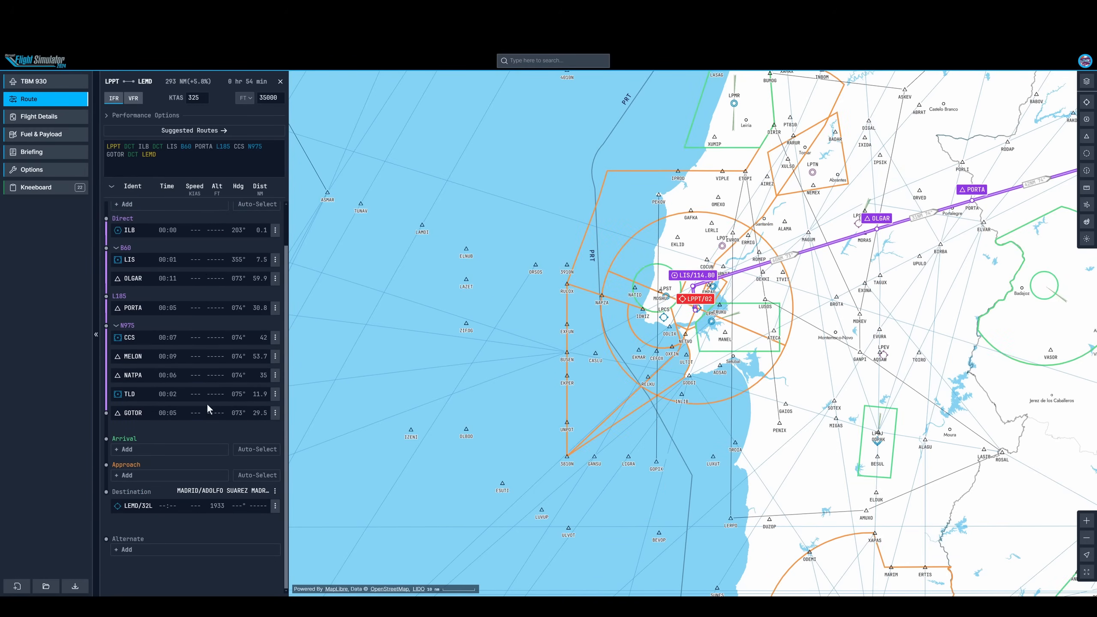
# Add the TLD3C arrival procedure at LEMD to the route
pyautogui.click(124, 449)
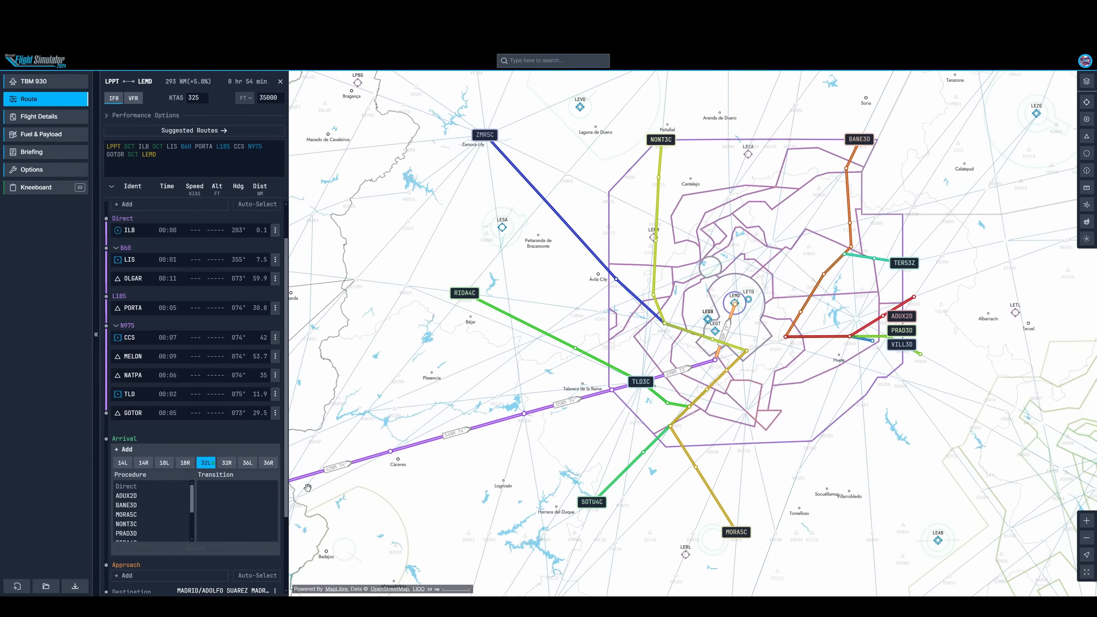
pyautogui.moveTo(371, 470)
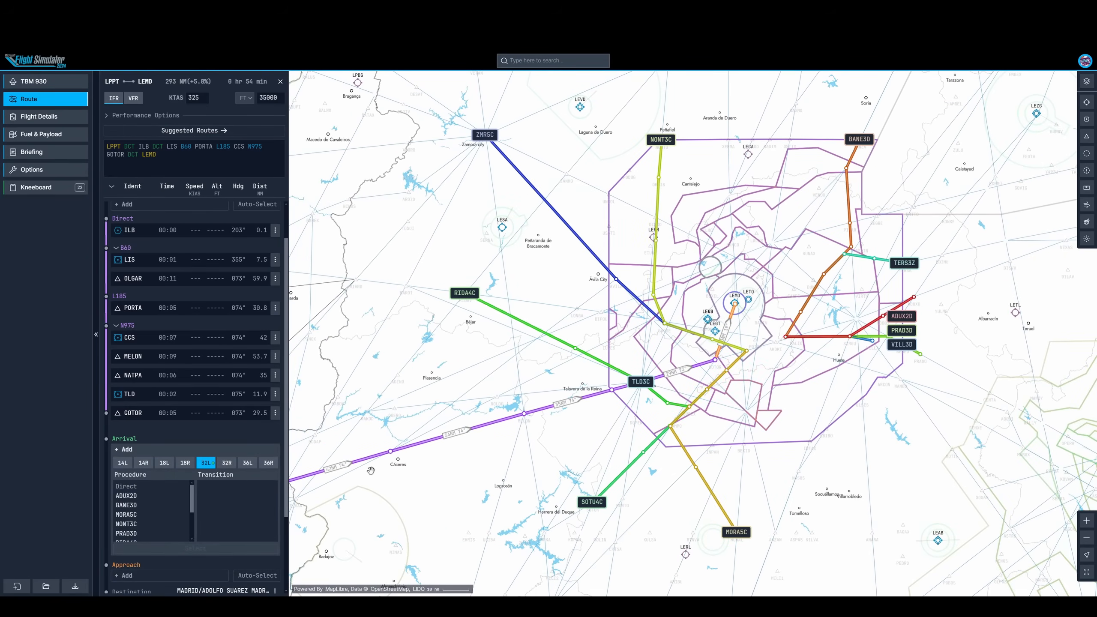
pyautogui.moveTo(250, 482)
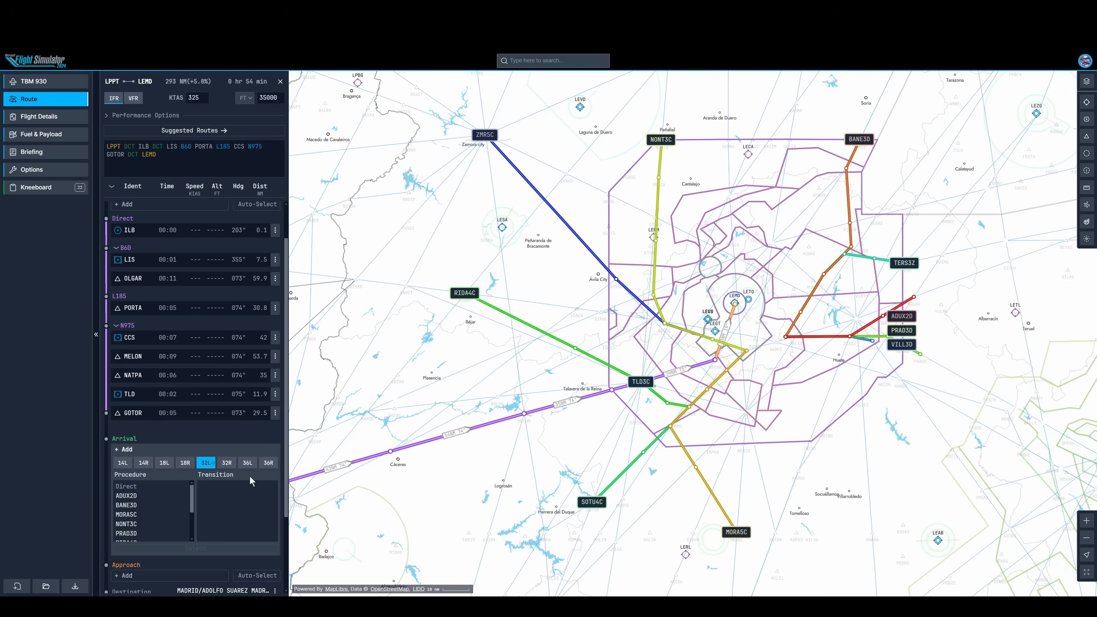
pyautogui.moveTo(241, 481)
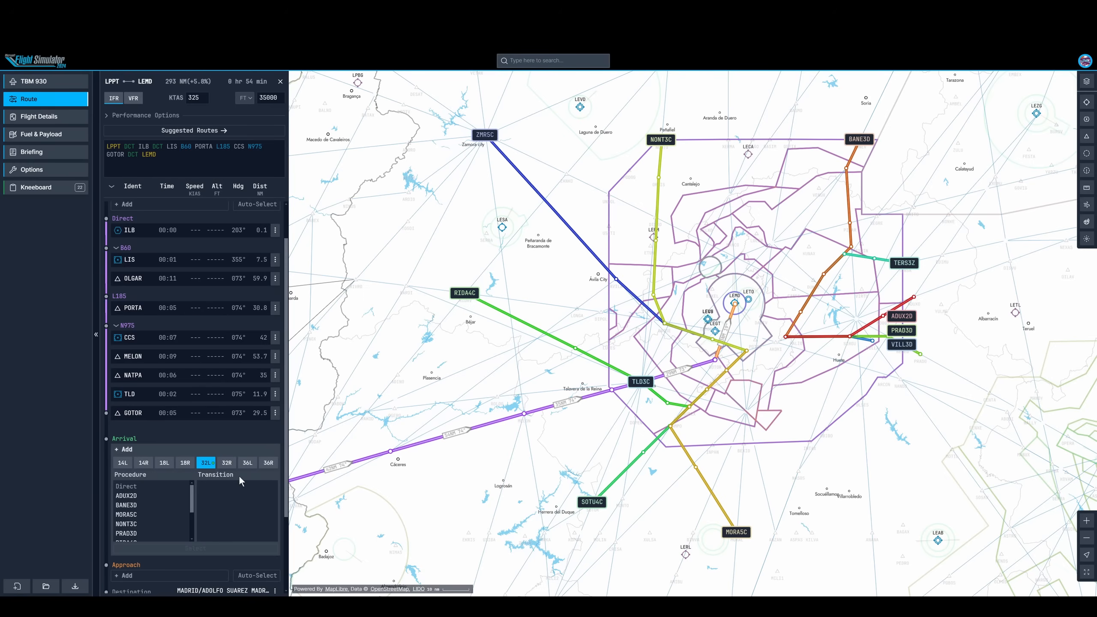
pyautogui.click(124, 517)
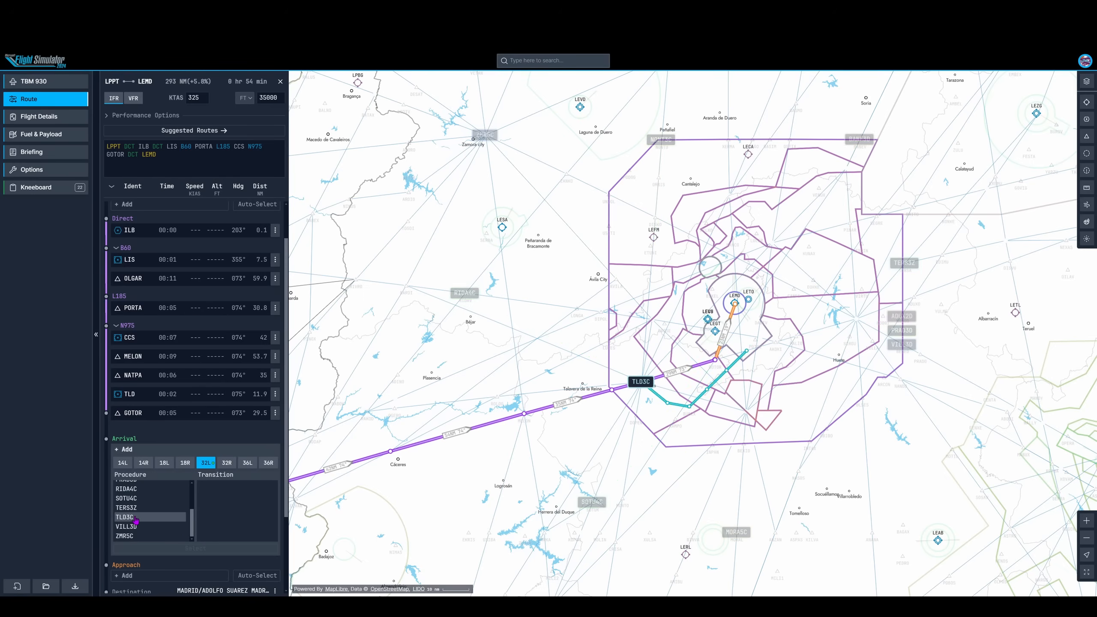
pyautogui.click(125, 517)
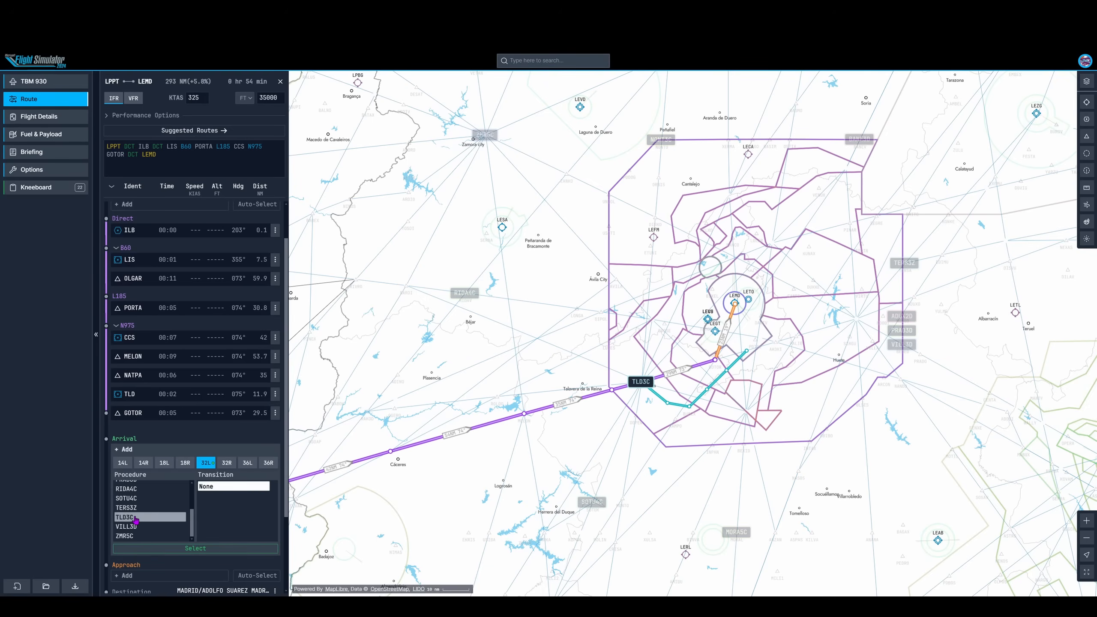
pyautogui.click(196, 548)
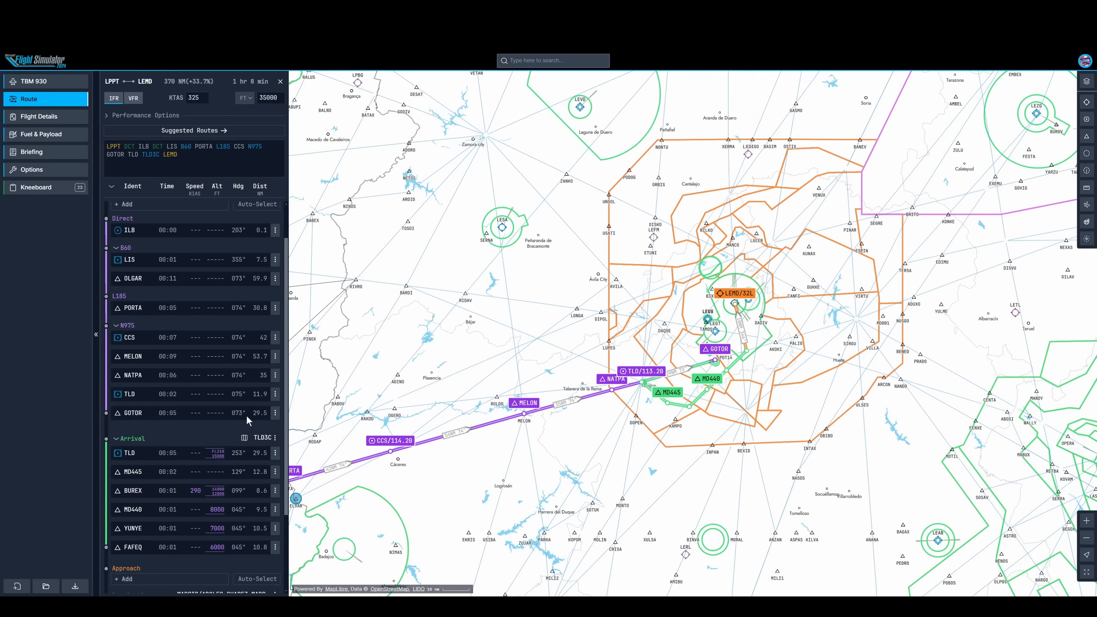
# Remove the GOTOR waypoint so the route flows from TLD into TLD3C
pyautogui.click(275, 413)
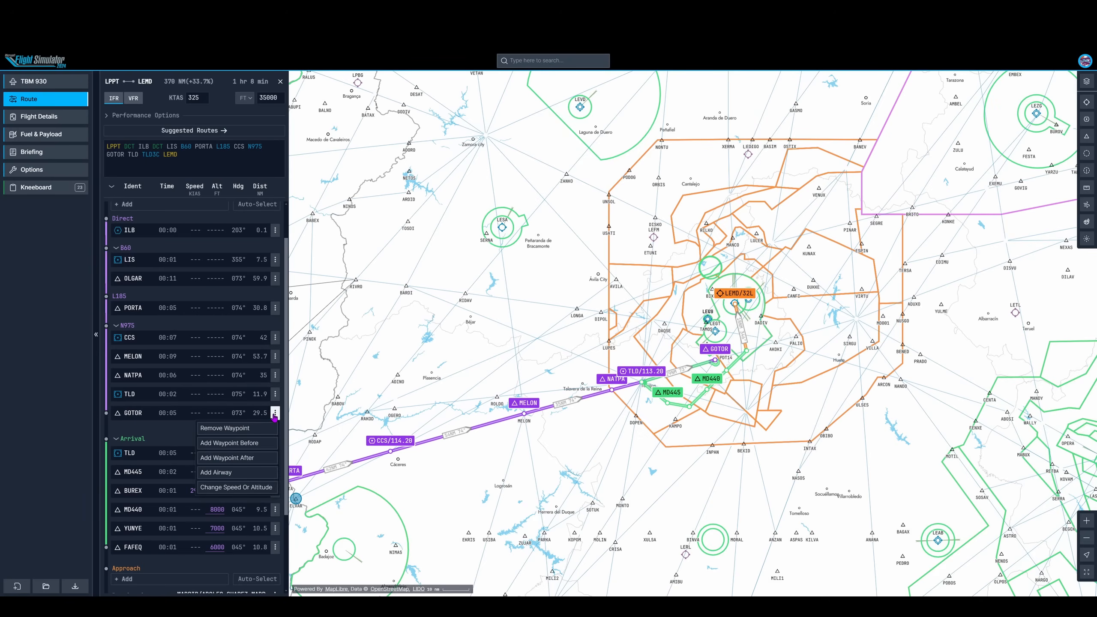
pyautogui.click(224, 429)
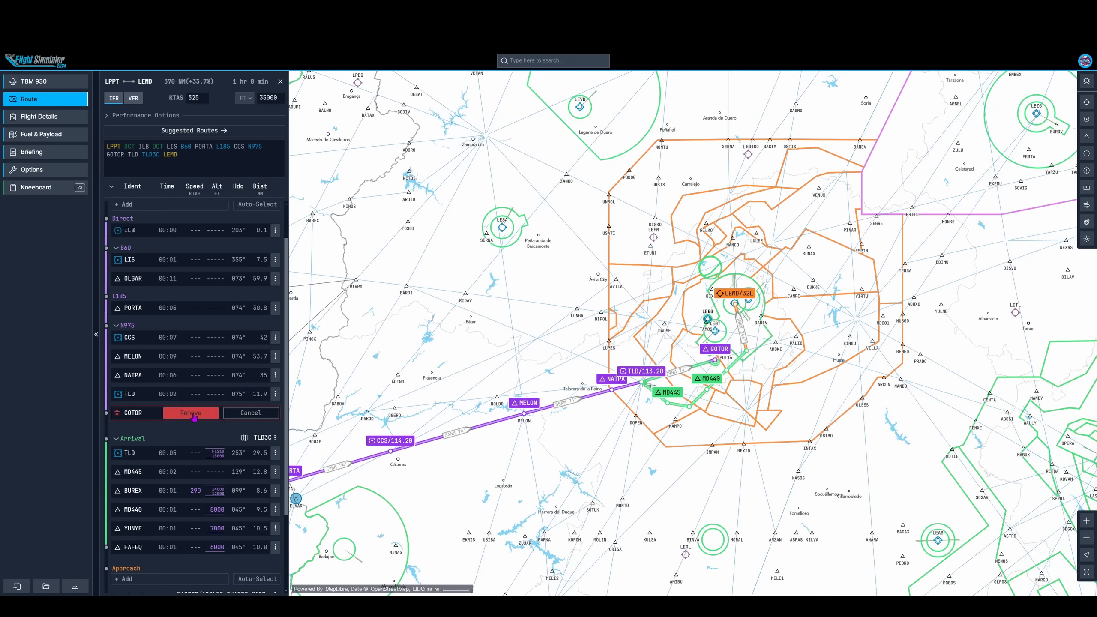
pyautogui.click(191, 413)
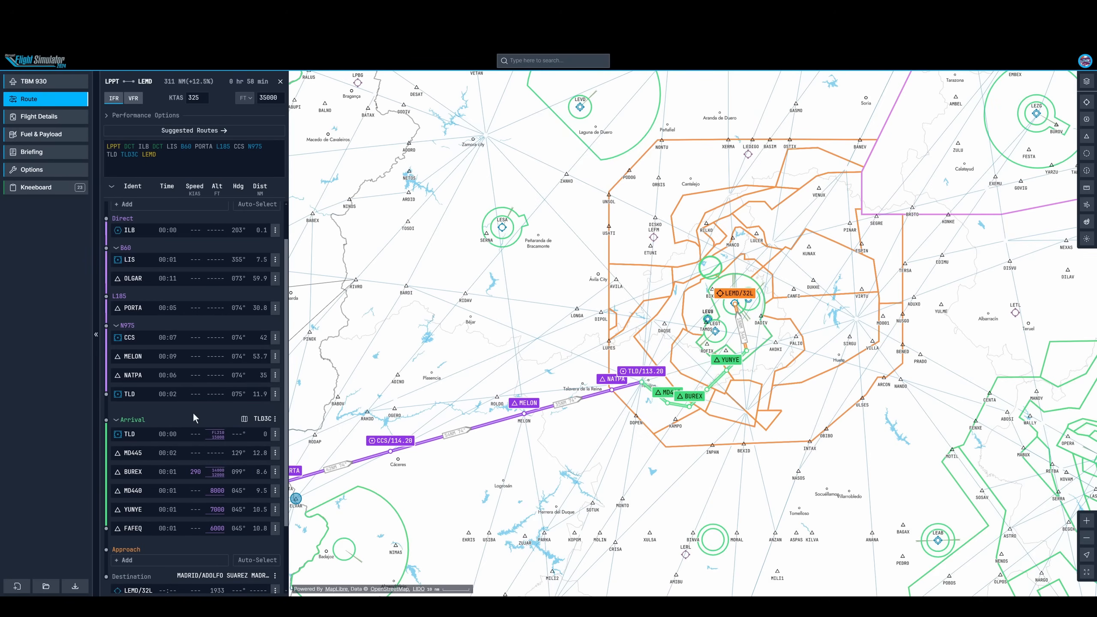
pyautogui.moveTo(744, 363)
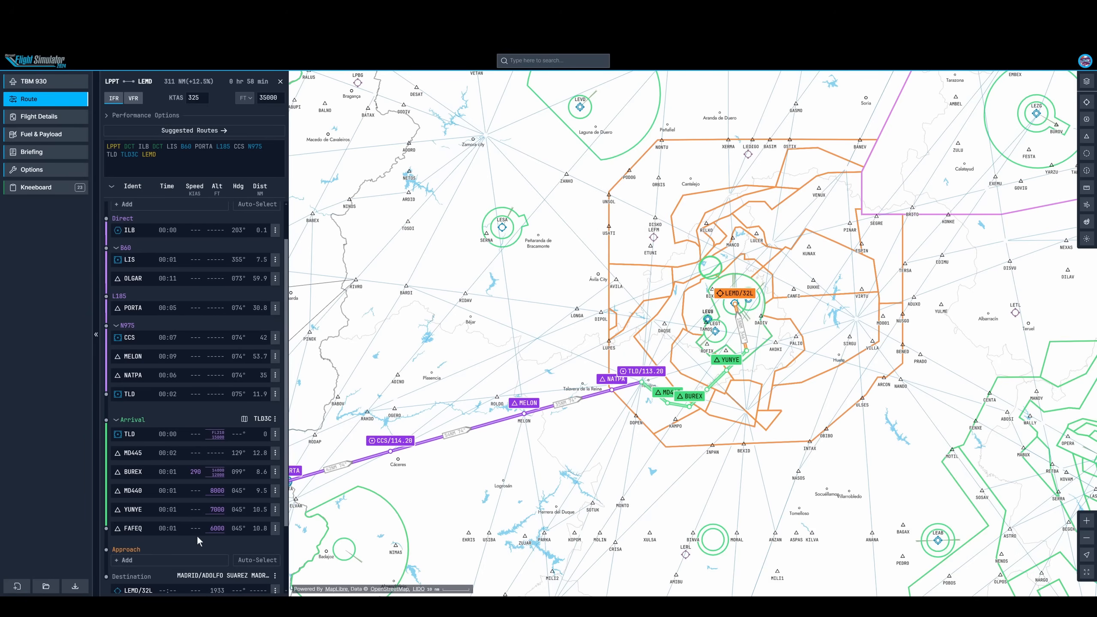
pyautogui.scroll(-3)
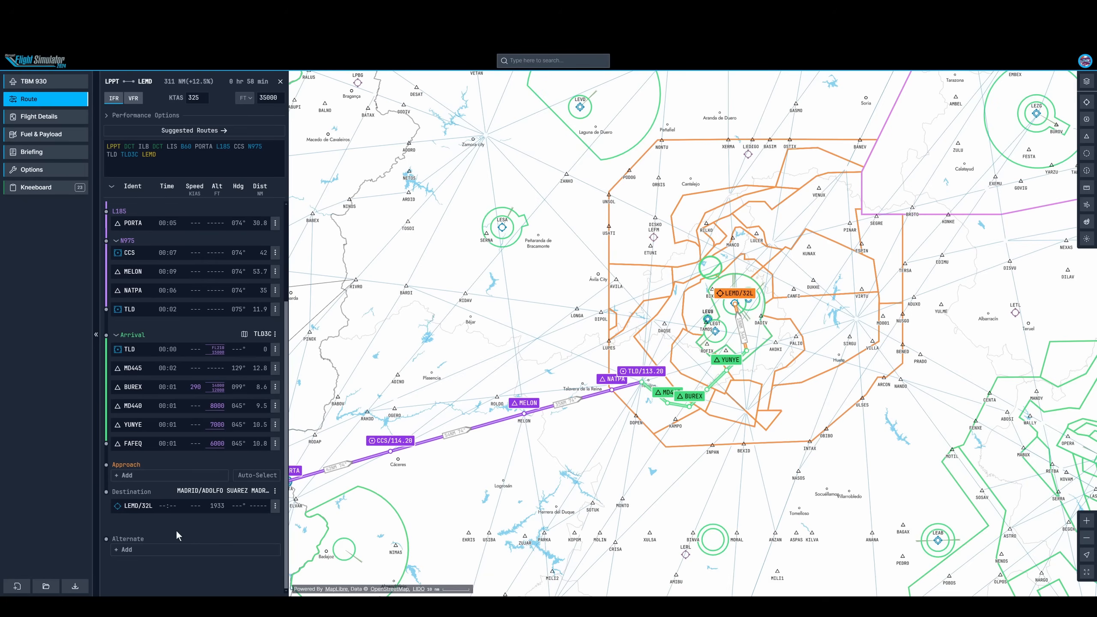
# Add the ILS 32L W approach to runway 32L after previewing ILS 32L Z
pyautogui.click(124, 475)
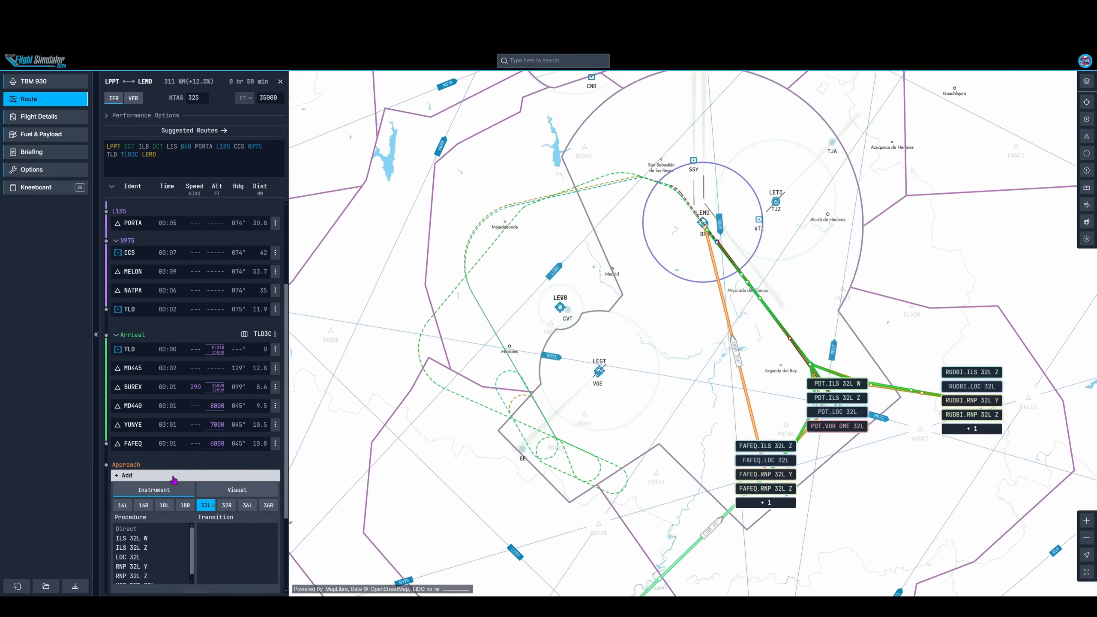
pyautogui.click(132, 539)
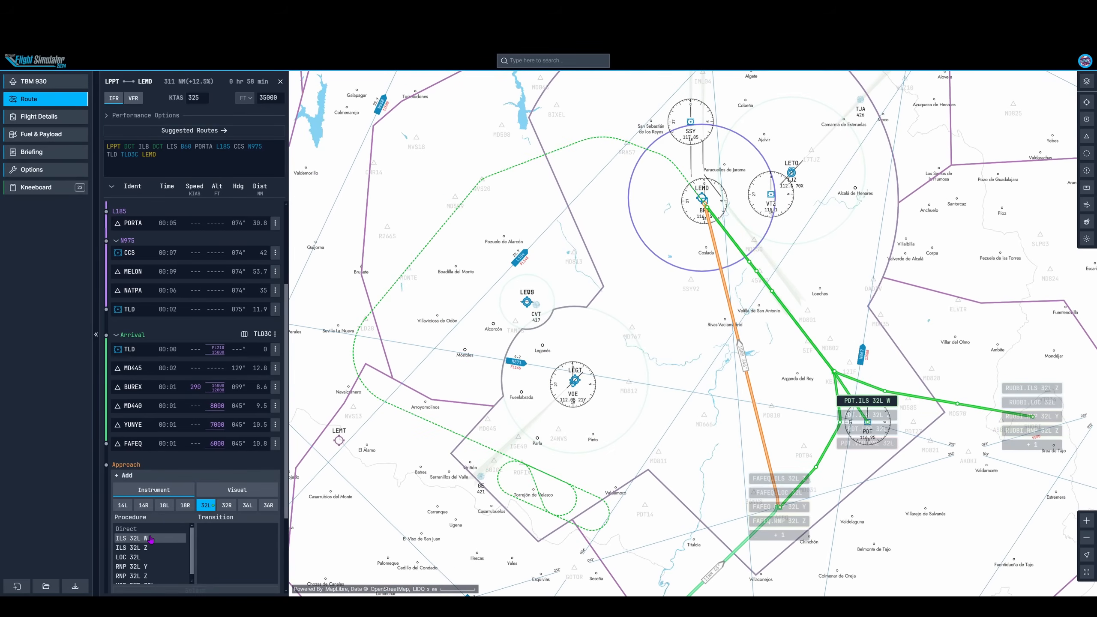
pyautogui.click(133, 546)
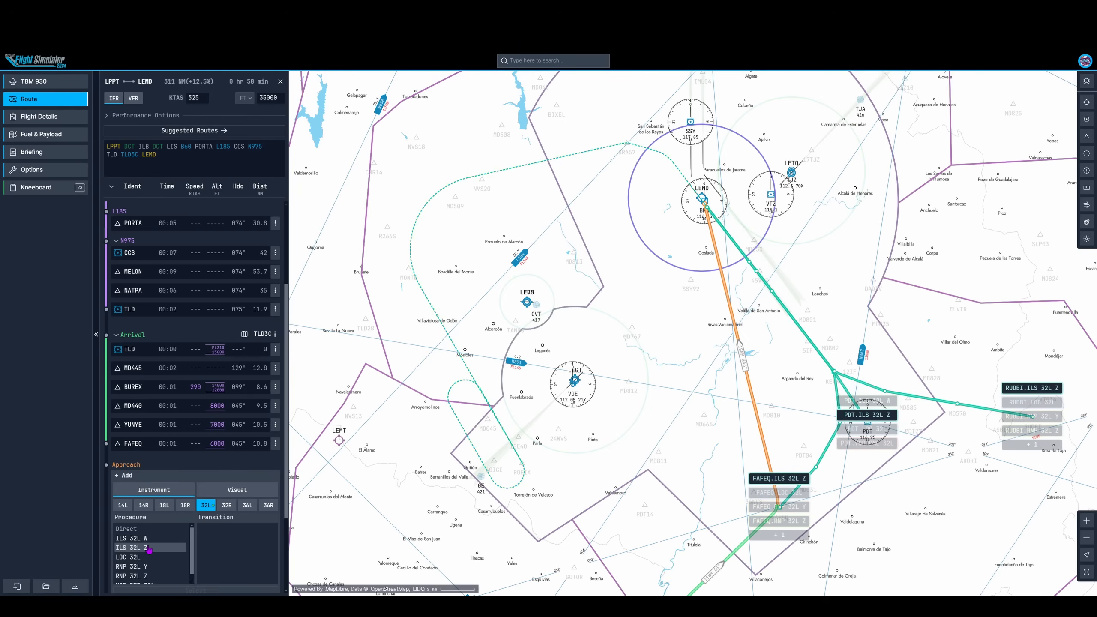
pyautogui.click(137, 539)
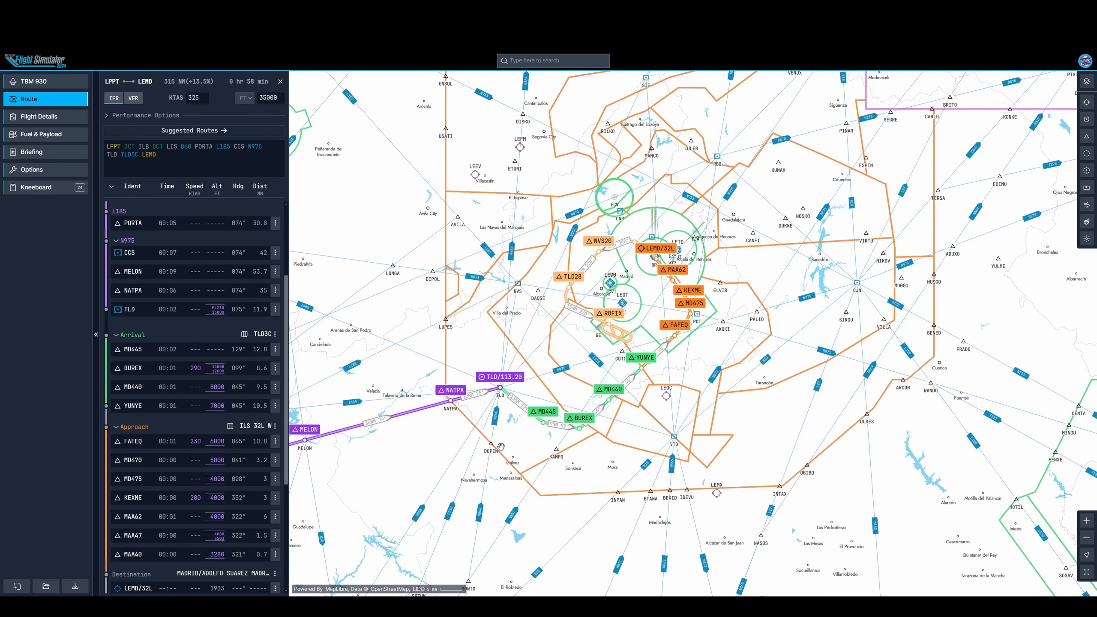
pyautogui.moveTo(438, 428)
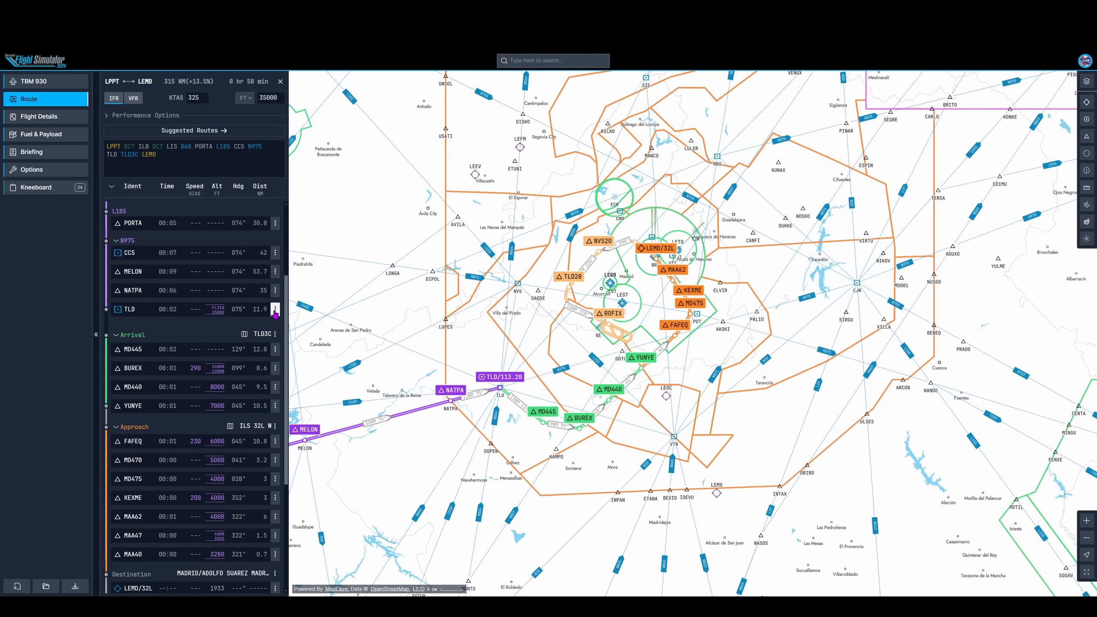
# Remove the TLD and NATPA waypoints so N975 ends at MELON
pyautogui.click(274, 309)
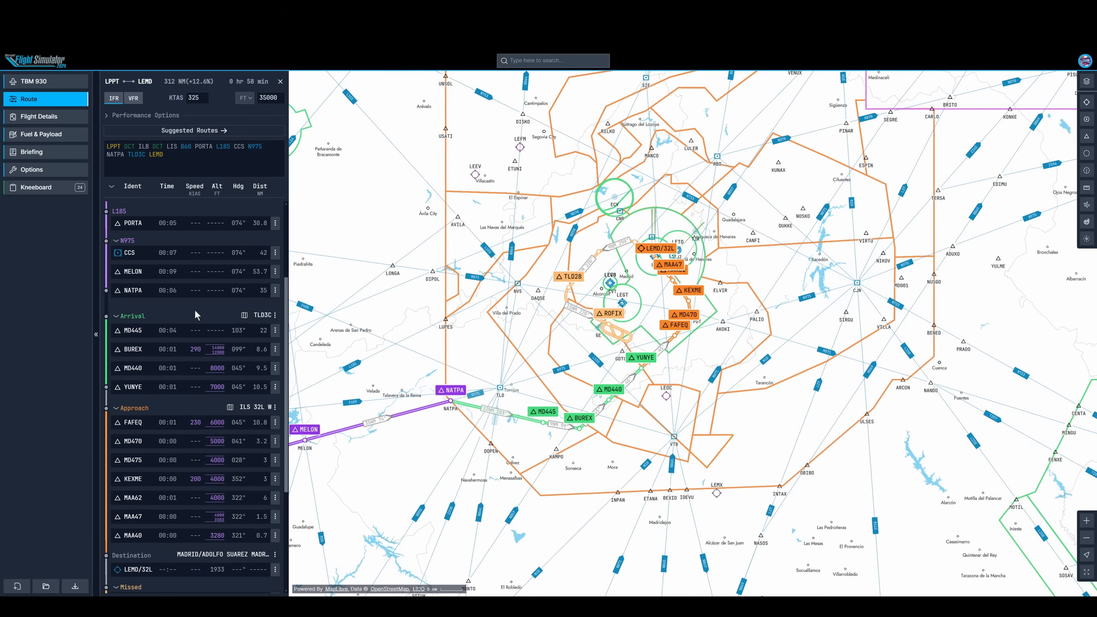
pyautogui.moveTo(234, 300)
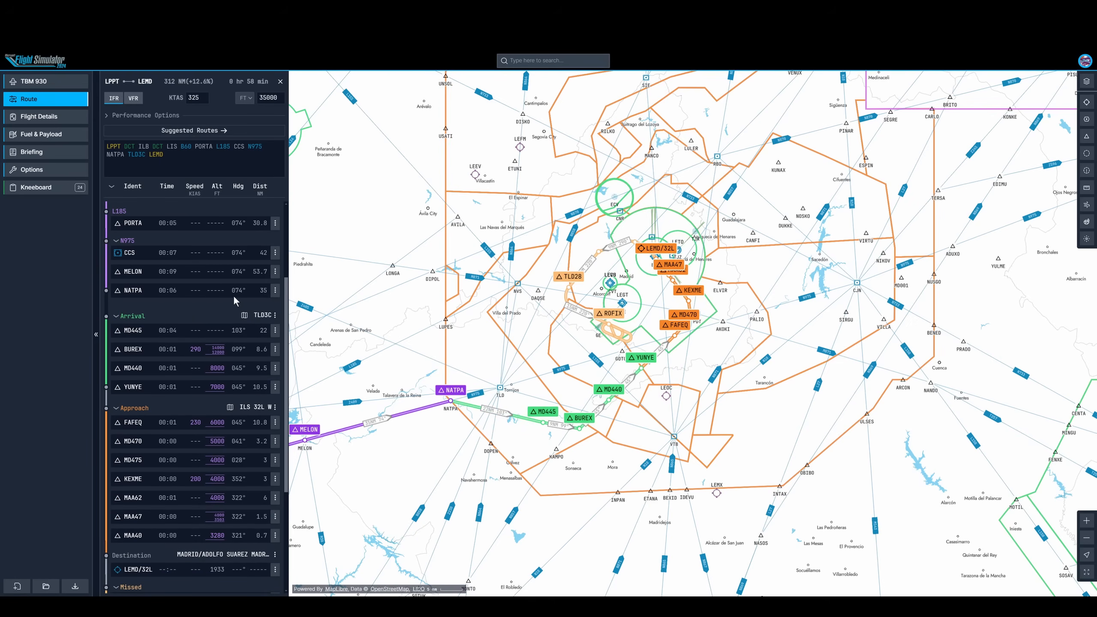
pyautogui.click(275, 290)
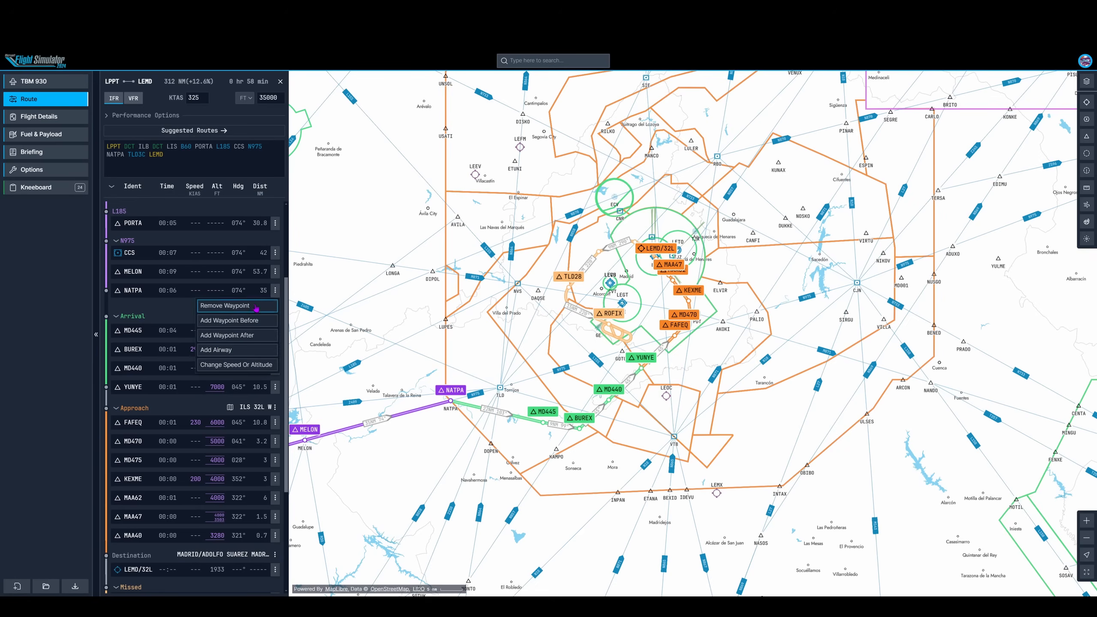
pyautogui.click(226, 305)
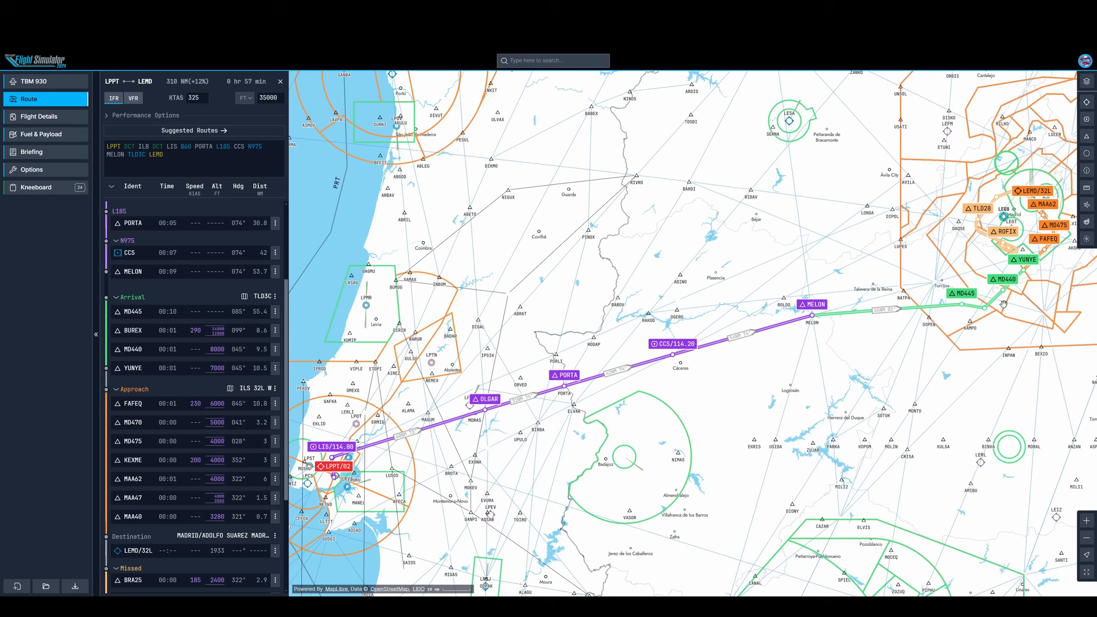
pyautogui.moveTo(995, 428)
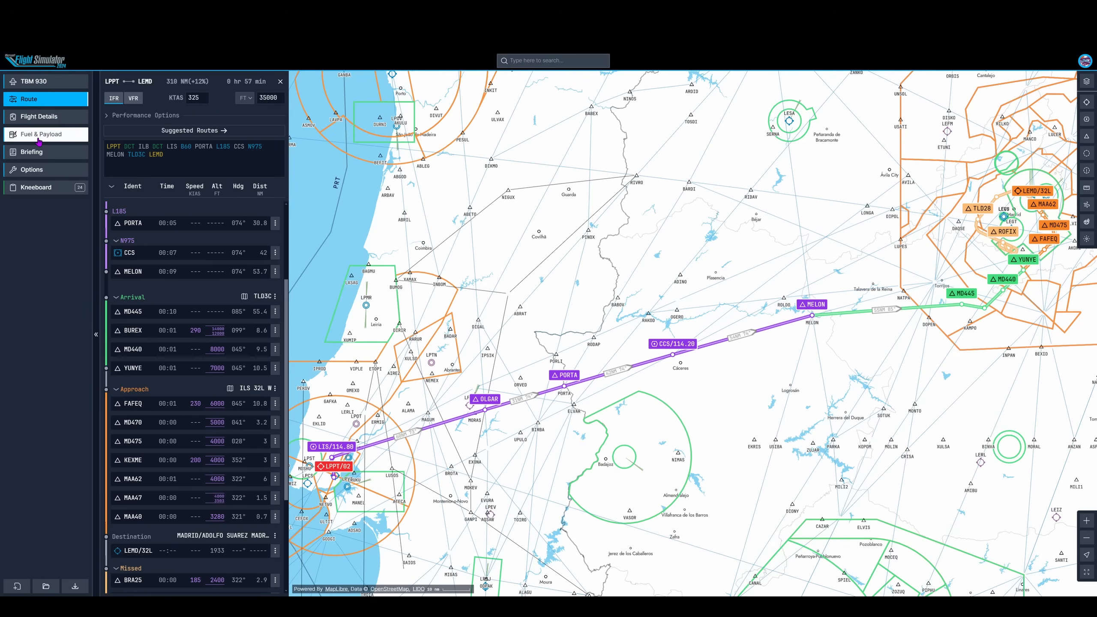
# Go to the Fuel & Payload section of the Briefing and switch to payload settings
pyautogui.click(31, 151)
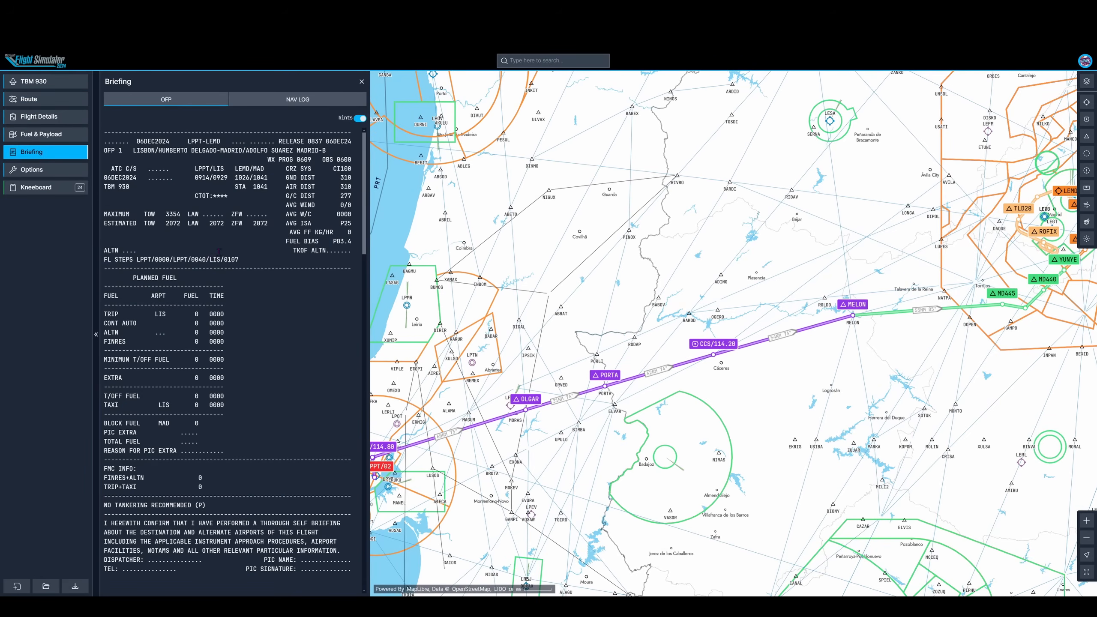
pyautogui.scroll(-3)
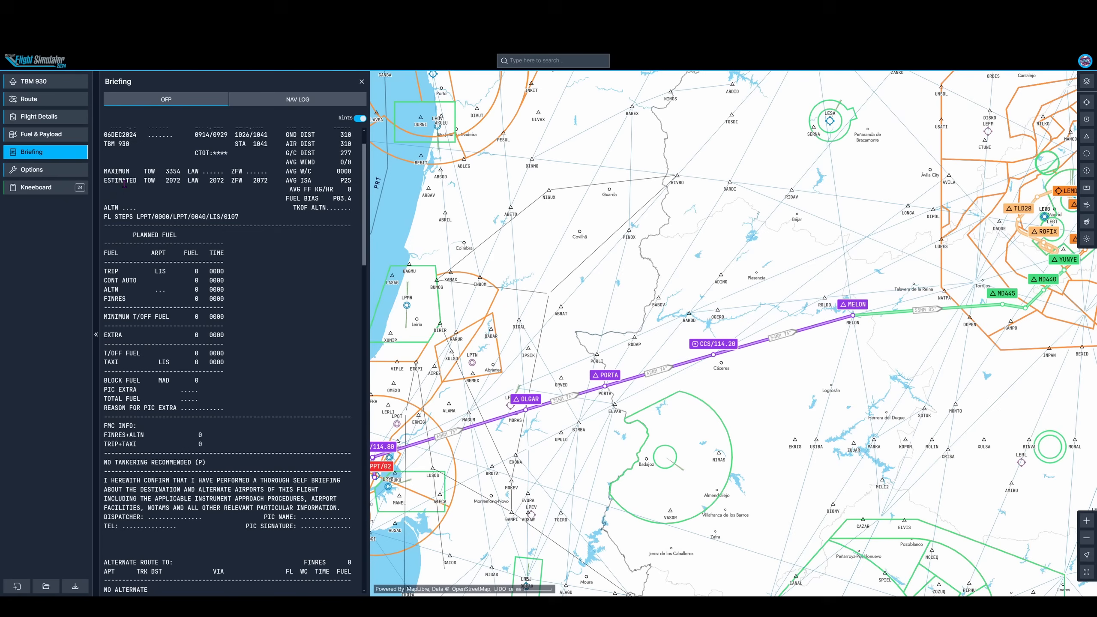
pyautogui.click(41, 134)
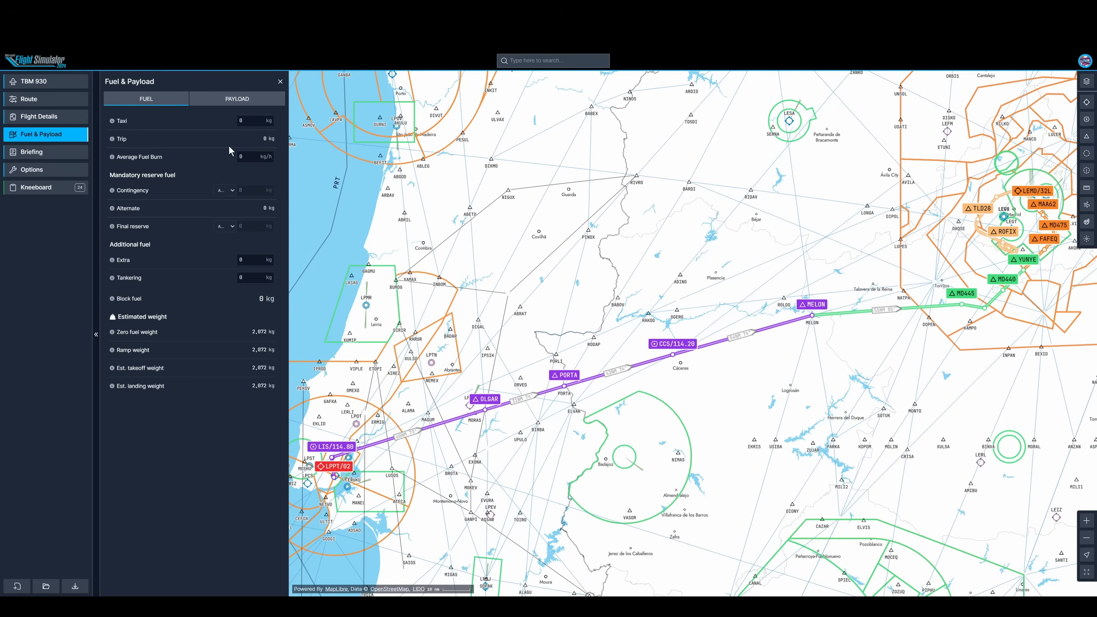
pyautogui.moveTo(229, 224)
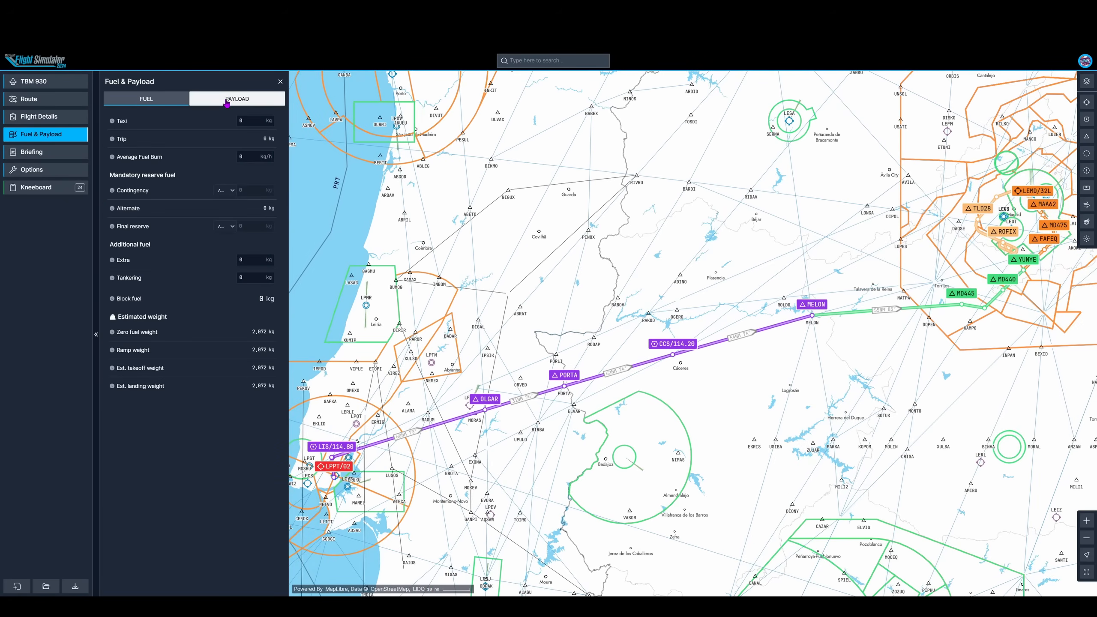
pyautogui.click(236, 98)
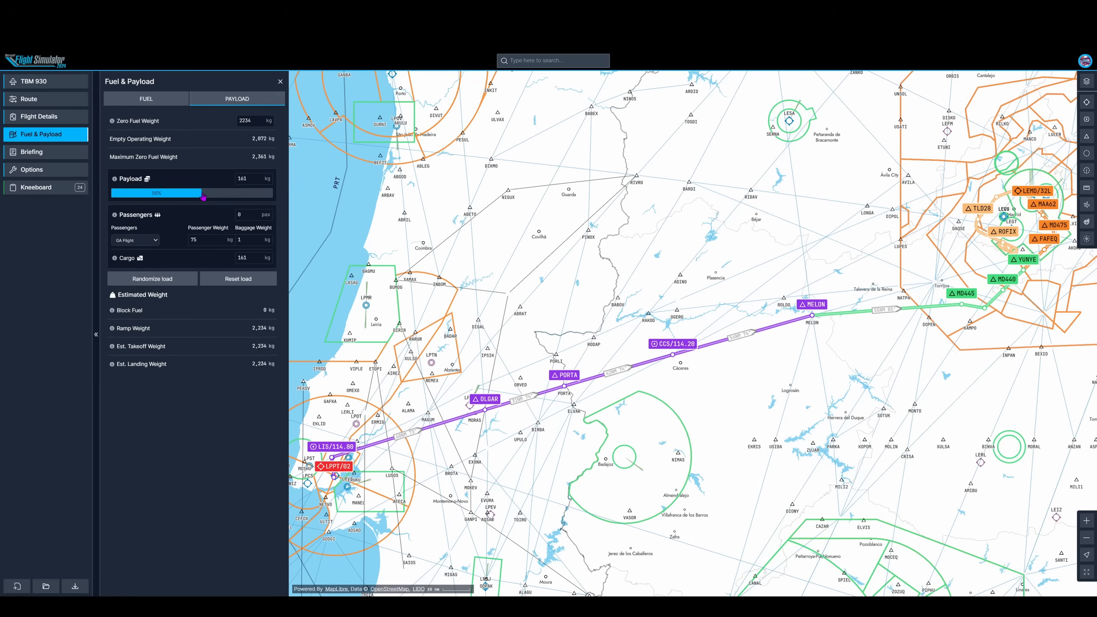
# Raise the payload slider to 193 kg, giving a zero fuel weight of 2,266 kg
pyautogui.moveTo(204, 199); pyautogui.dragTo(216, 200)
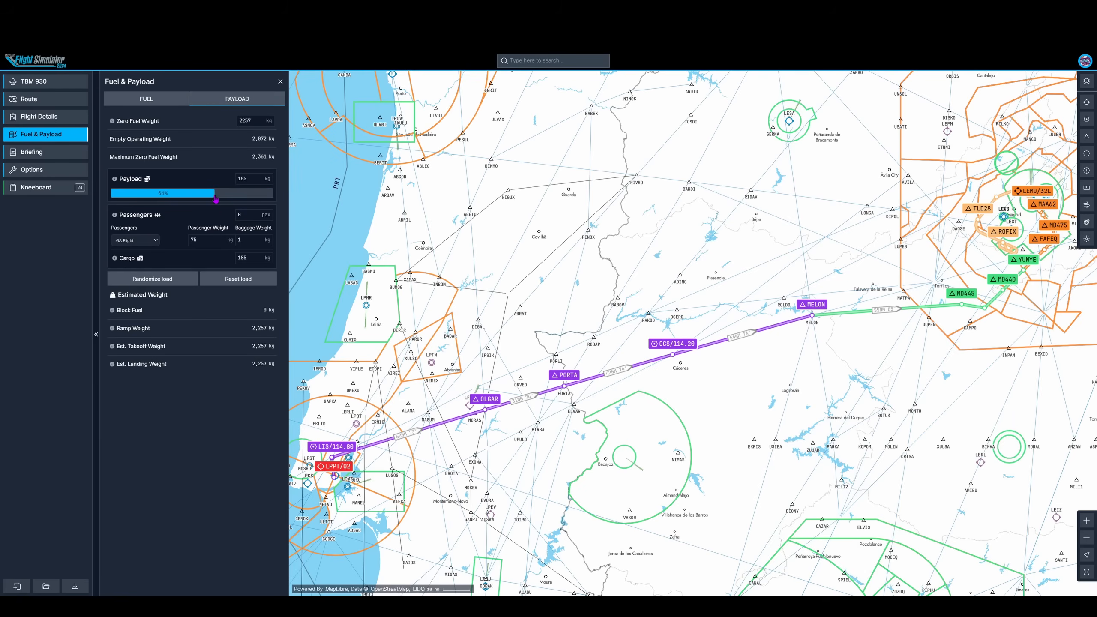
pyautogui.moveTo(216, 201); pyautogui.dragTo(239, 201)
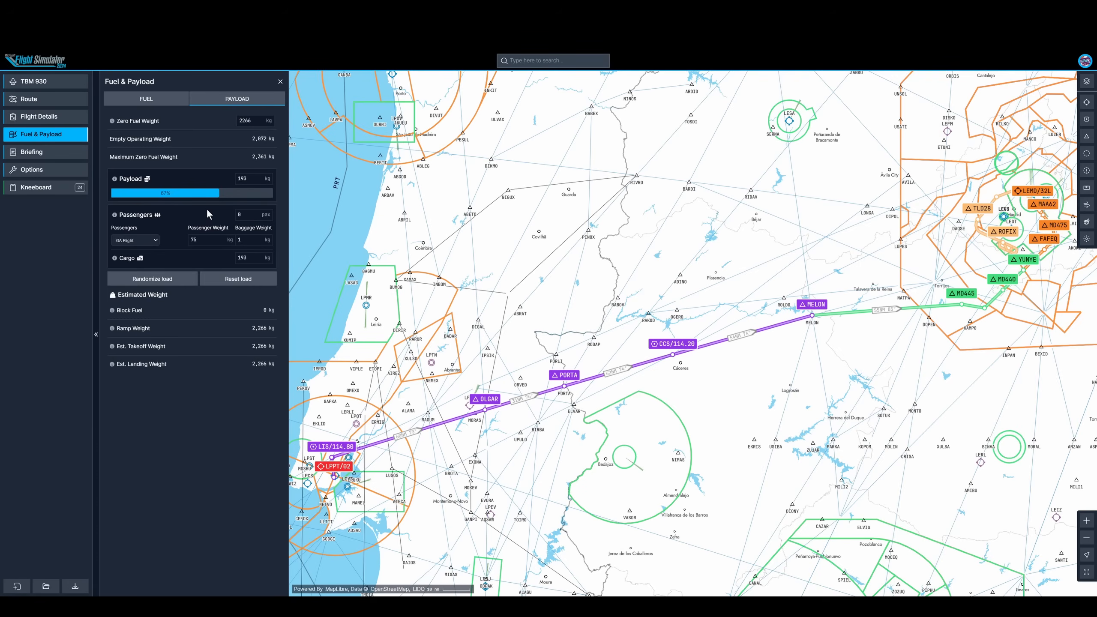
pyautogui.click(32, 152)
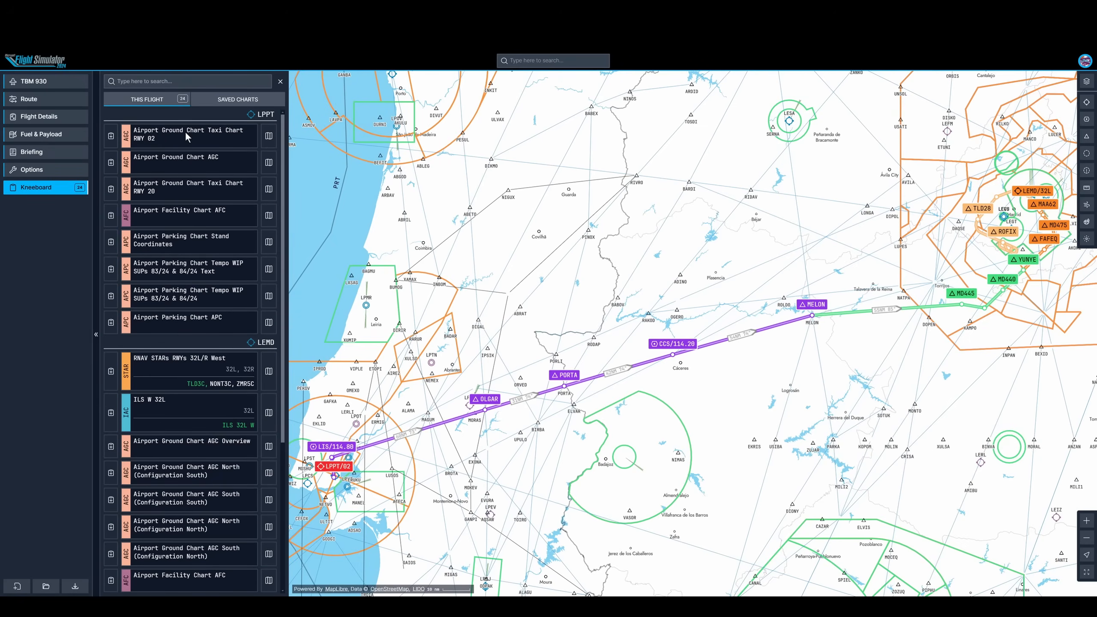
pyautogui.moveTo(111, 136)
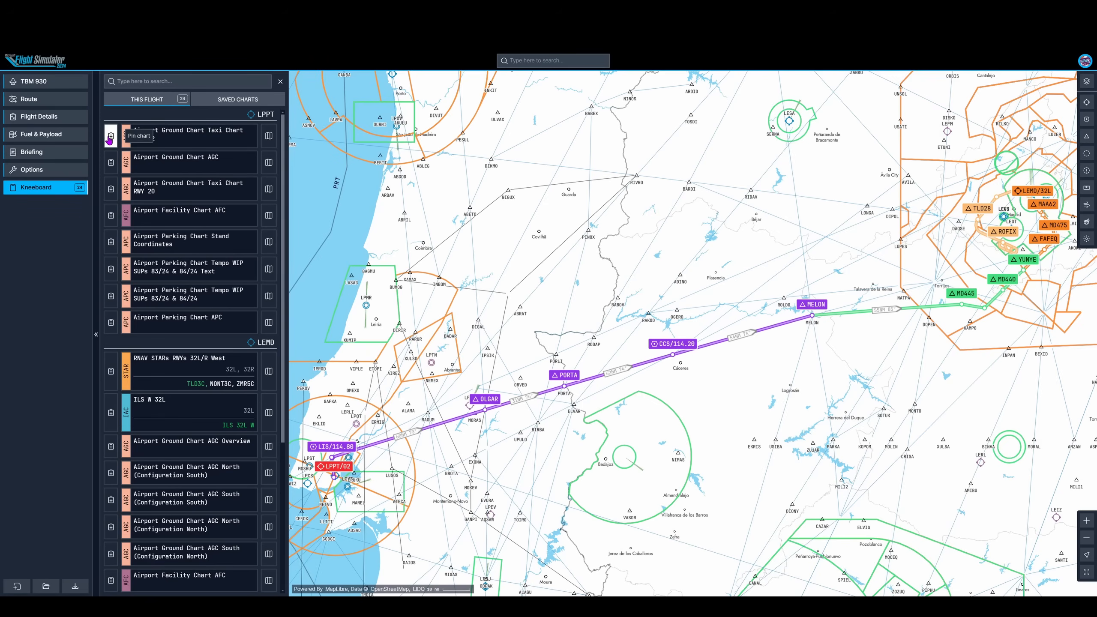
# Preview the LPPT runway 02 taxi chart on the kneeboard, enlarging and shrinking it
pyautogui.click(269, 136)
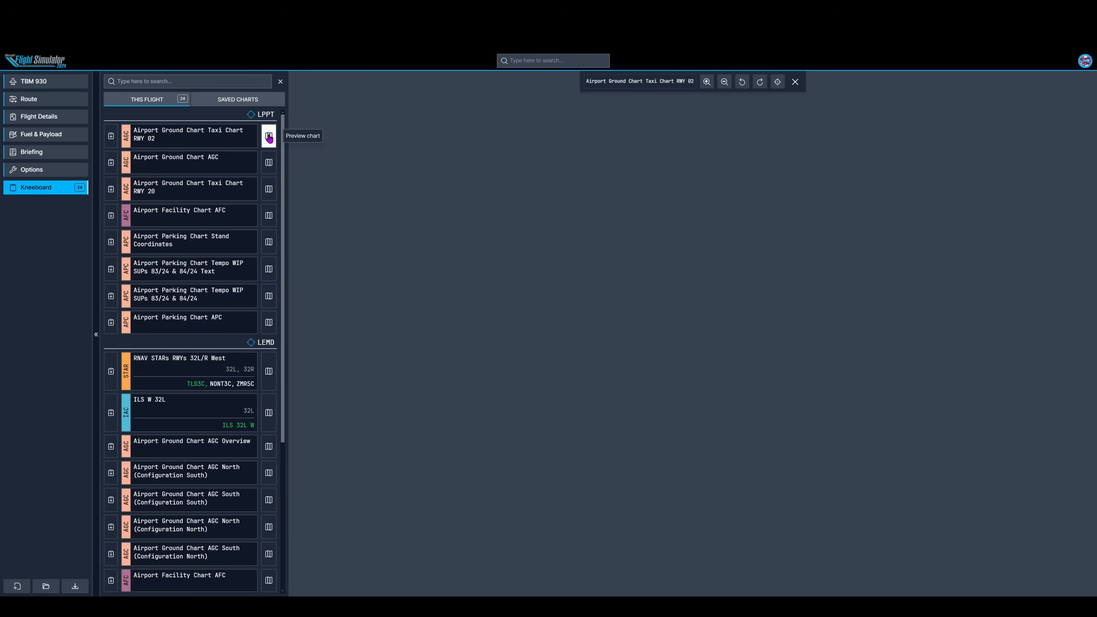
pyautogui.click(268, 136)
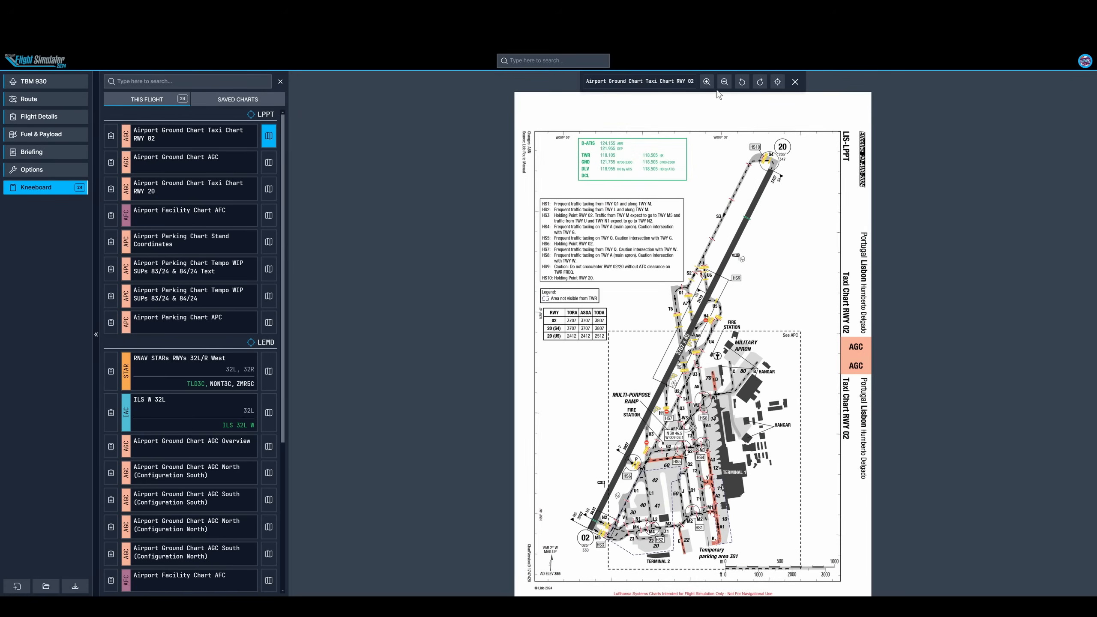
pyautogui.click(706, 82)
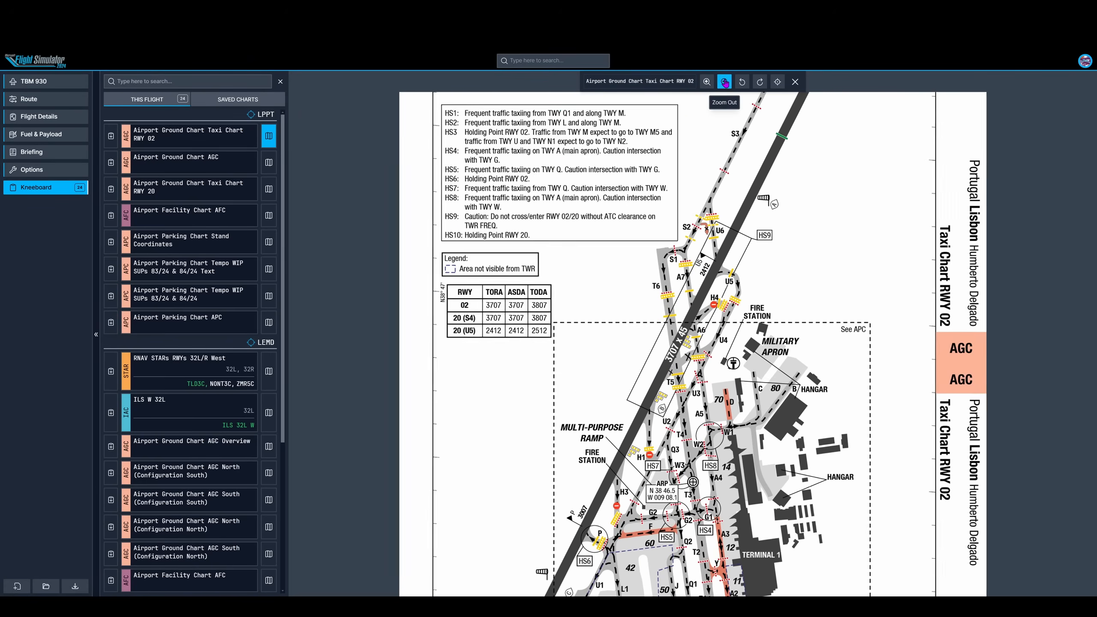
pyautogui.click(724, 82)
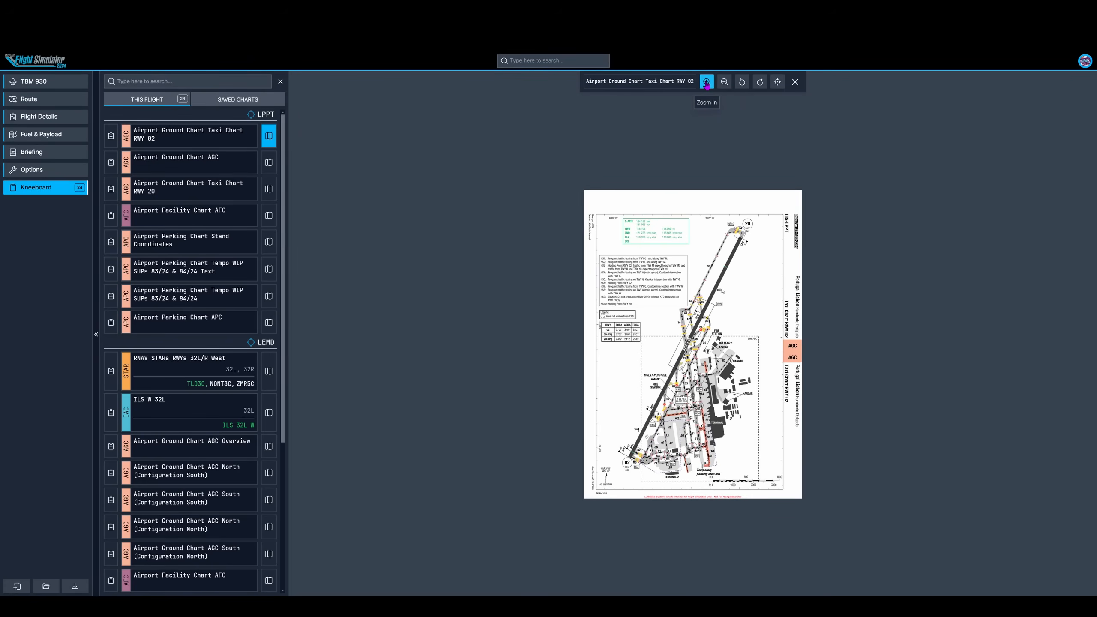
pyautogui.click(707, 82)
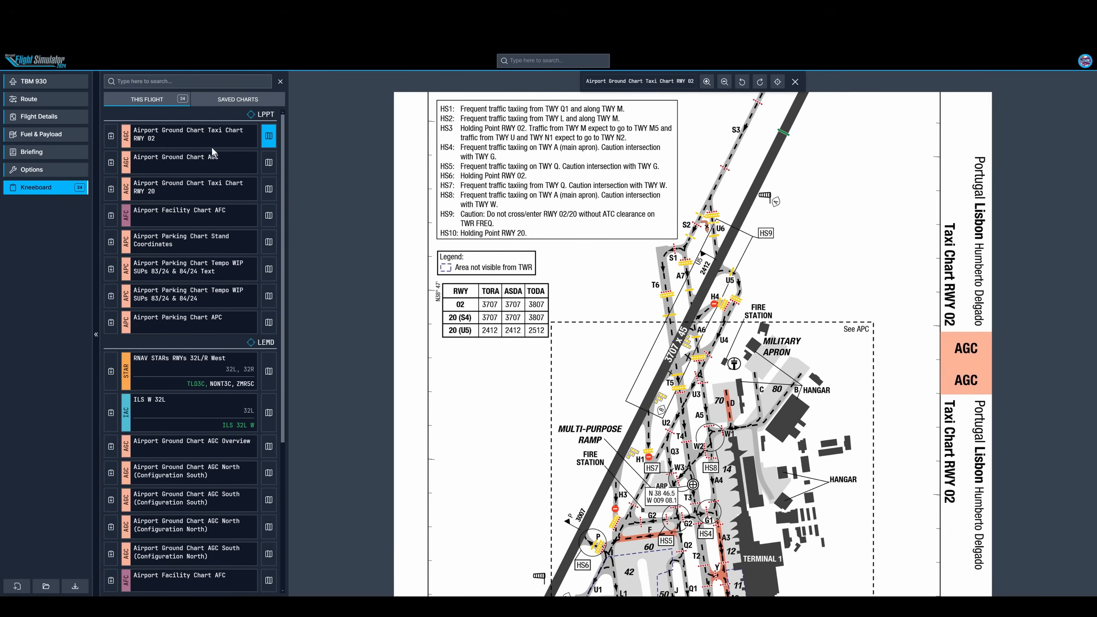
# Preview the LPPT Airport Facility Chart and Madrid RNAV STAR 32L/R West, then return to the route
pyautogui.click(268, 216)
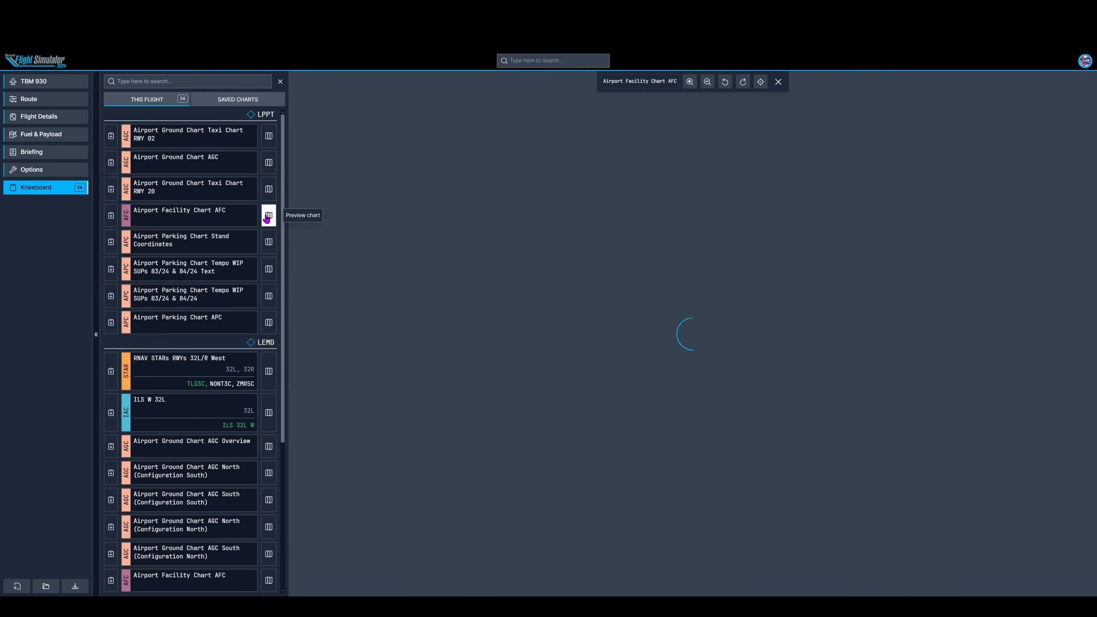
pyautogui.click(269, 215)
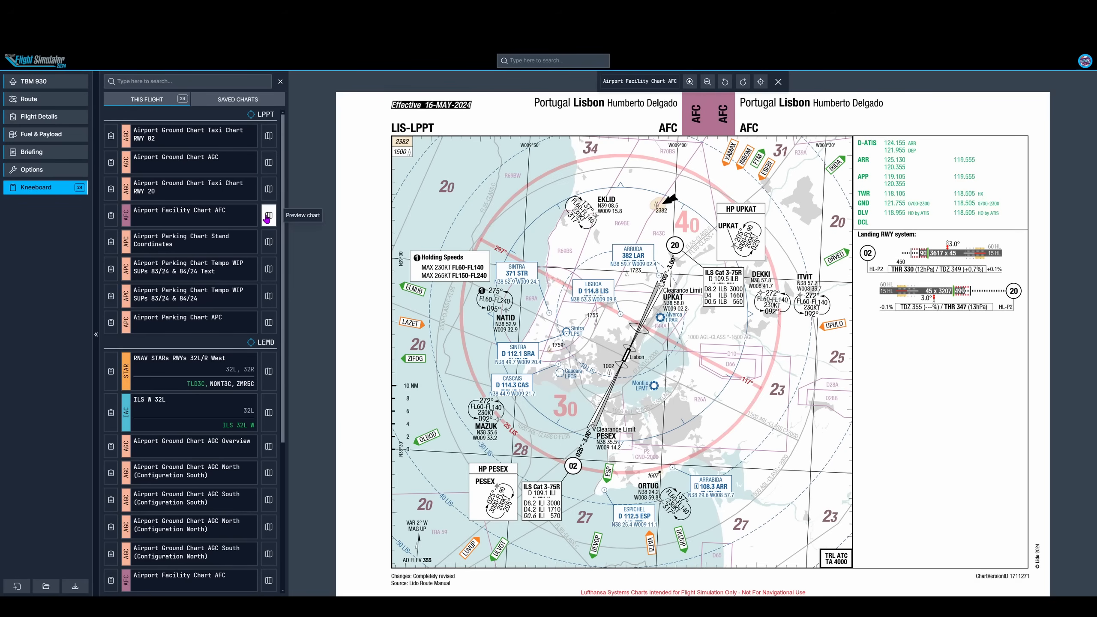
pyautogui.scroll(-3)
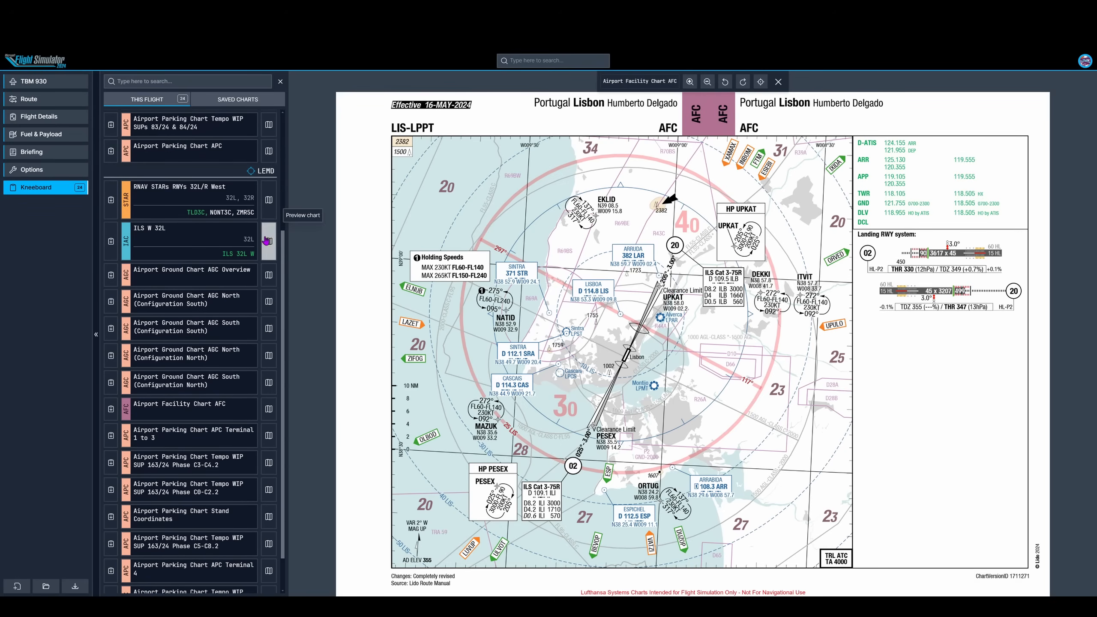
pyautogui.click(268, 200)
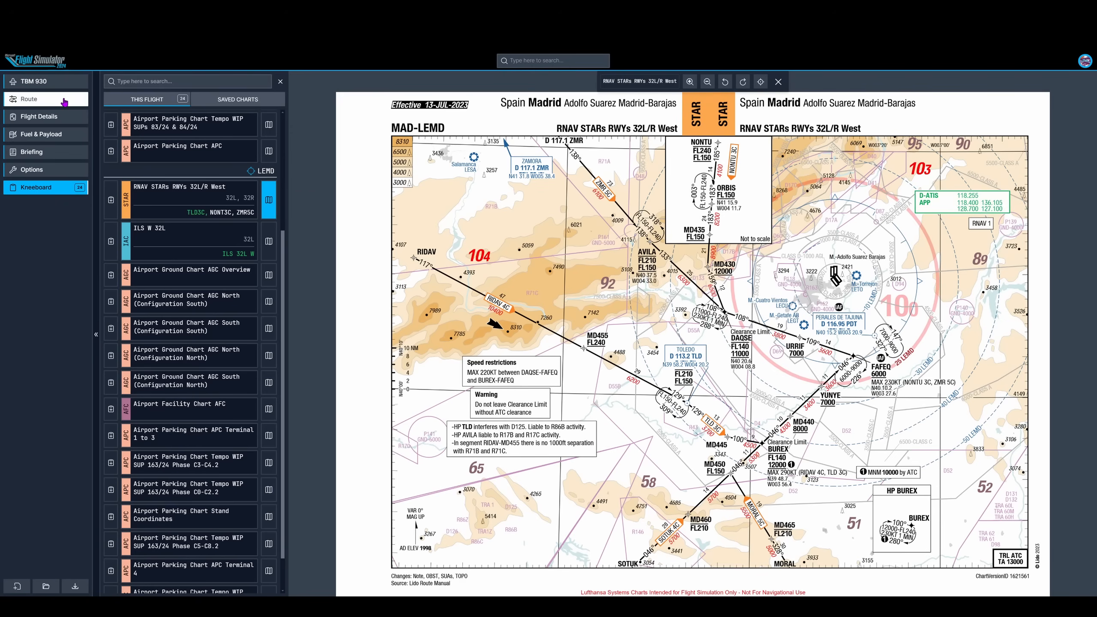
pyautogui.click(29, 99)
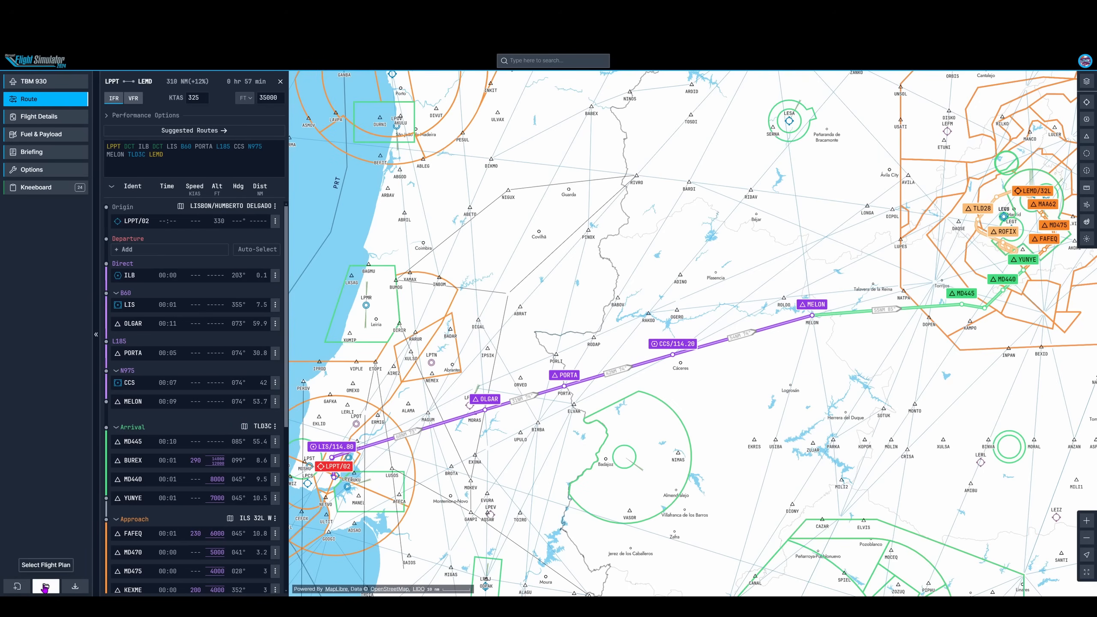
# Save the LPPT–LEMD route as a new flight plan named LPPTLEMD
pyautogui.click(74, 586)
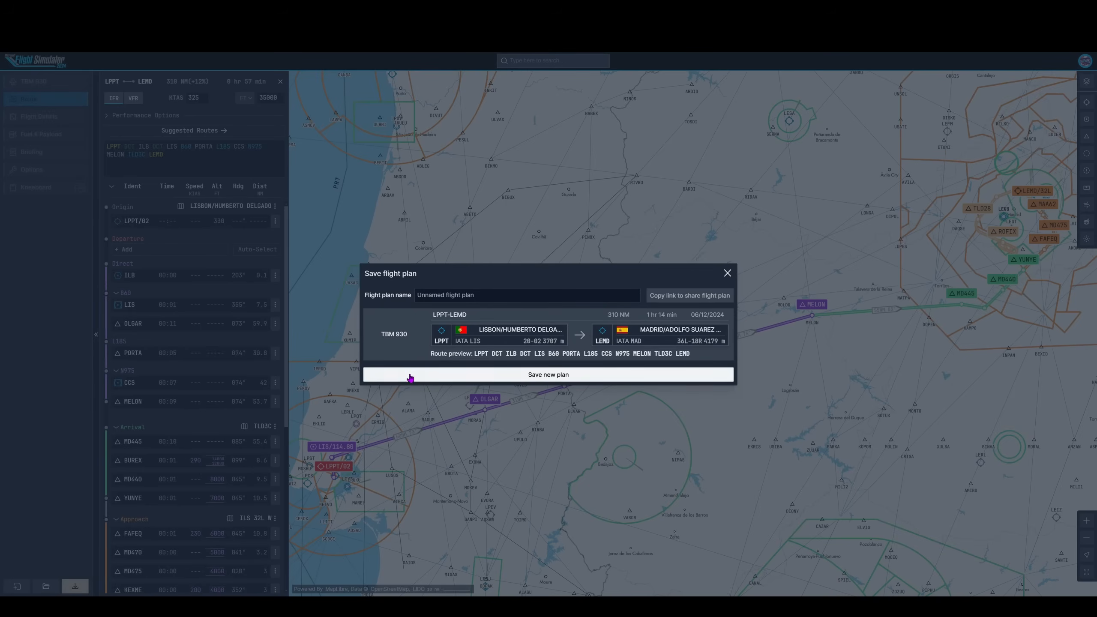
pyautogui.click(527, 295)
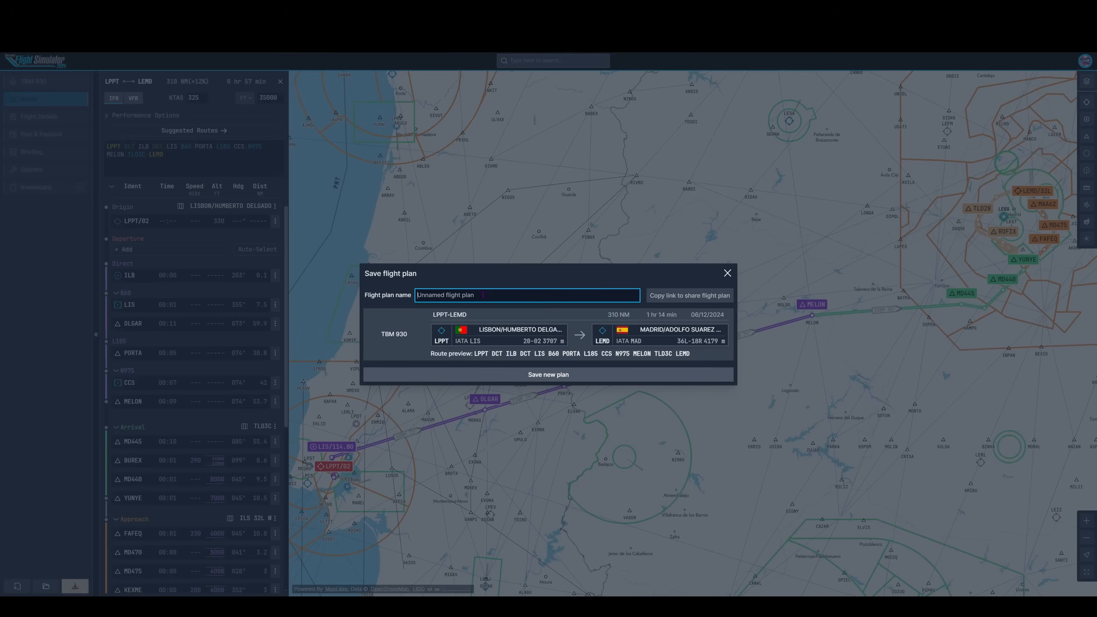
pyautogui.write('LPPTLEMD')
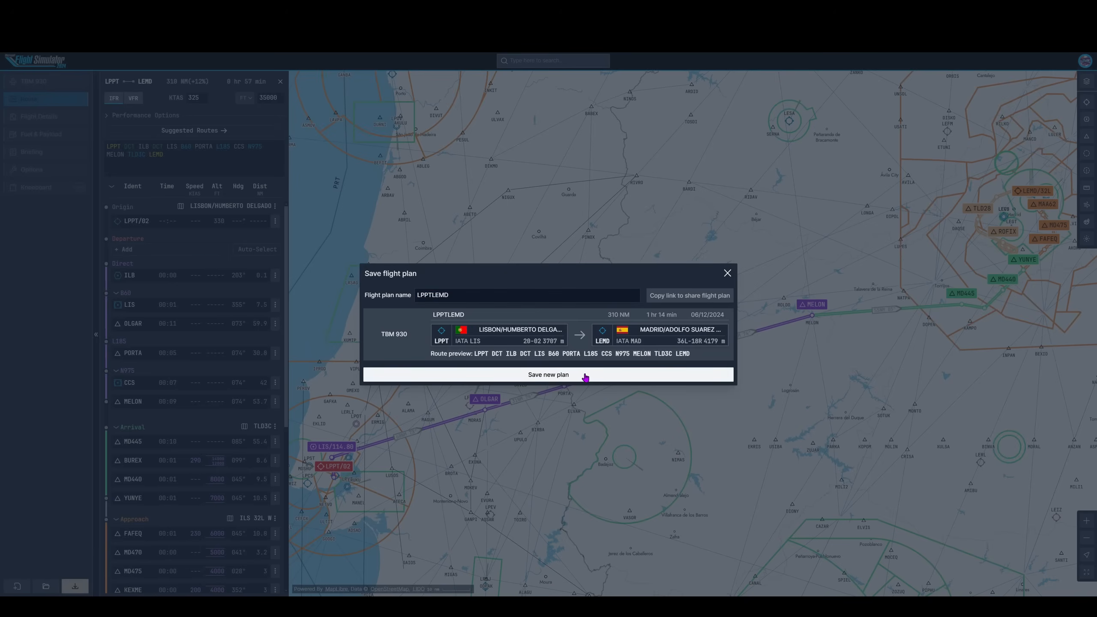
pyautogui.click(548, 374)
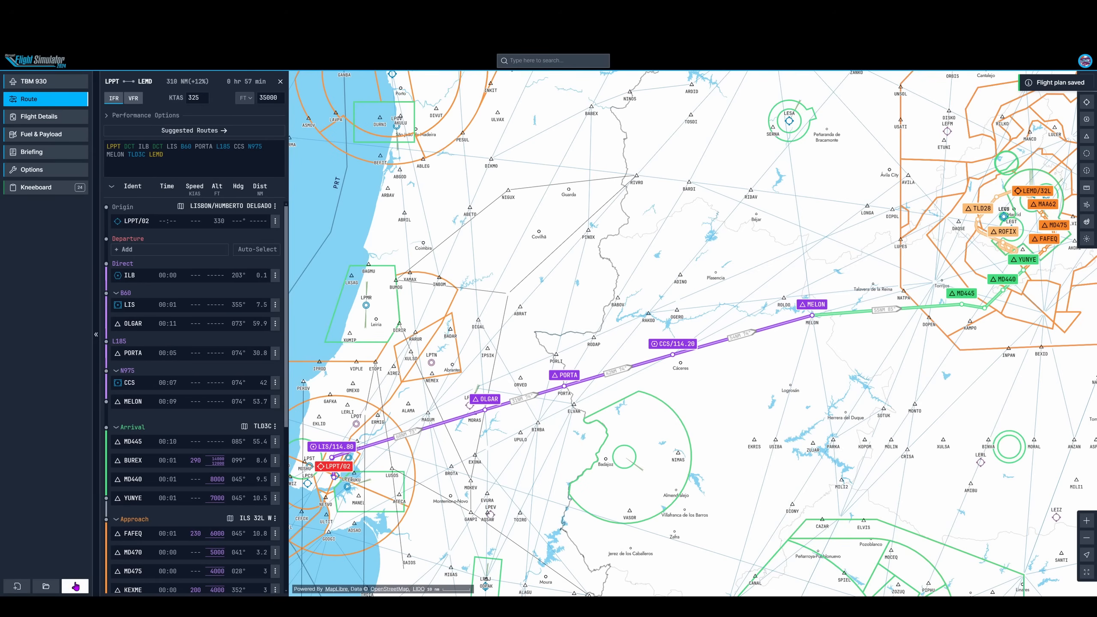
pyautogui.moveTo(46, 587)
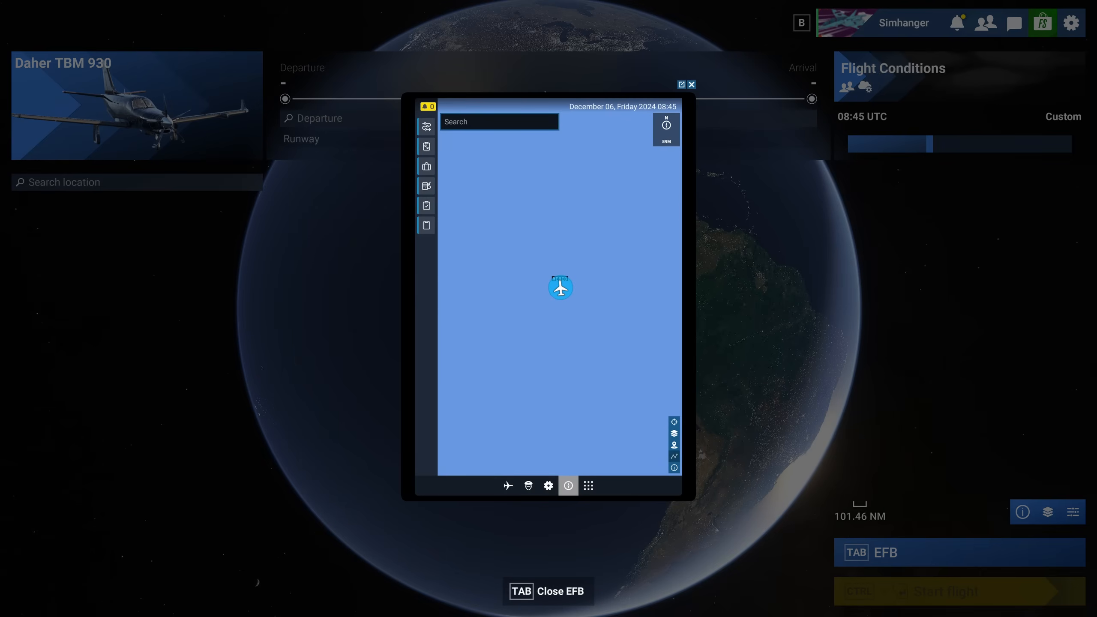
pyautogui.moveTo(580, 270)
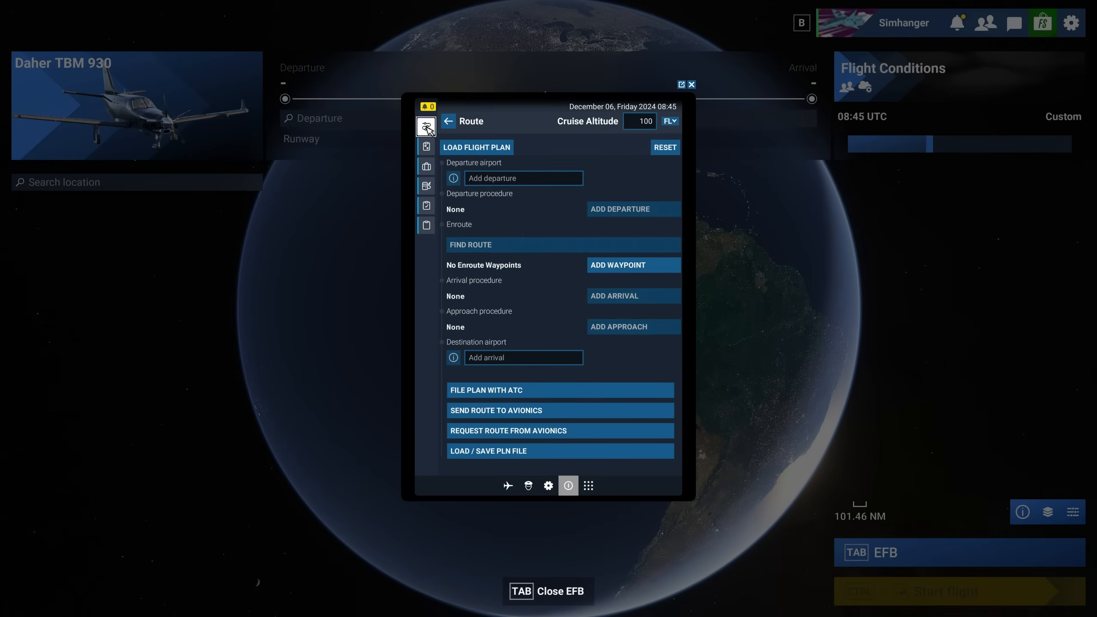
# Load the saved LPPTLEMD plan in the EFB Route app and file it with ATC
pyautogui.click(476, 147)
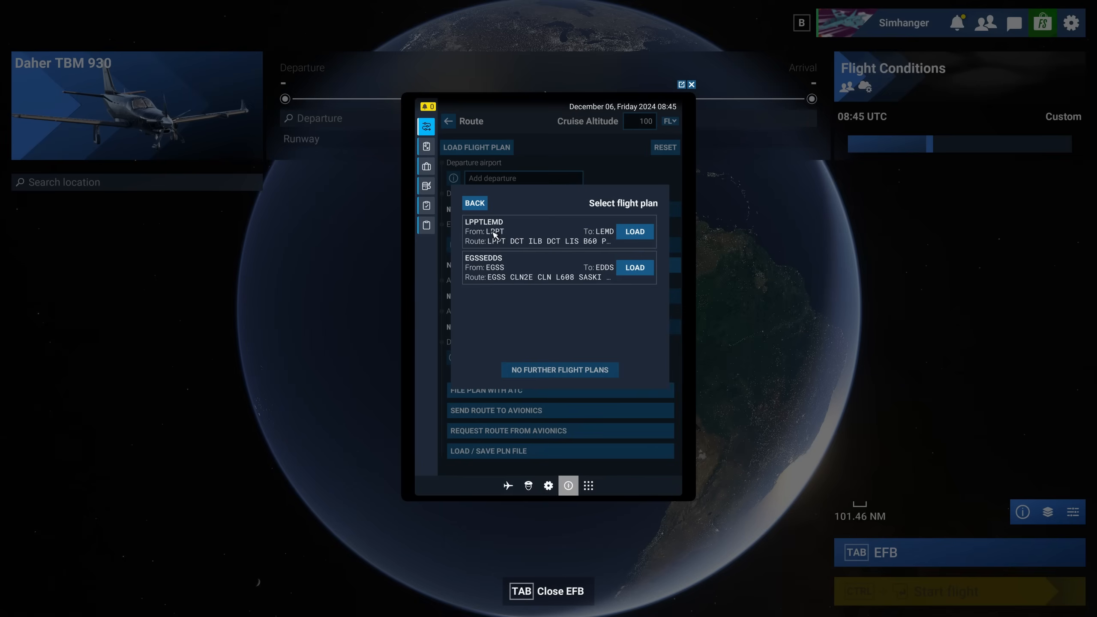
pyautogui.click(634, 232)
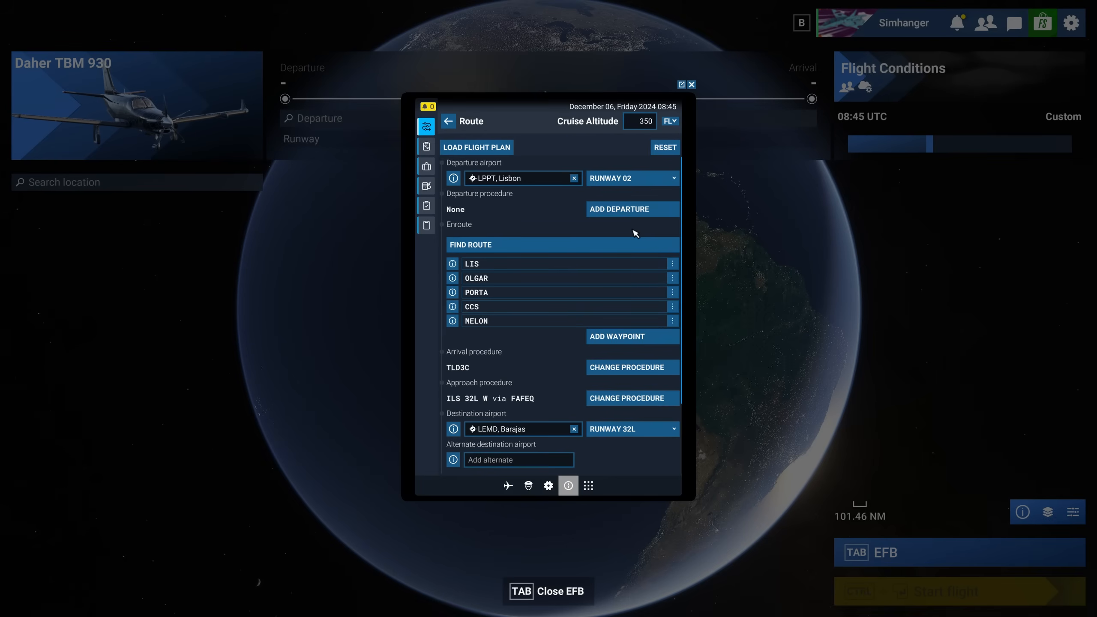
pyautogui.moveTo(626, 278)
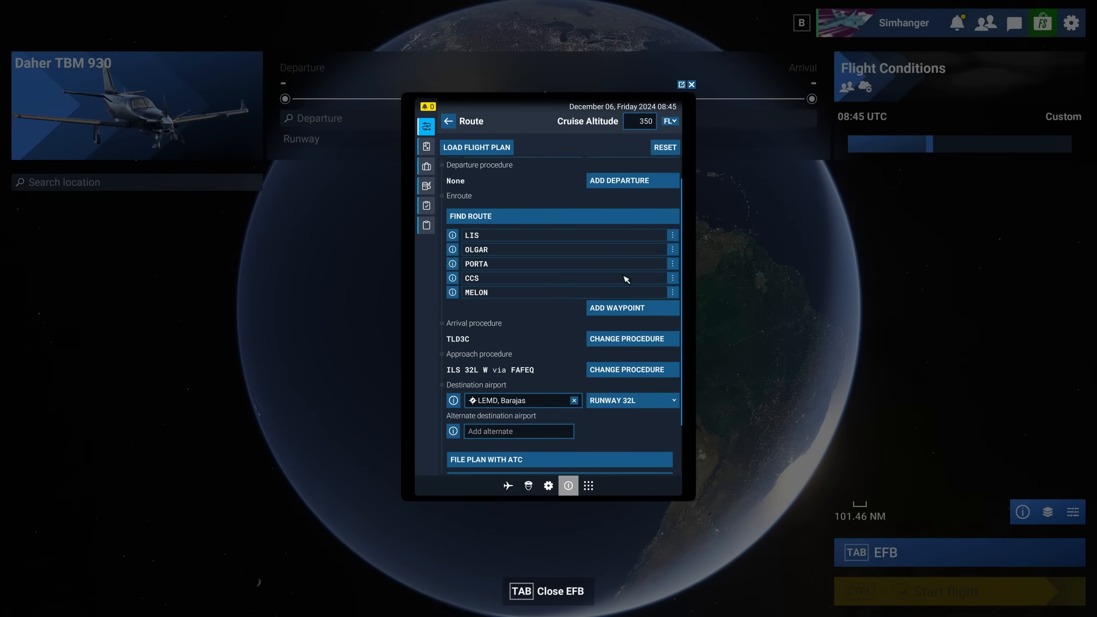
pyautogui.moveTo(521, 328)
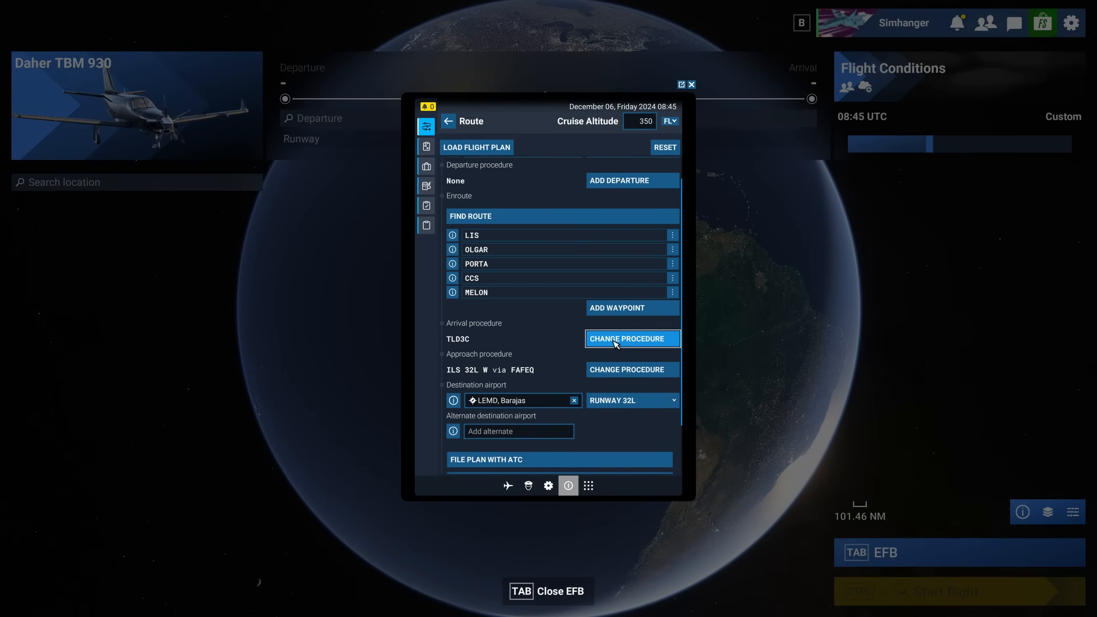
pyautogui.moveTo(684, 306)
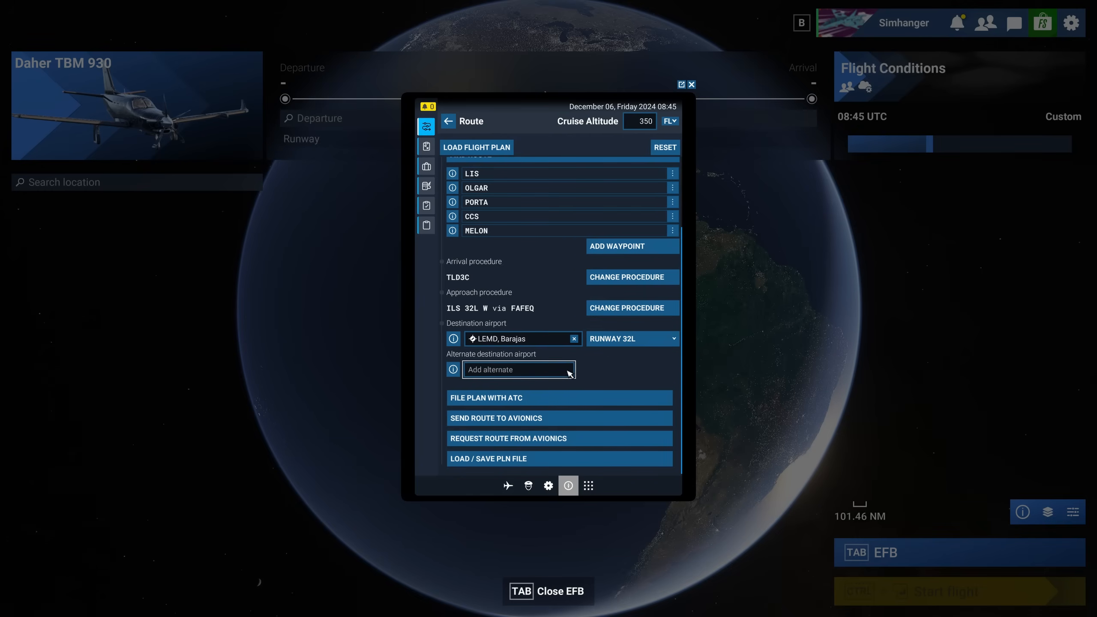
pyautogui.moveTo(558, 398)
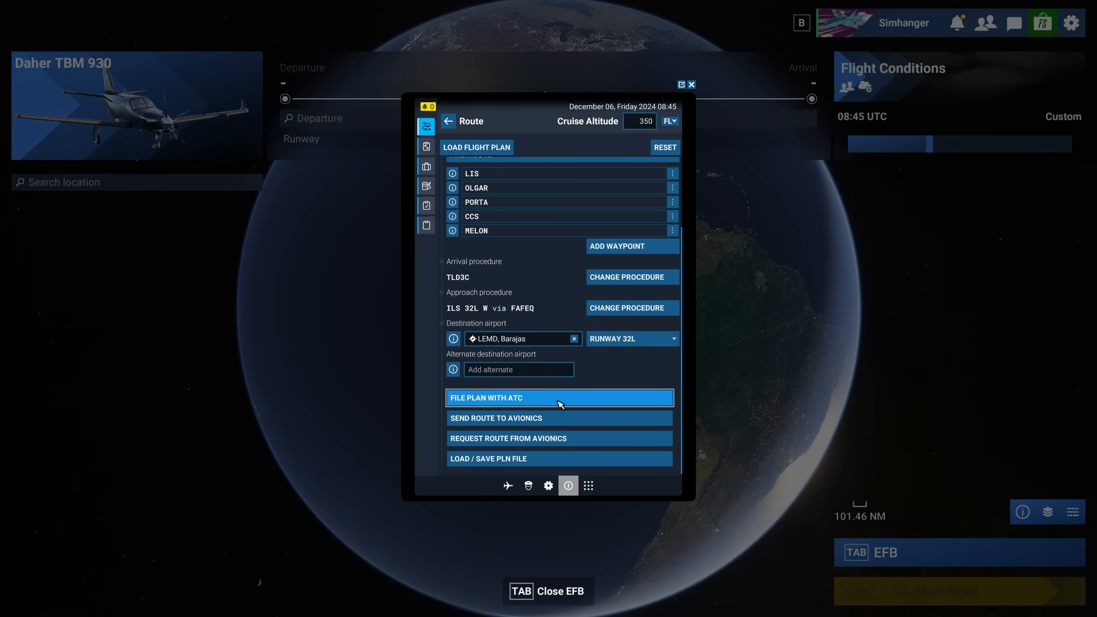
pyautogui.click(558, 398)
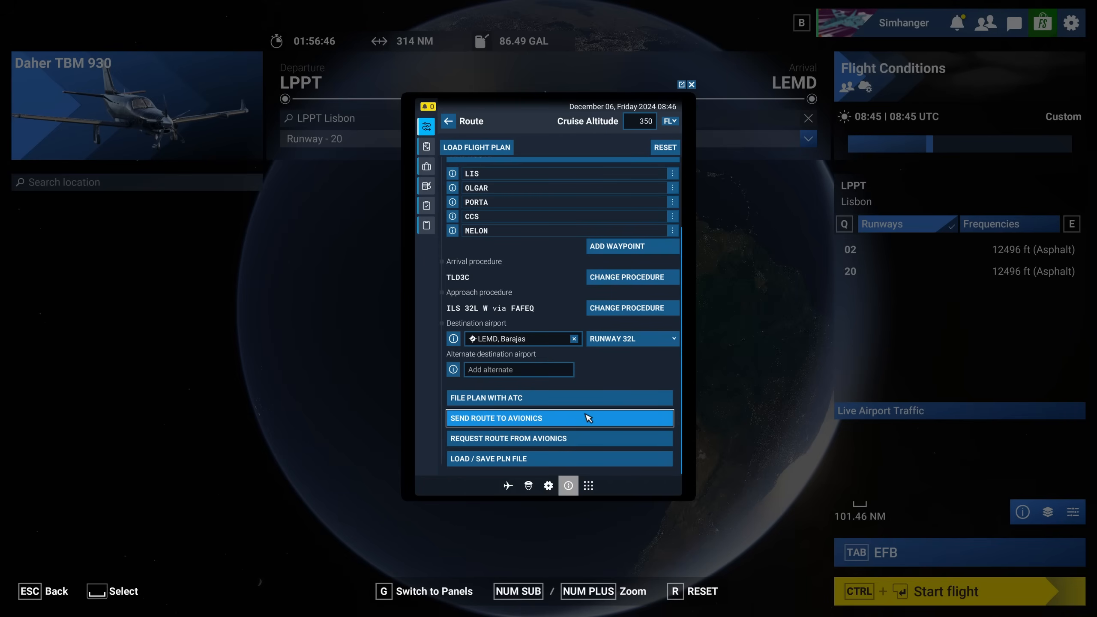
pyautogui.moveTo(573, 455)
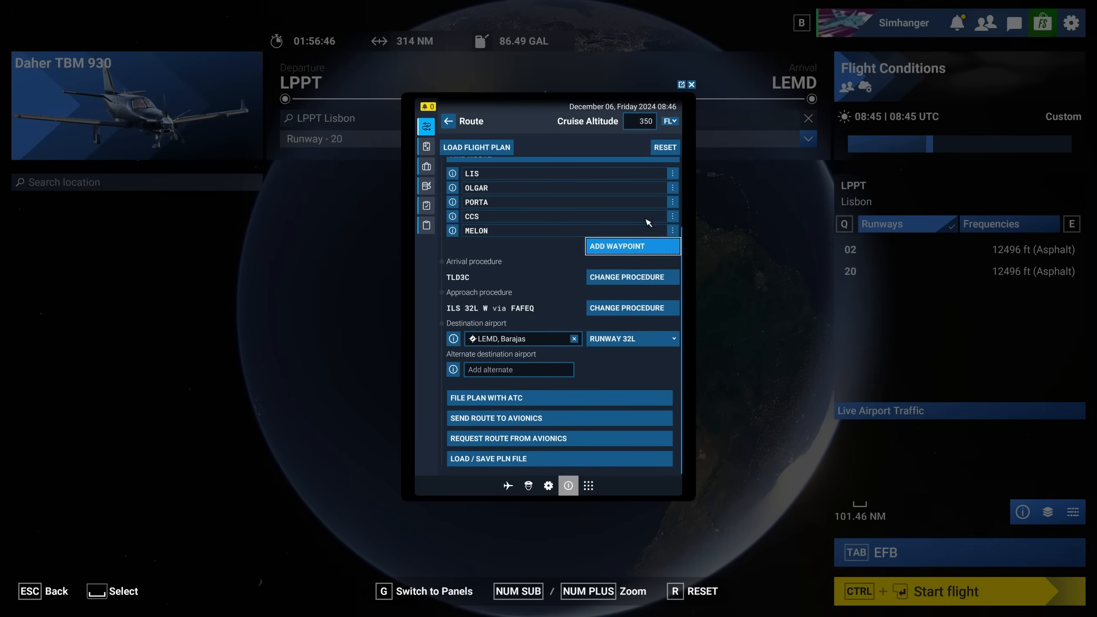
# Close the EFB, leaving LPPT runway 20 to LEMD runway 32L on the world map
pyautogui.click(691, 85)
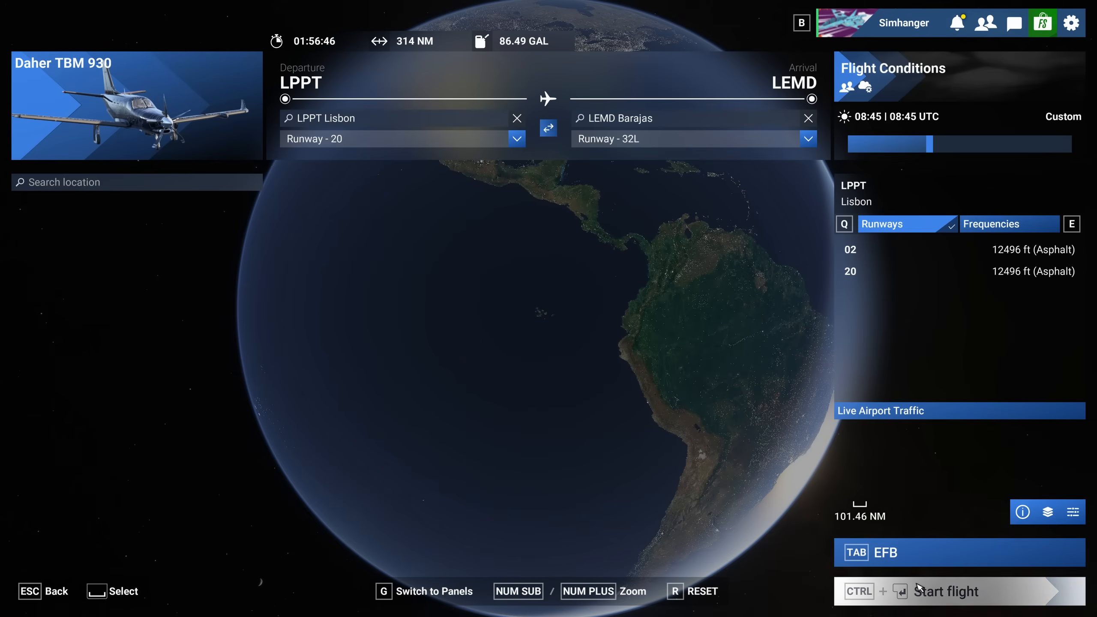
# Start the flight at Lisbon and send the loaded route to the TBM 930 avionics from the cockpit EFB
pyautogui.click(948, 591)
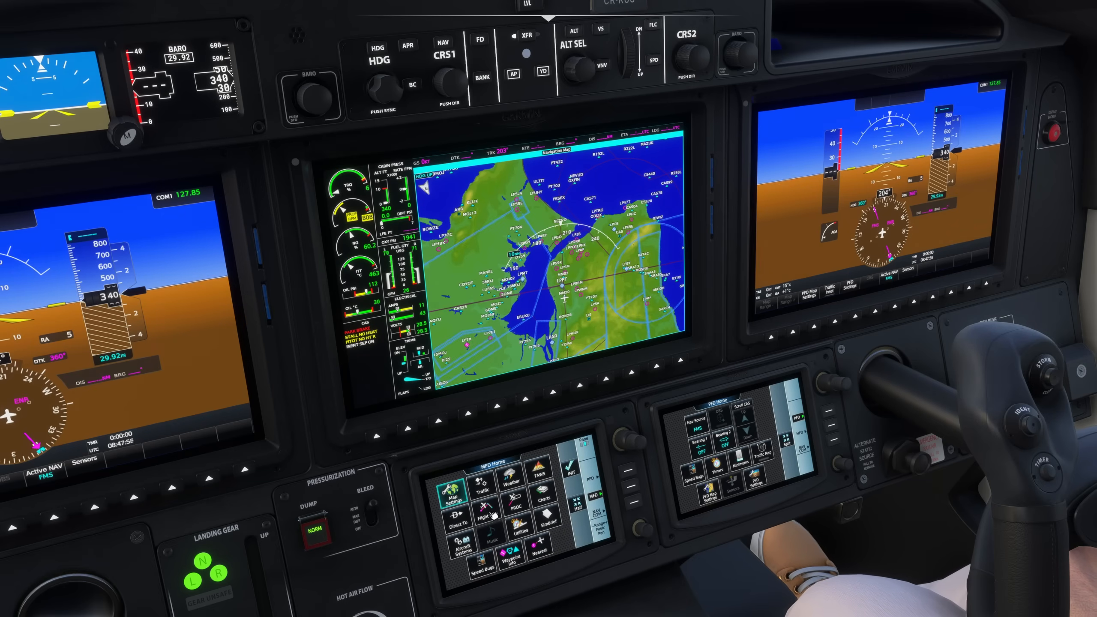
pyautogui.click(451, 503)
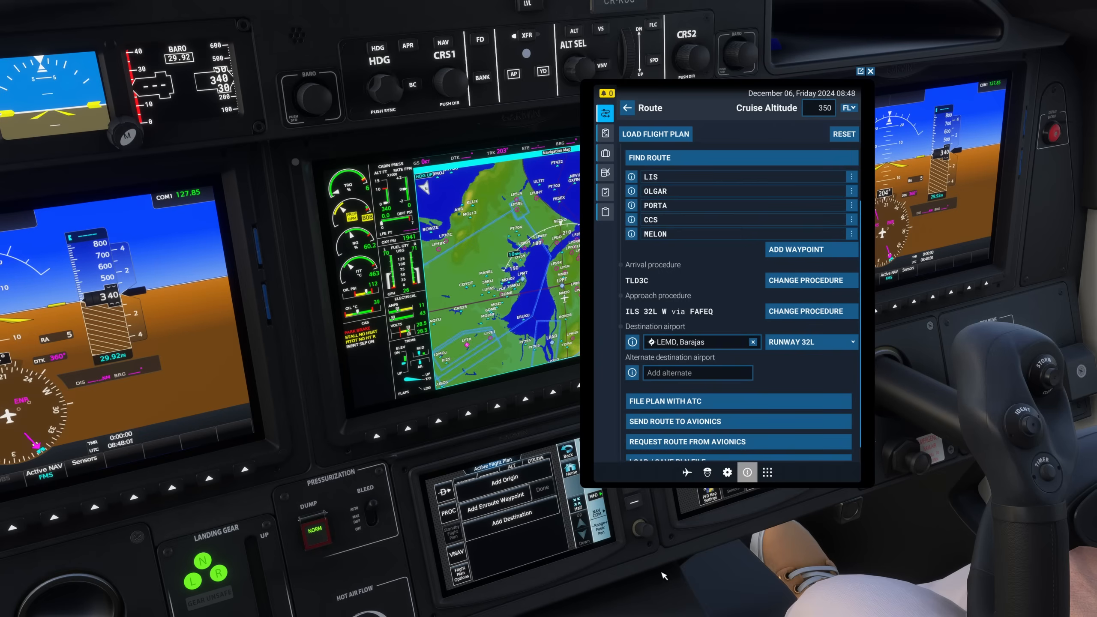
pyautogui.click(737, 421)
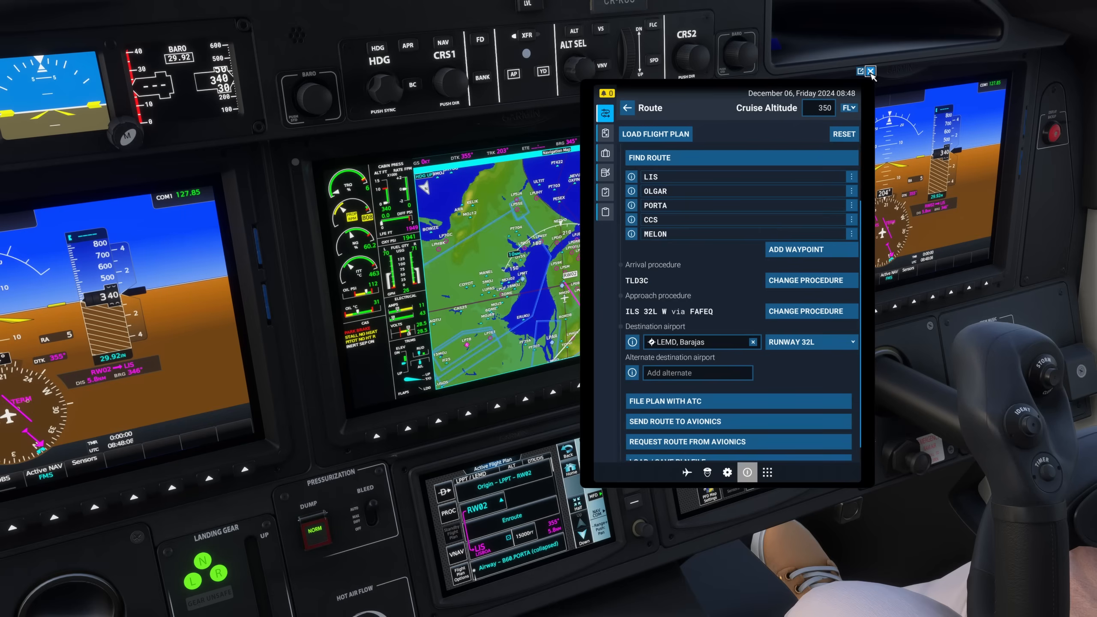
pyautogui.click(870, 71)
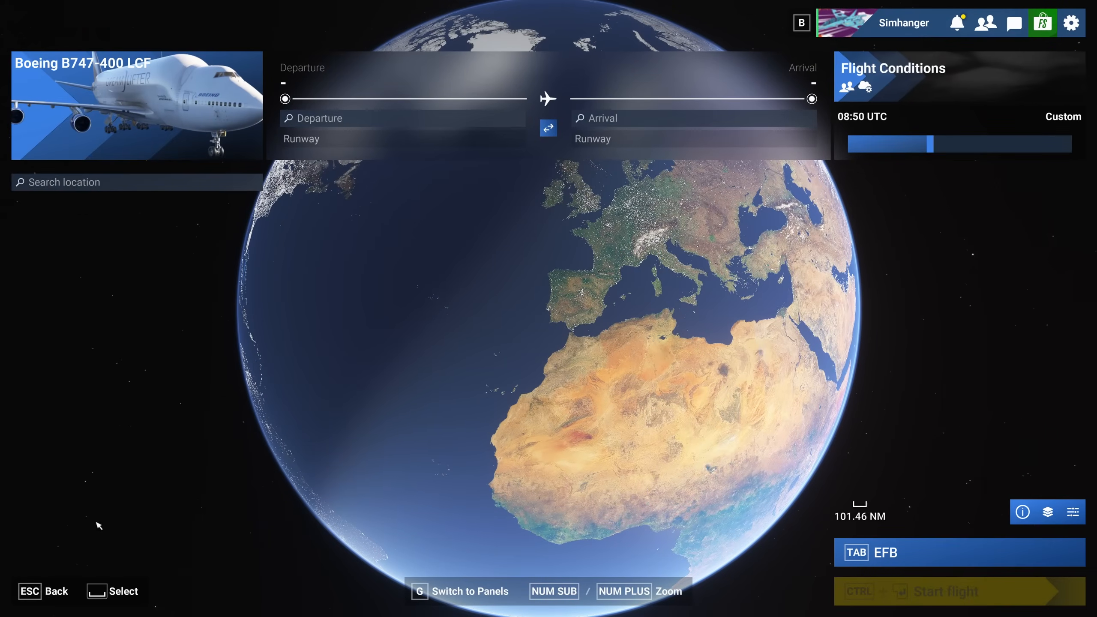
pyautogui.moveTo(101, 531)
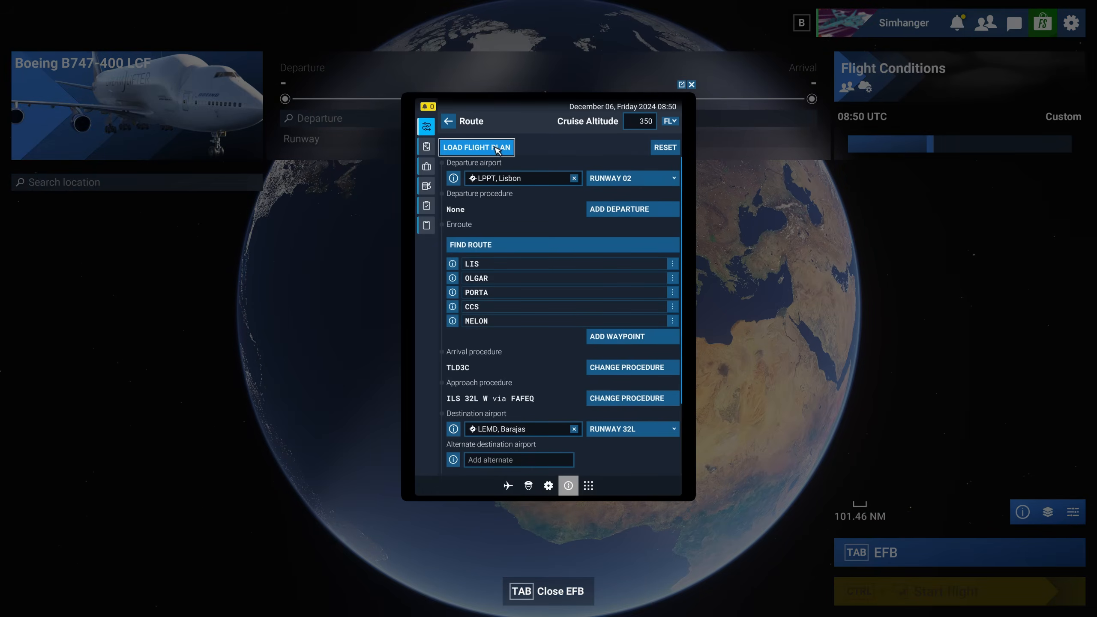
# Load the LPPTLEMD plan into the Boeing 747-400 LCF's EFB and close the tablet
pyautogui.click(476, 147)
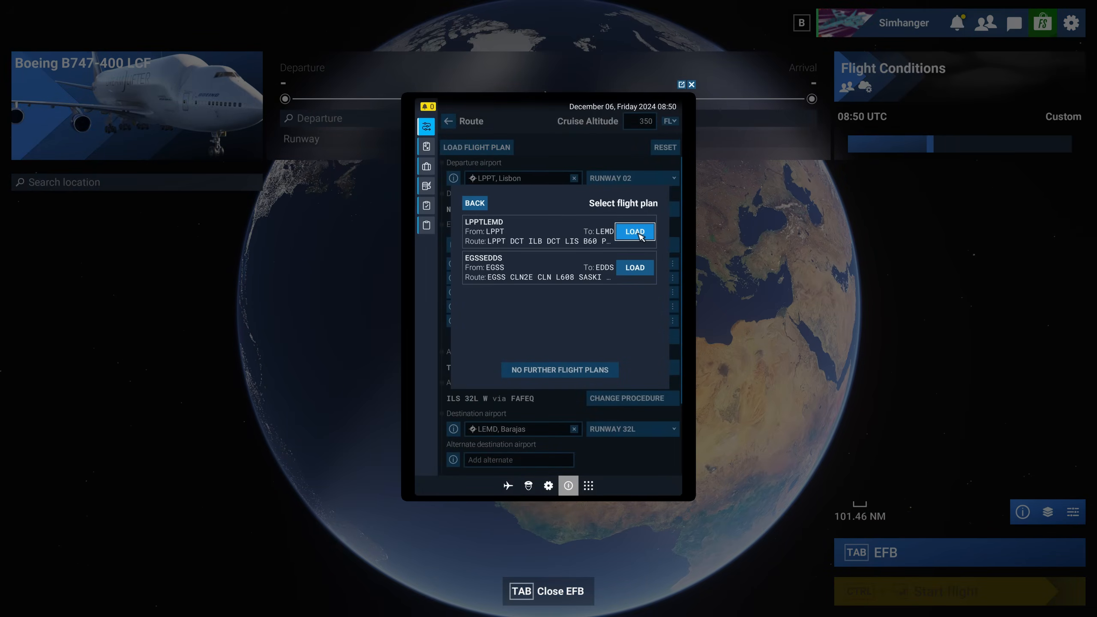
pyautogui.click(634, 231)
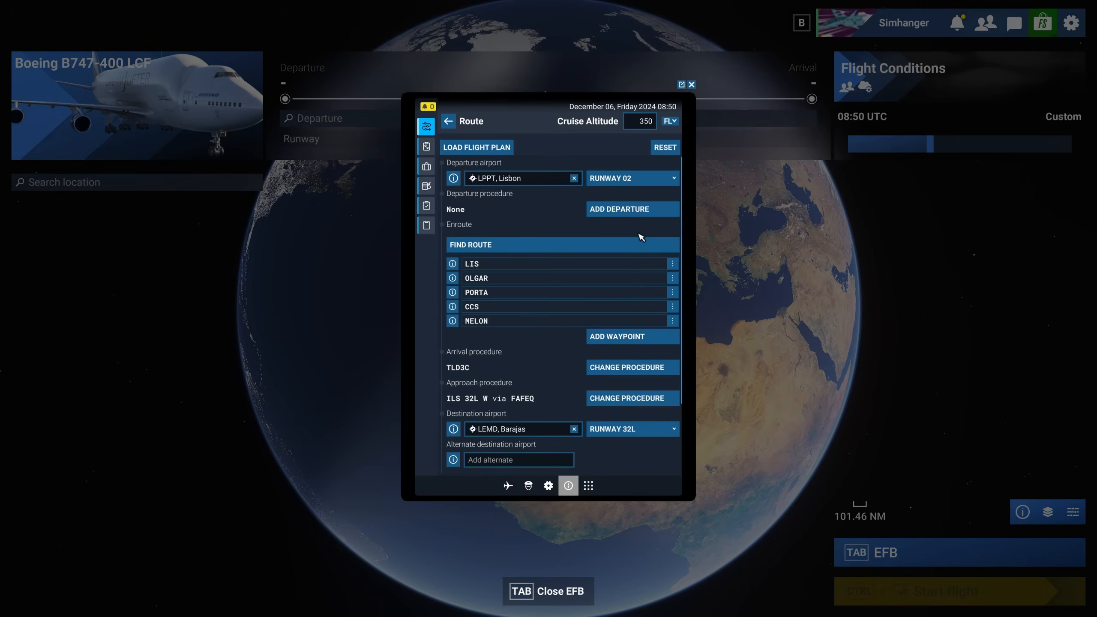
pyautogui.scroll(-3)
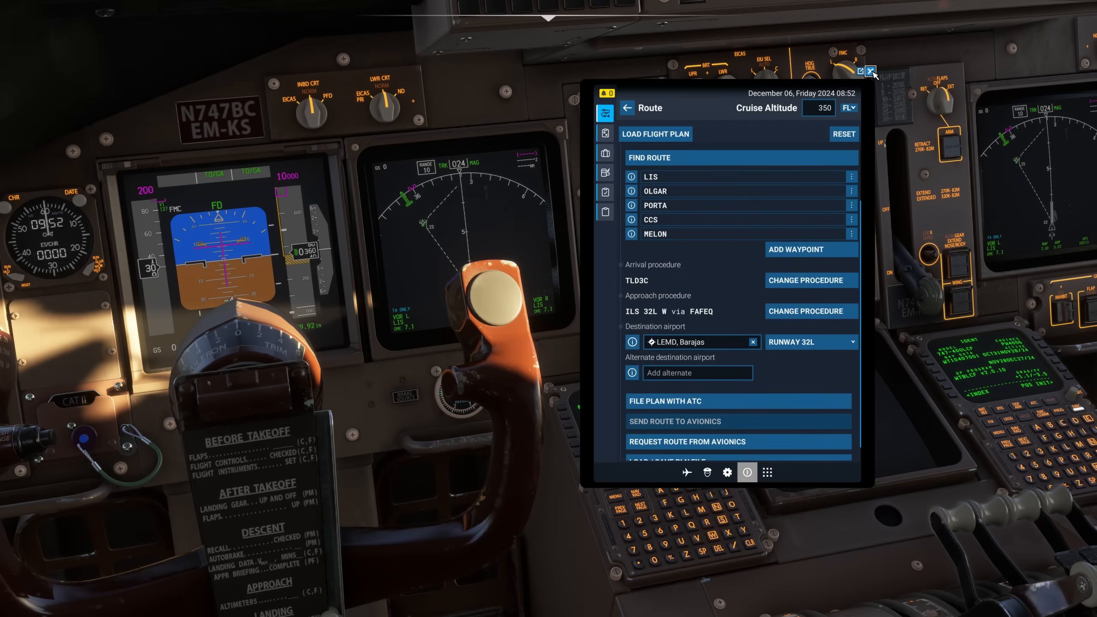
pyautogui.click(871, 71)
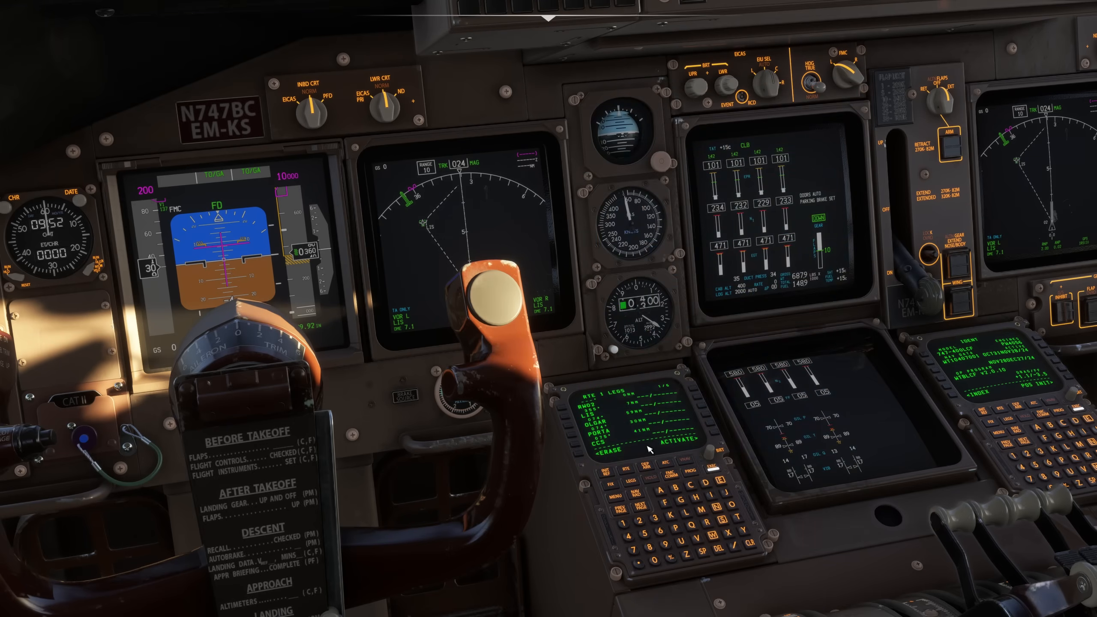